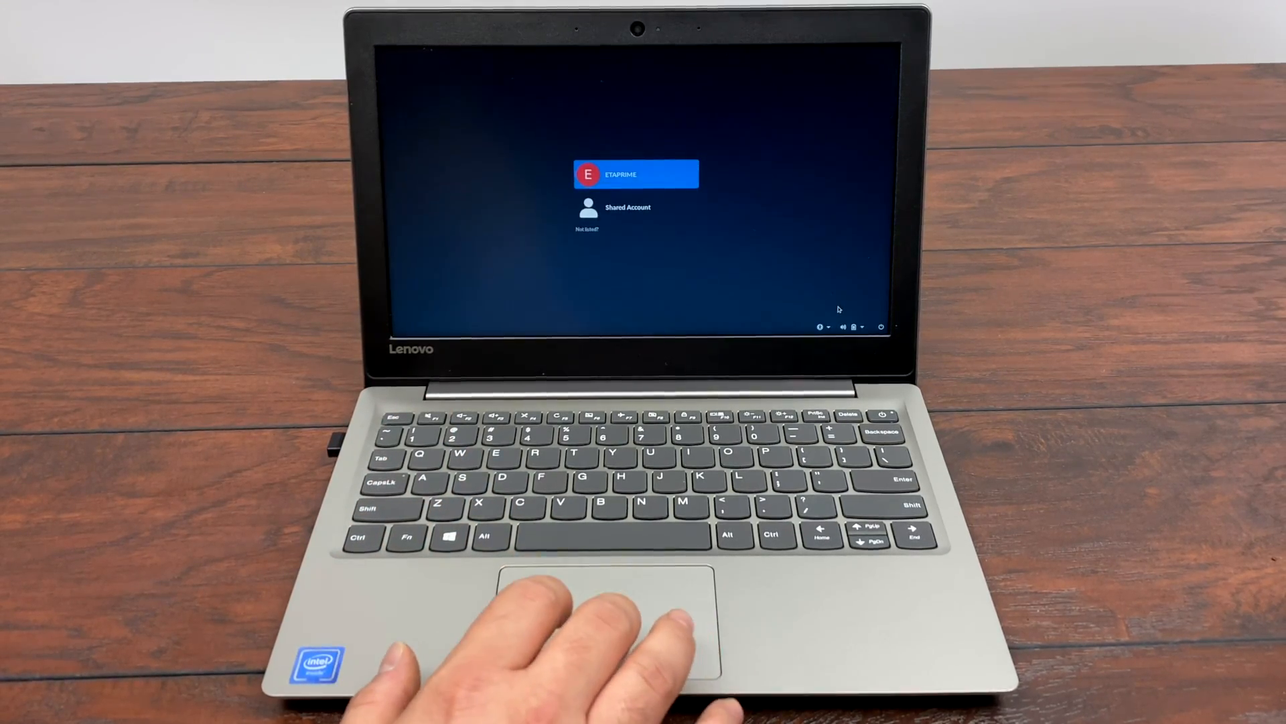
Sign in, dismiss the recommended stories panel and bring up Settings from the user menu.
left_click(636, 175)
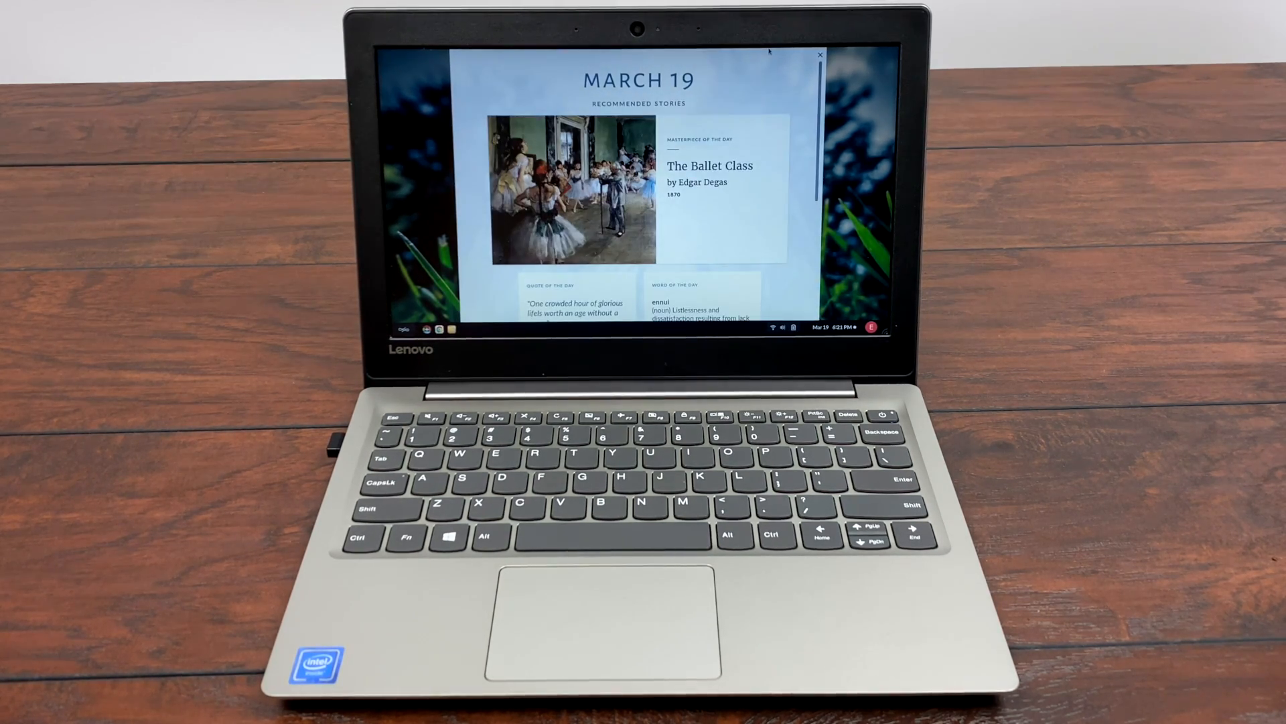
scroll("down", 3)
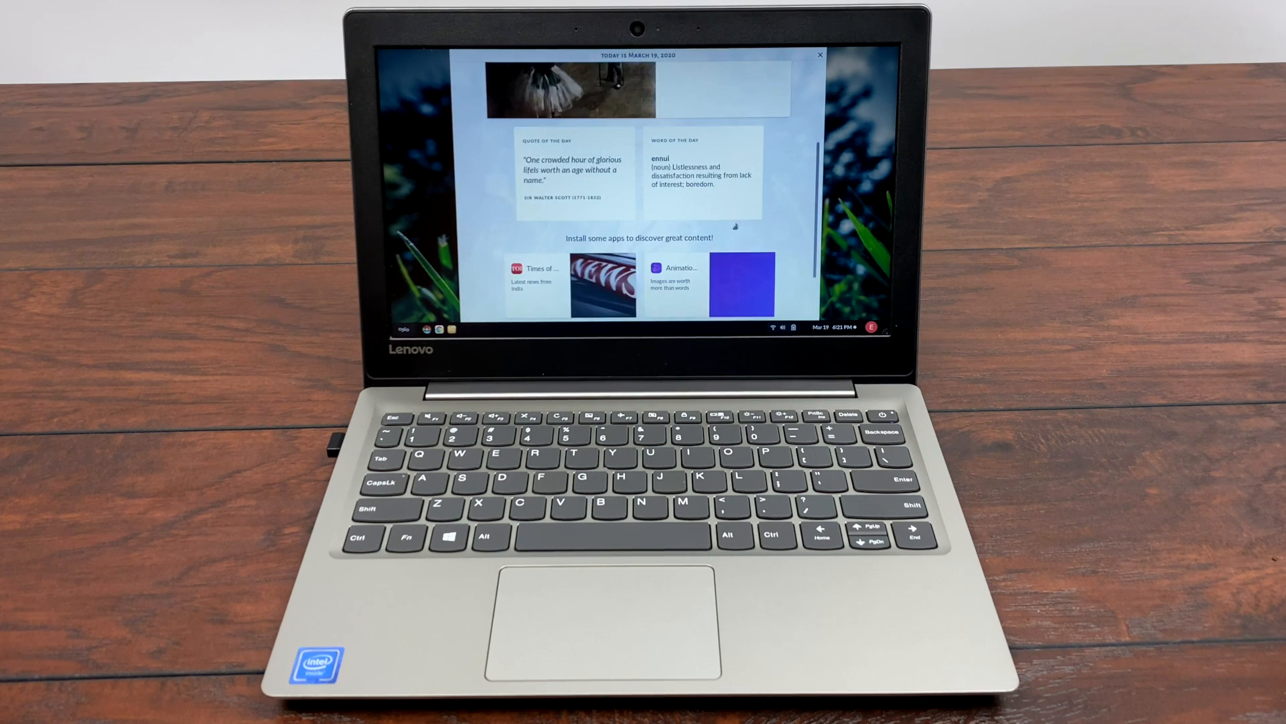
left_click(817, 53)
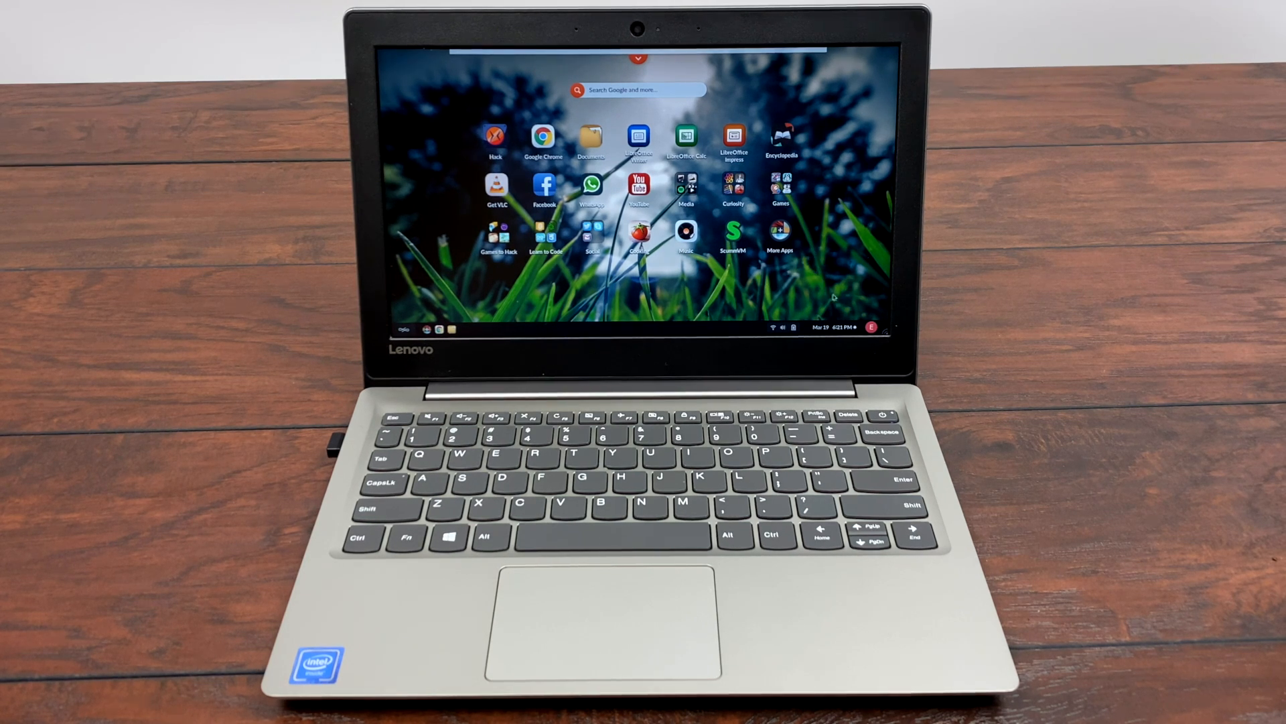
left_click(871, 327)
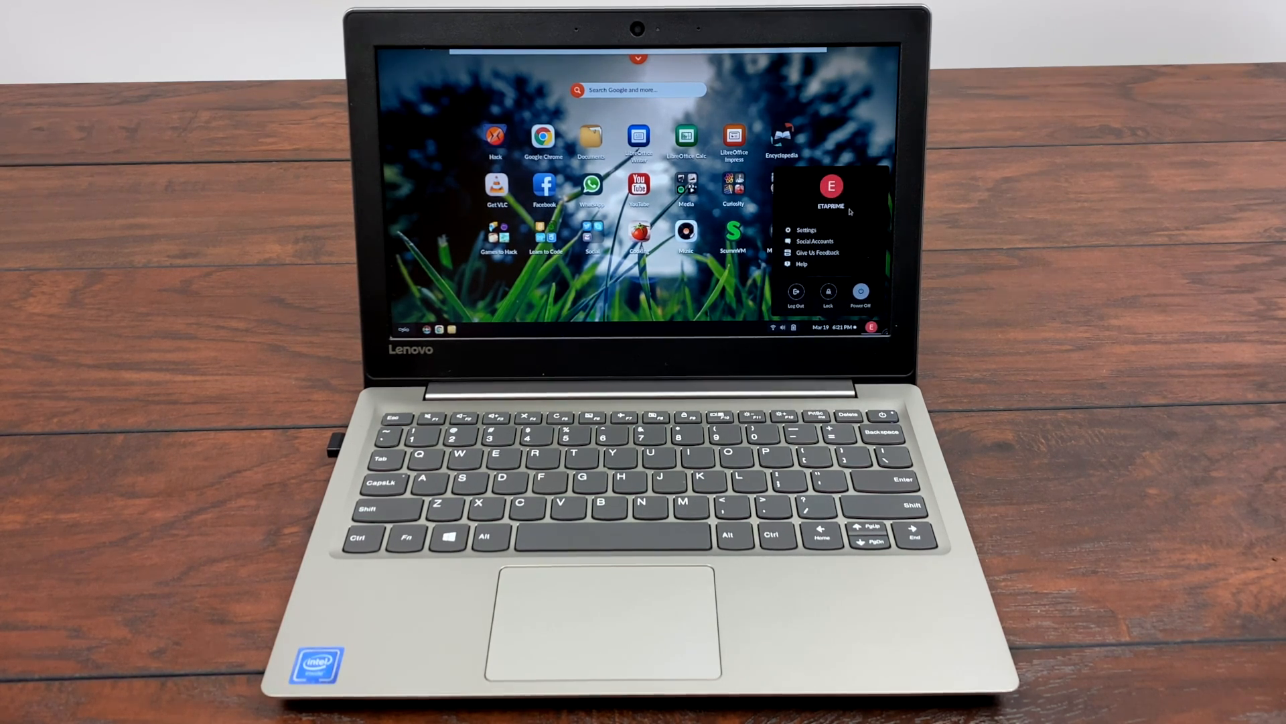
left_click(807, 229)
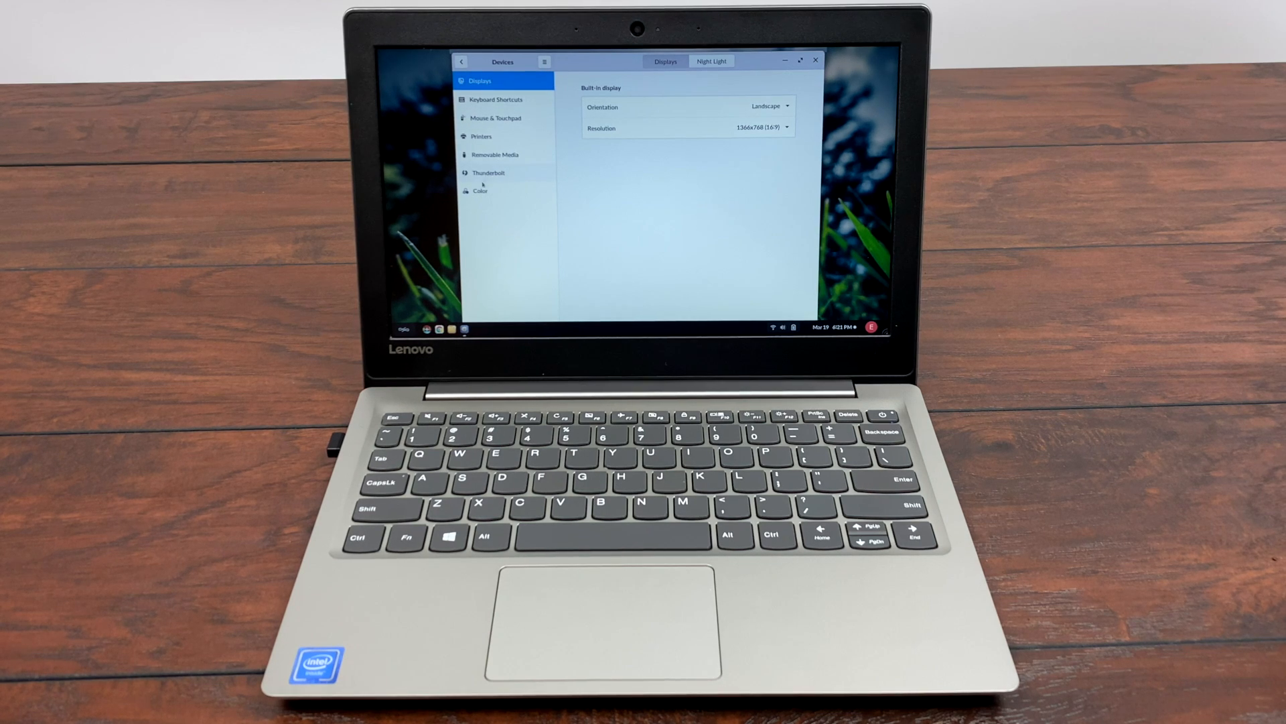
Browse Thunderbolt and display settings, view Details > About showing Endless OS 3 with 1.8 GB memory, then close Settings.
left_click(490, 173)
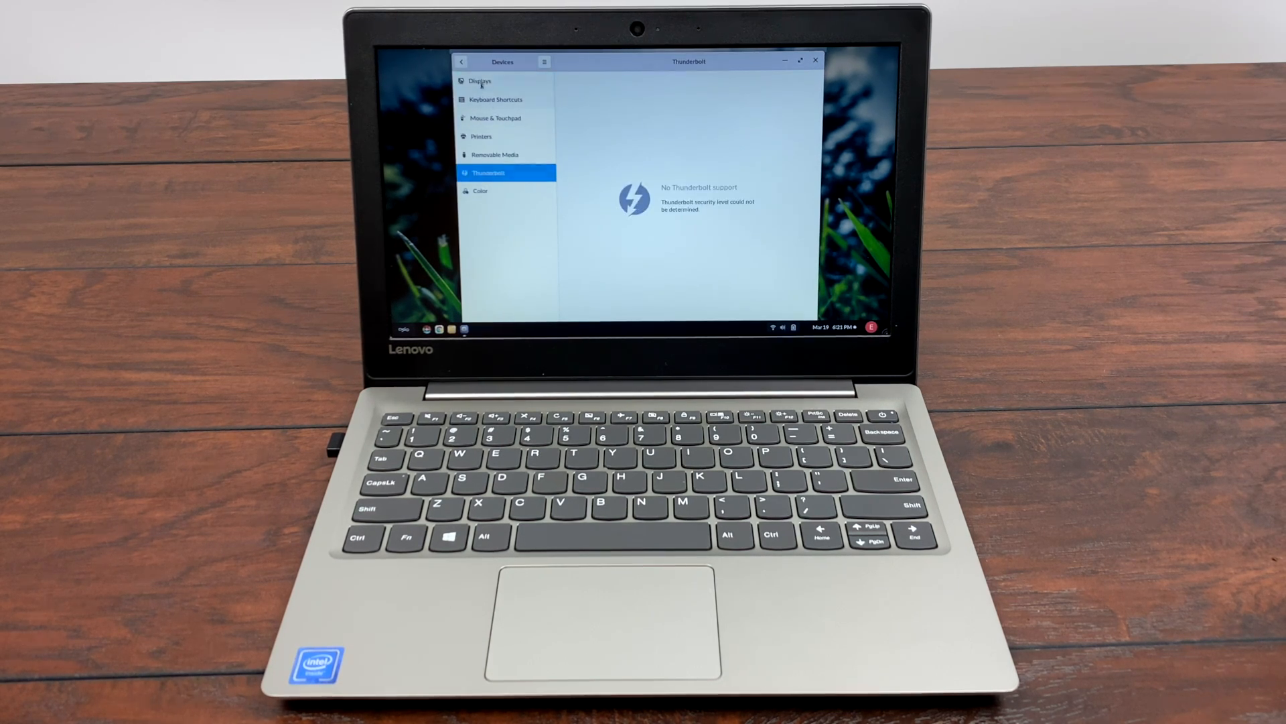
left_click(480, 82)
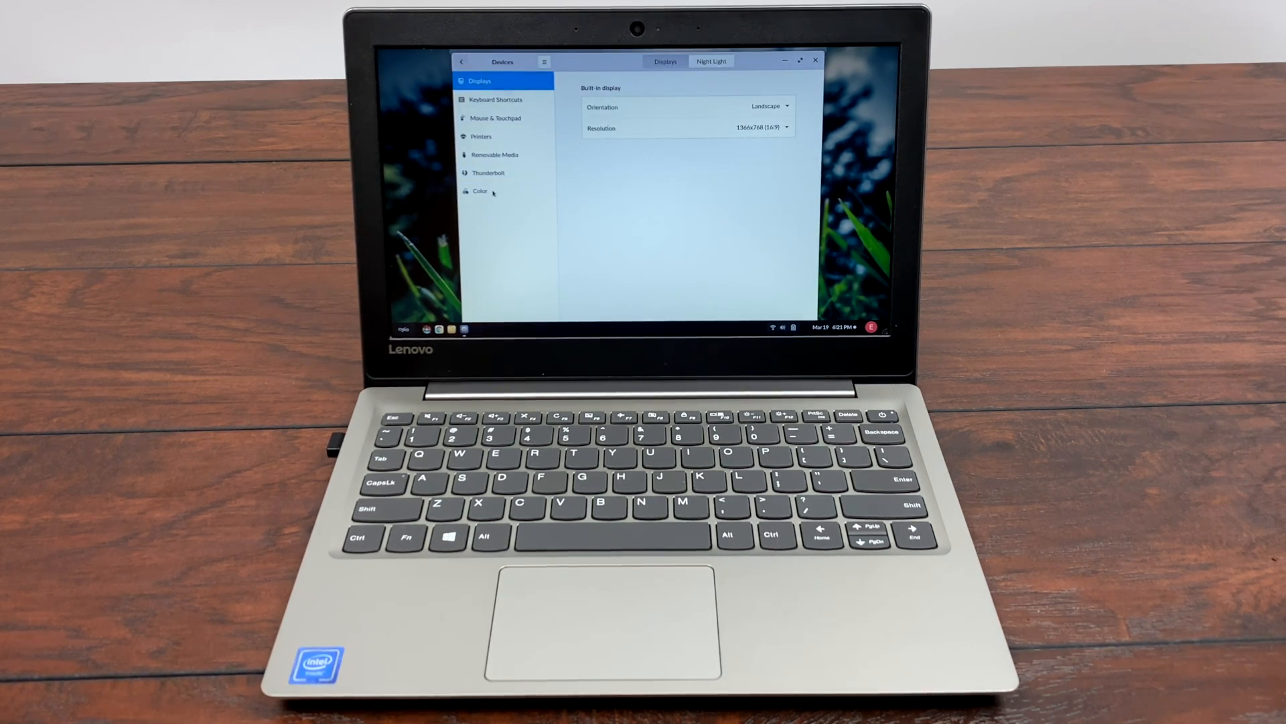
left_click(462, 62)
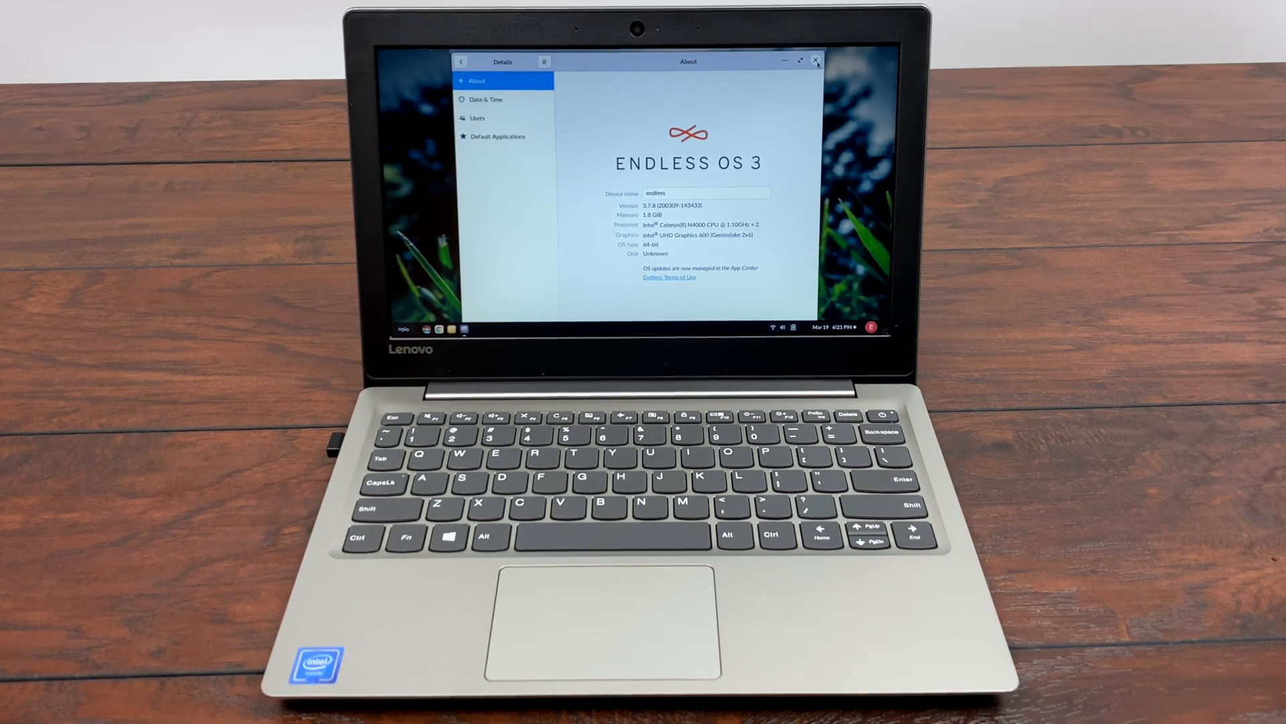
left_click(816, 60)
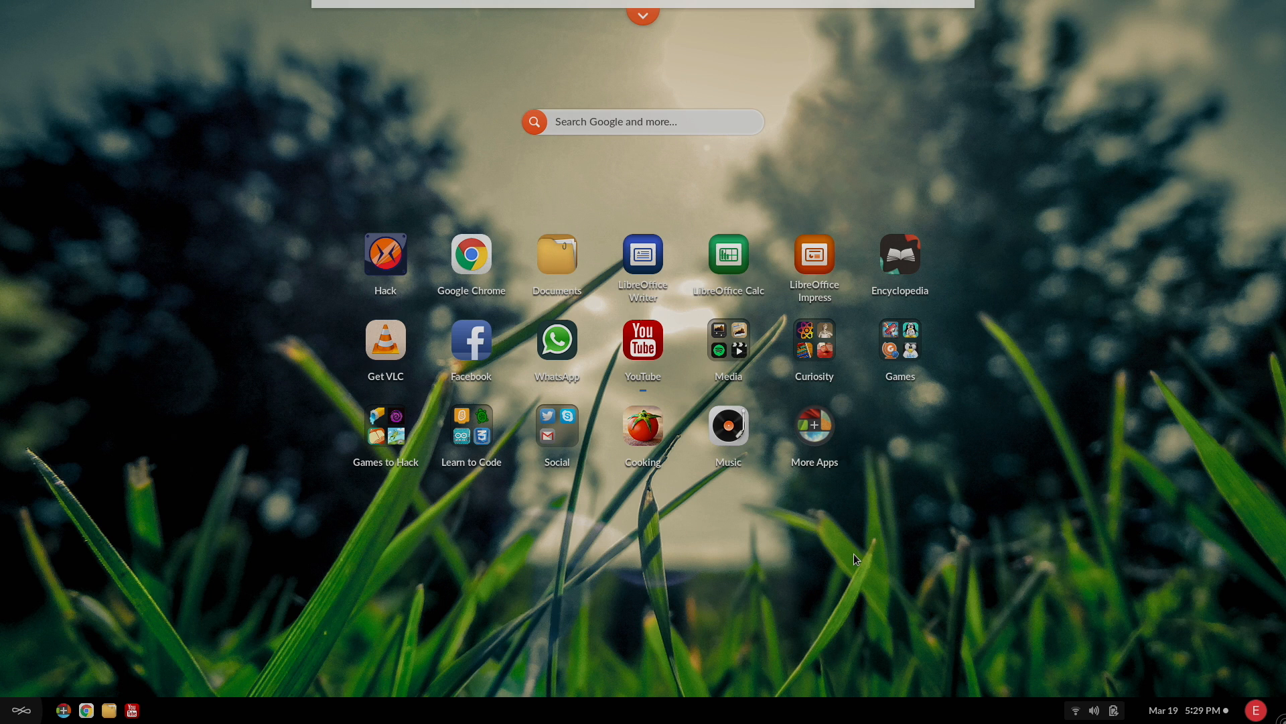
mouse_move(306, 203)
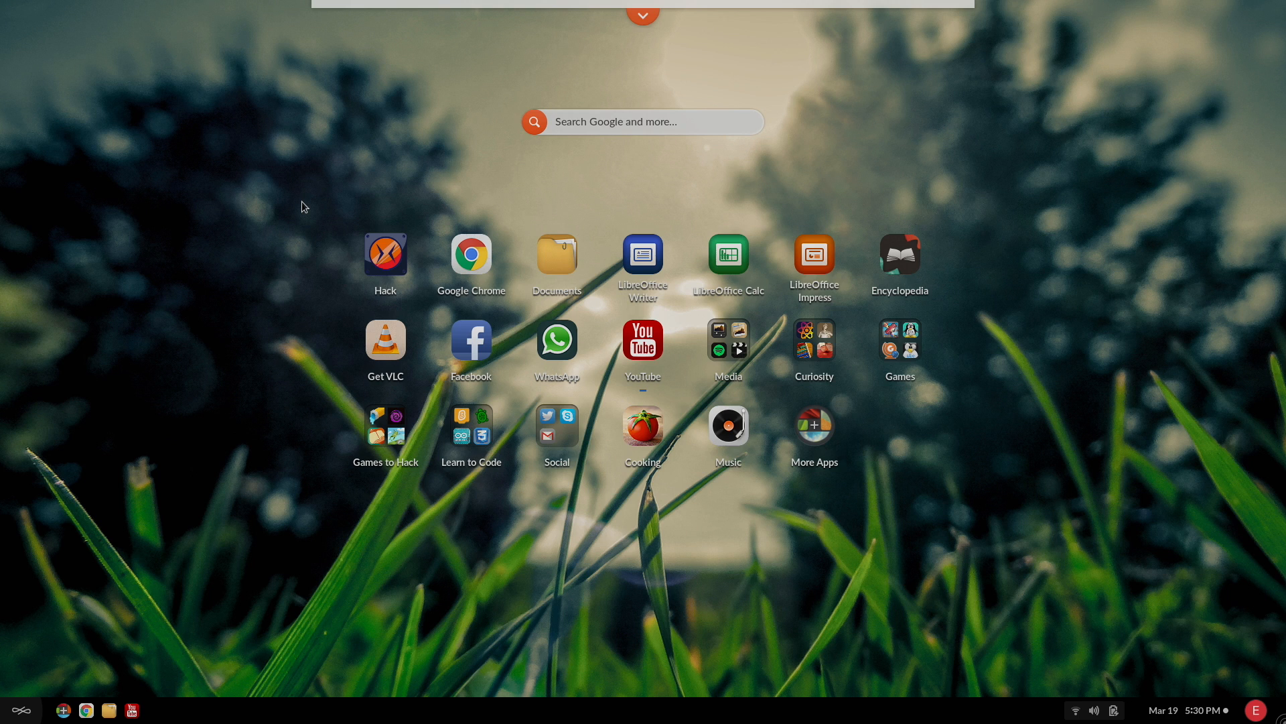
mouse_move(697, 488)
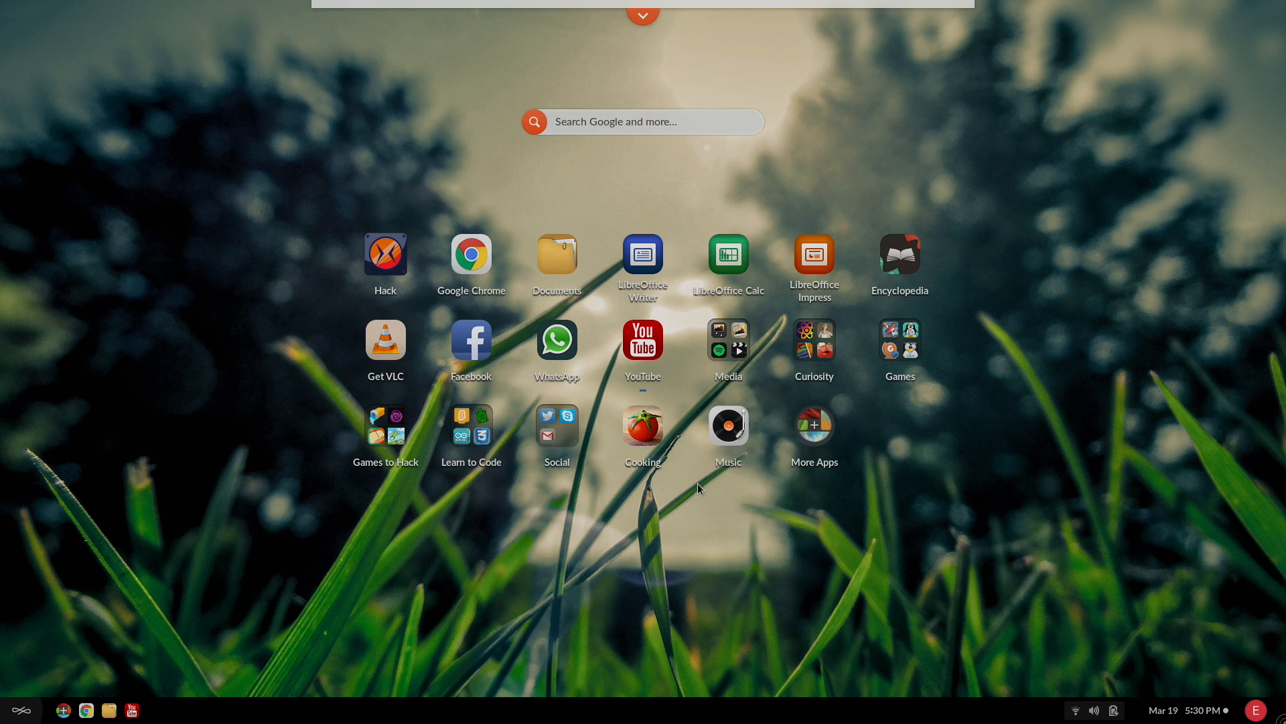
mouse_move(529, 344)
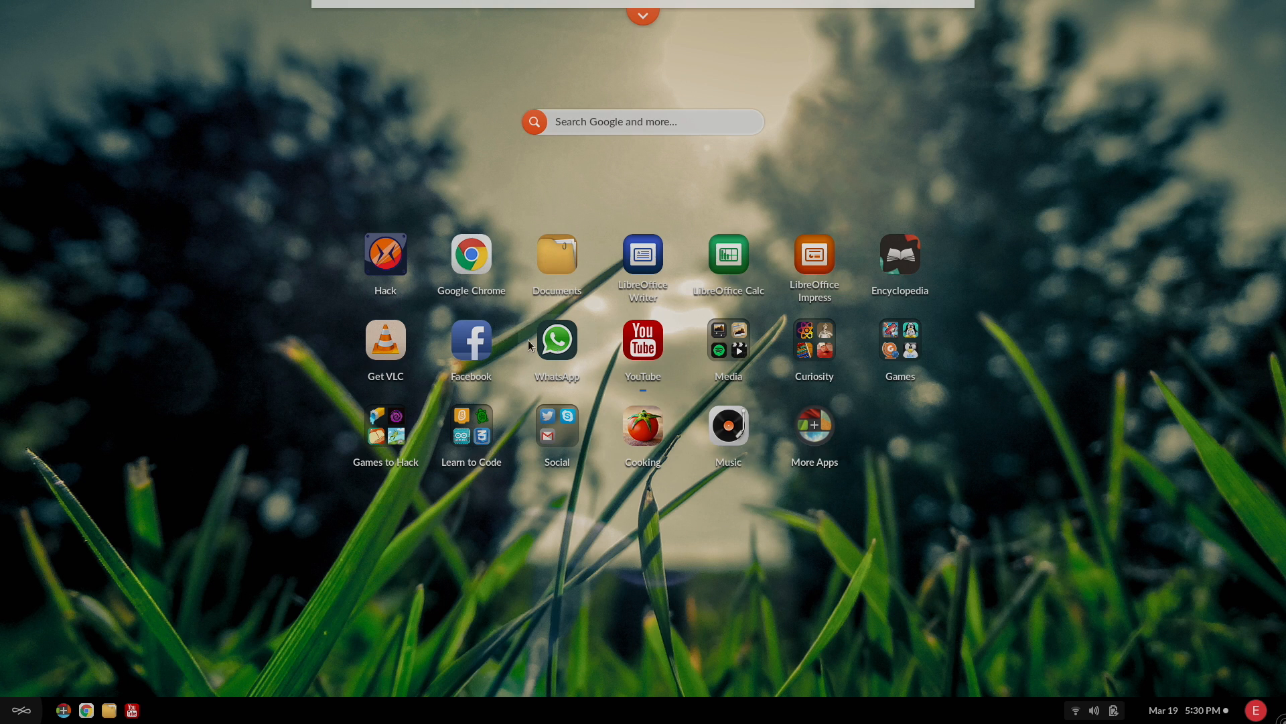
mouse_move(578, 359)
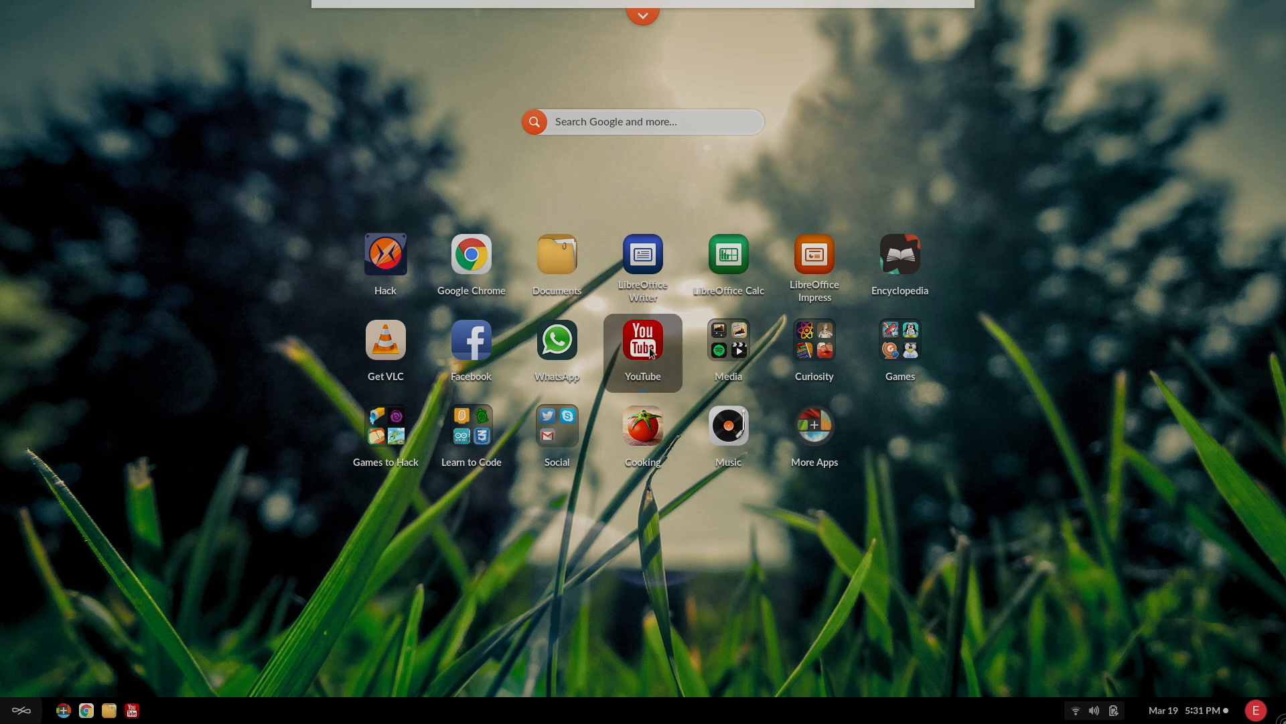
Launch YouTube from the desktop and play the Big Buck Bunny 60fps 4K short film.
left_click(642, 353)
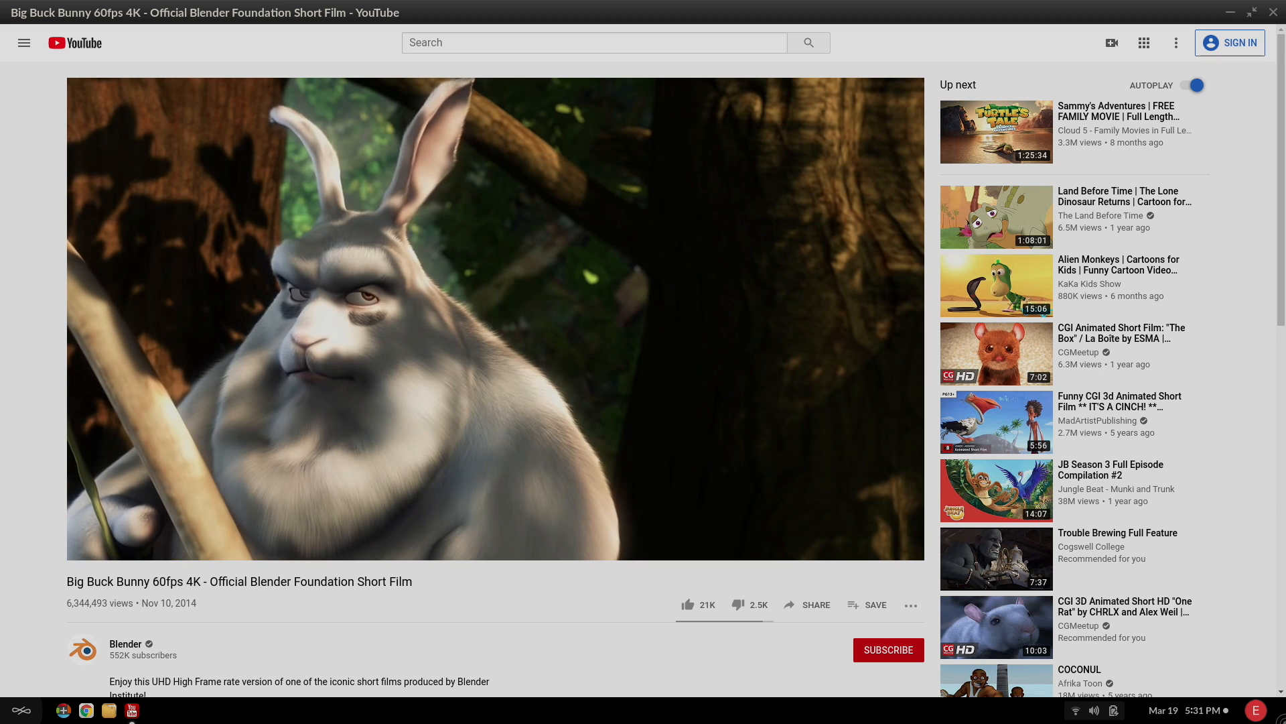
left_click(86, 710)
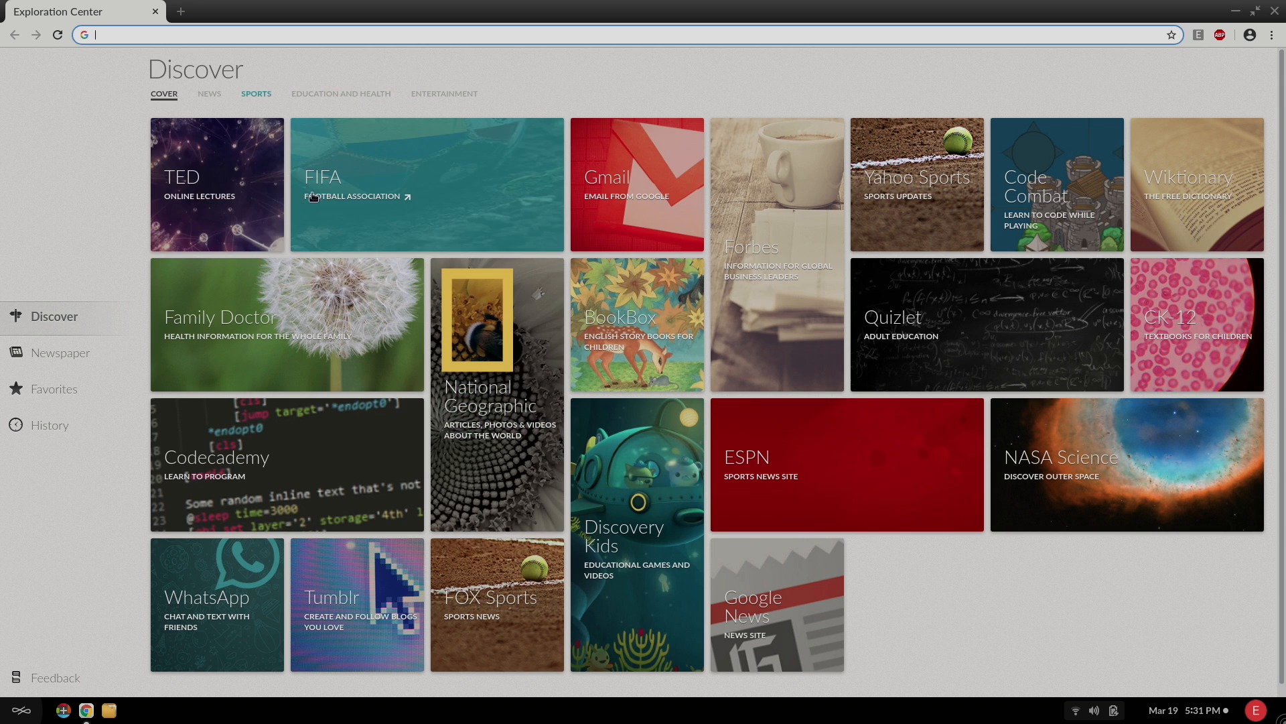
Search the web for netflix and open netflix.com from the Google results.
left_click(340, 94)
type("ne")
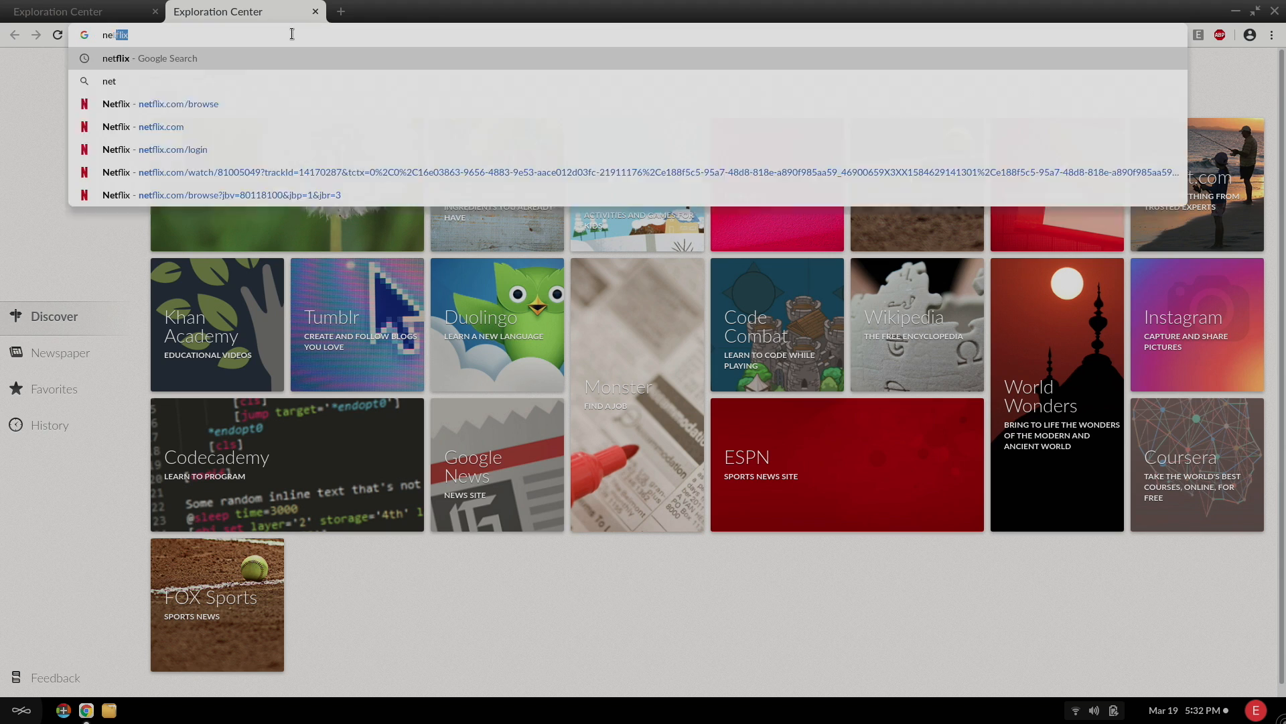
left_click(148, 57)
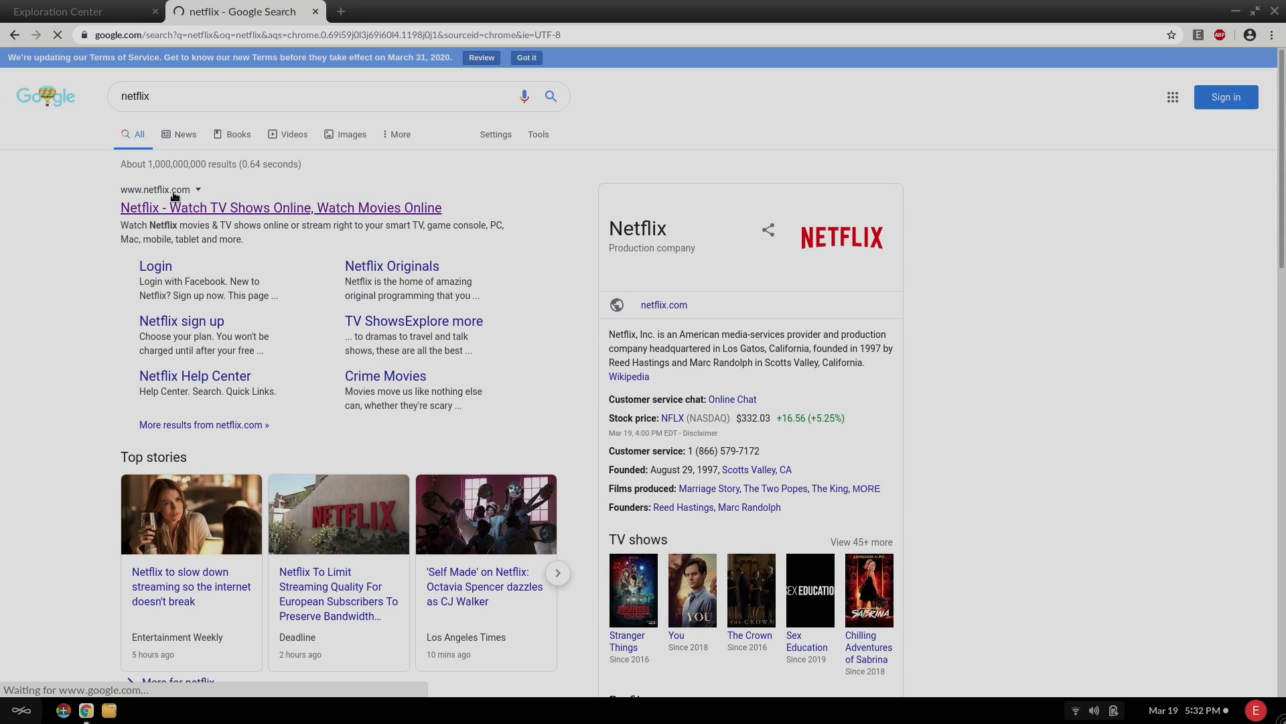
left_click(280, 208)
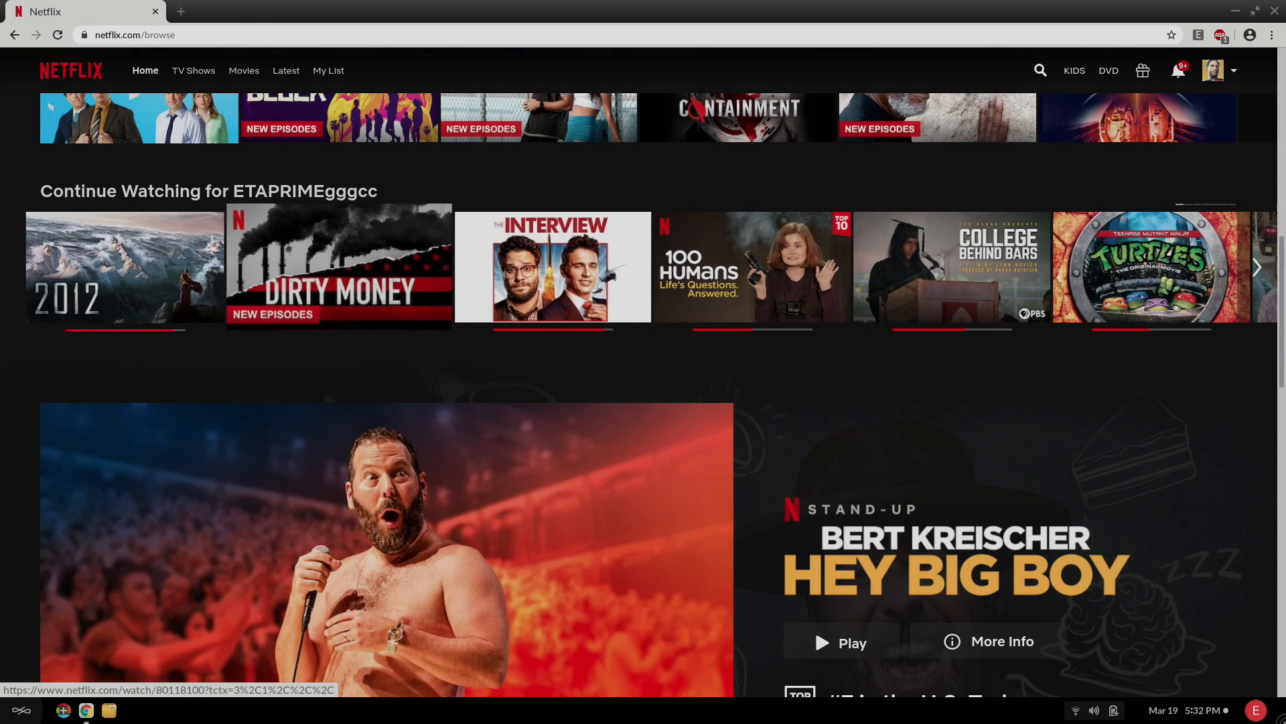
Resume the Dirty Money episode The Man at the Top from Continue Watching.
left_click(123, 267)
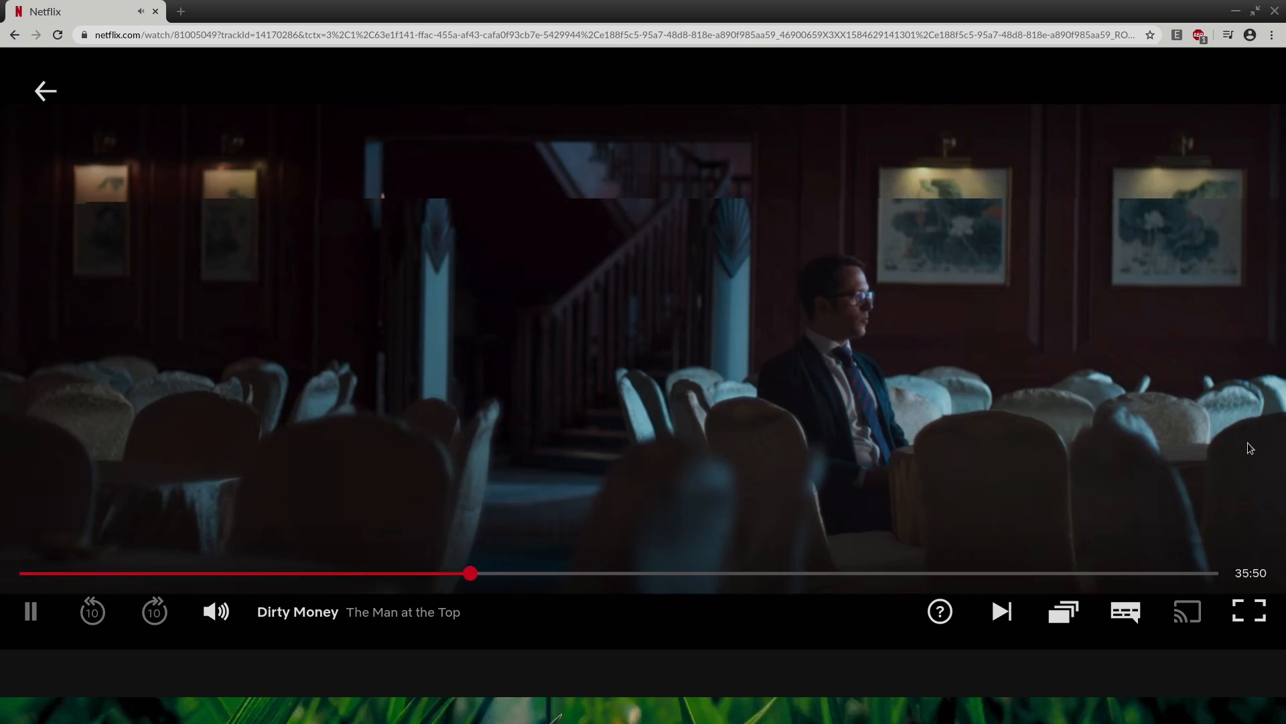
left_click(1250, 611)
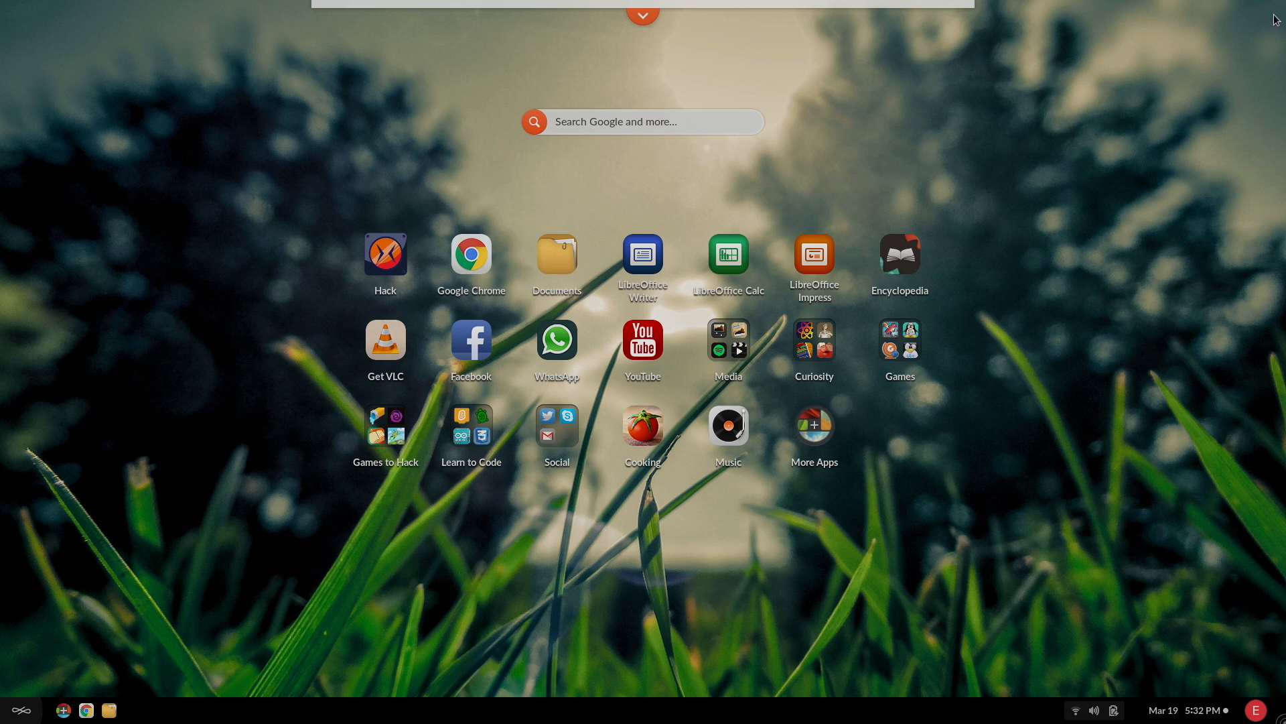
mouse_move(1123, 410)
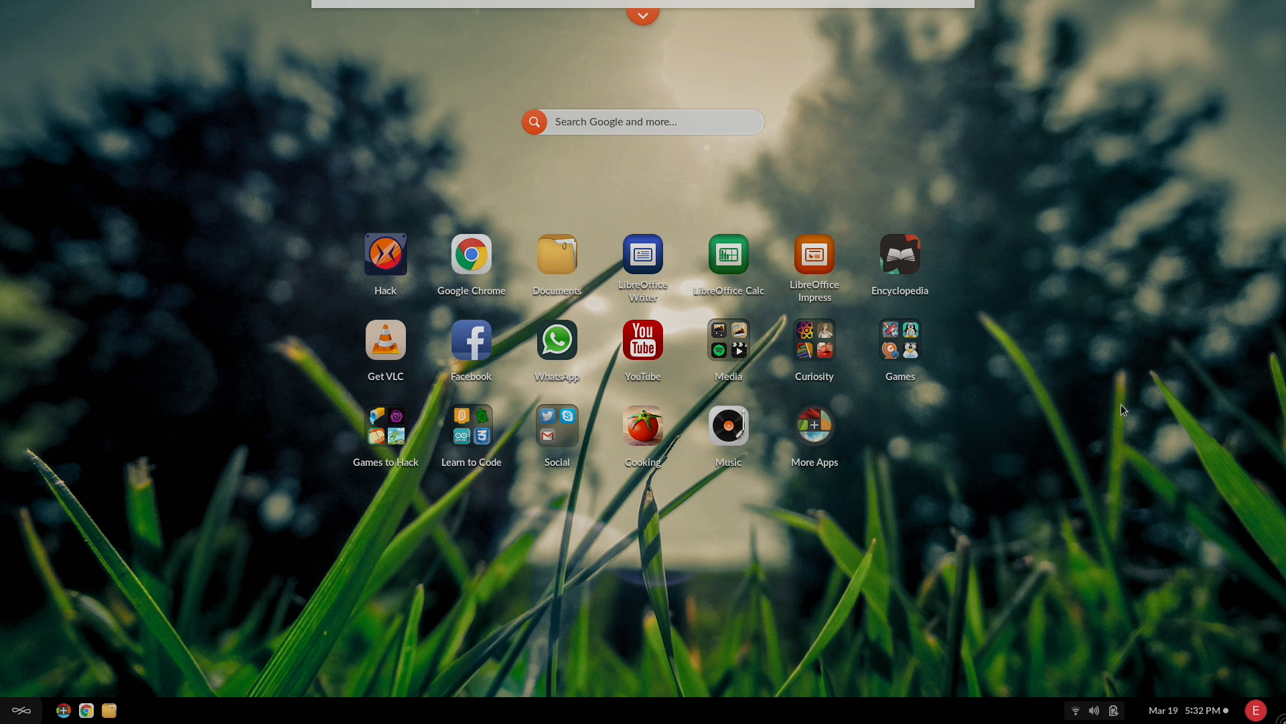
mouse_move(899, 262)
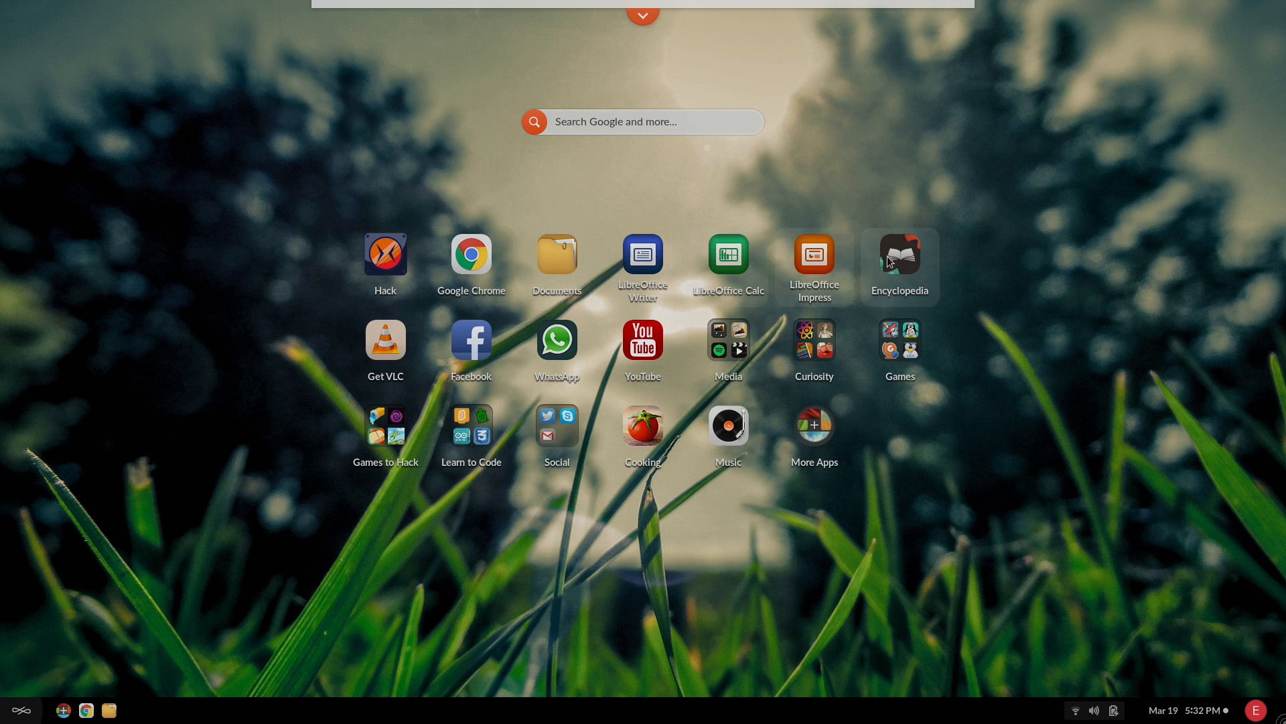
mouse_move(936, 360)
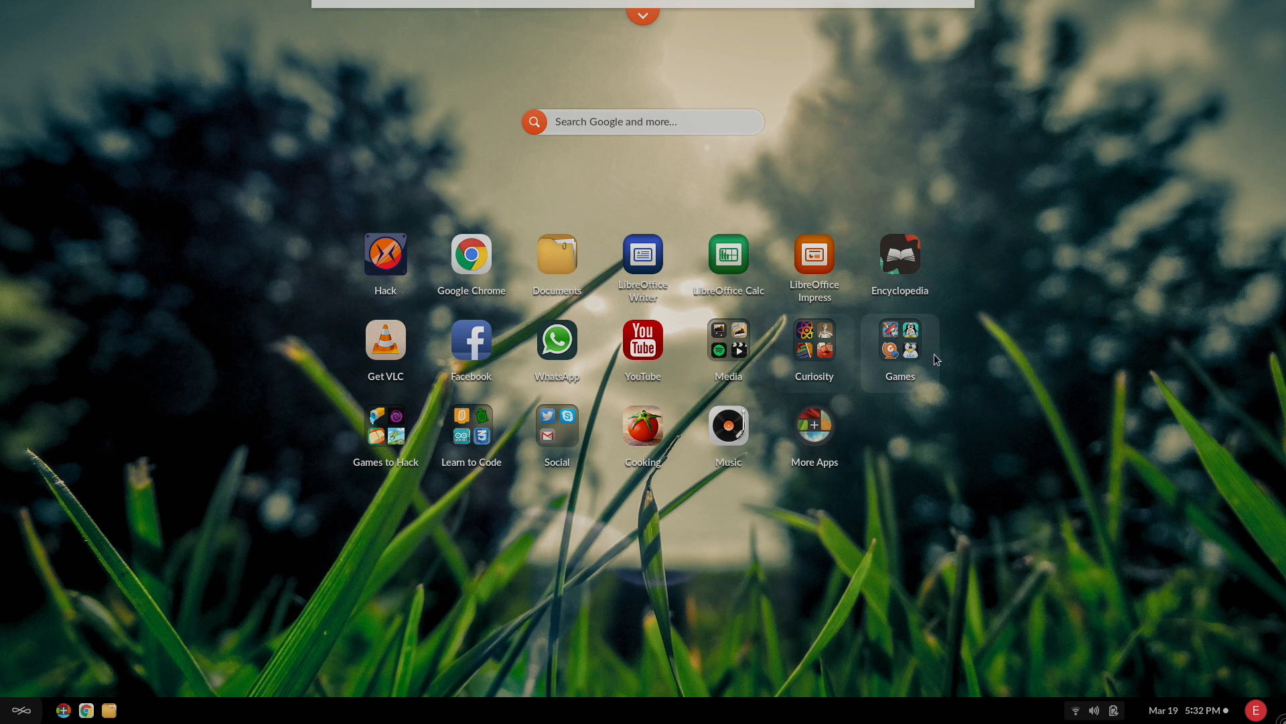
mouse_move(813, 342)
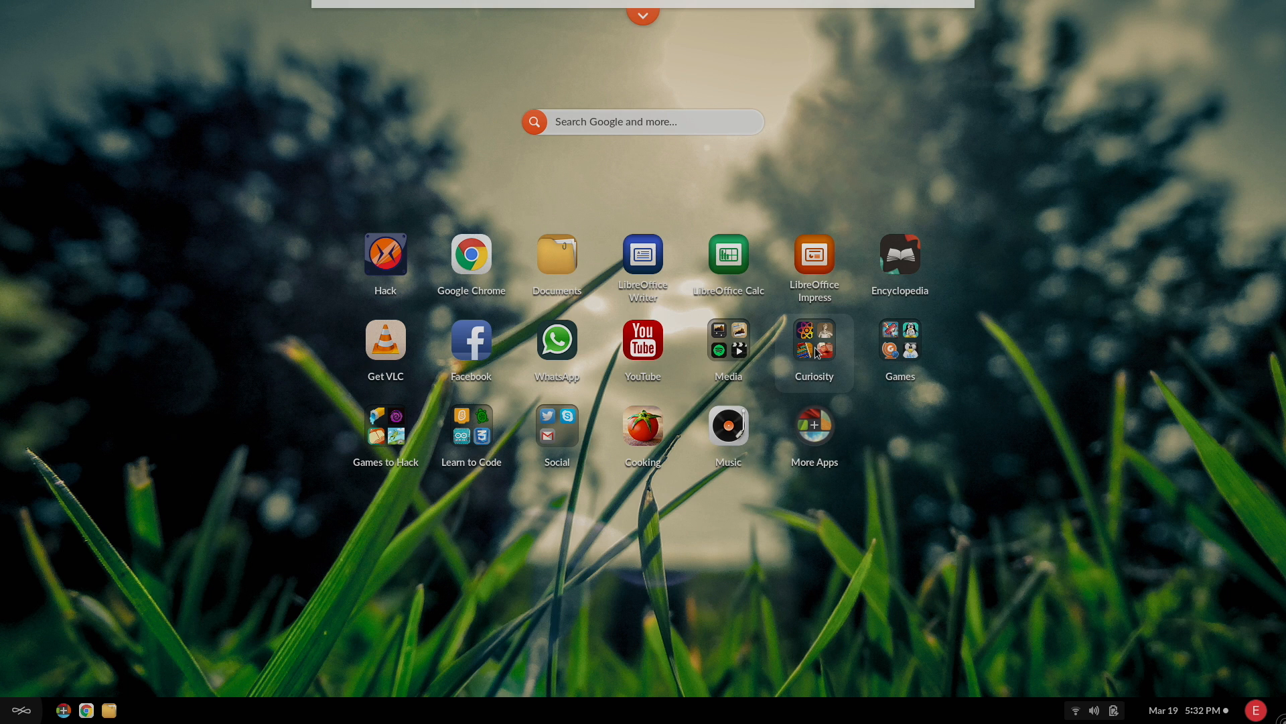
Expand the Curiosity group and launch the How To app from it.
left_click(814, 339)
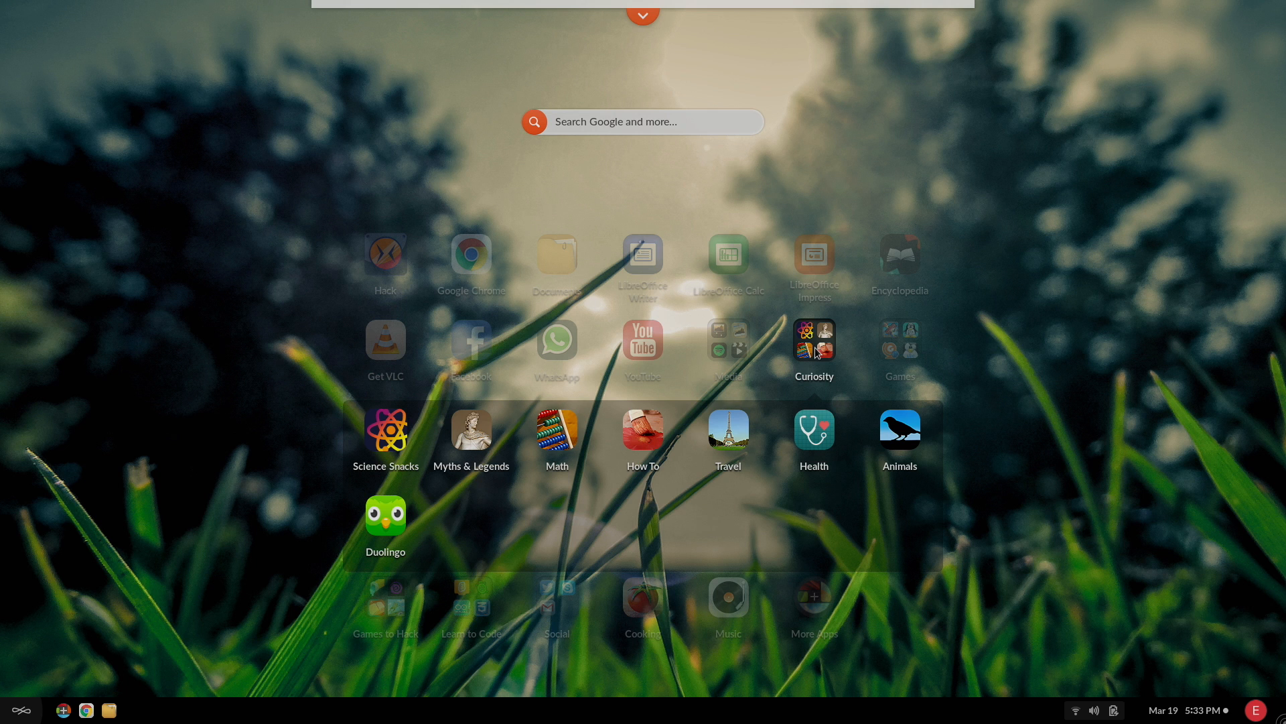
mouse_move(928, 480)
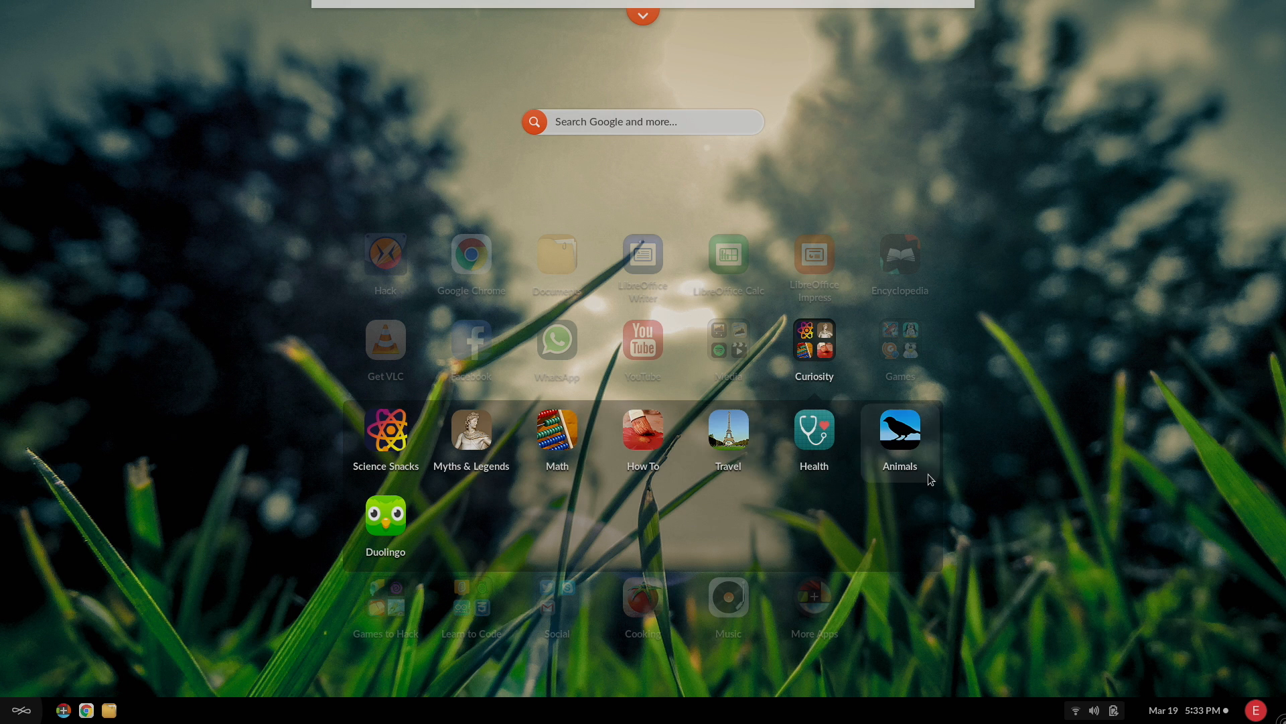
left_click(643, 439)
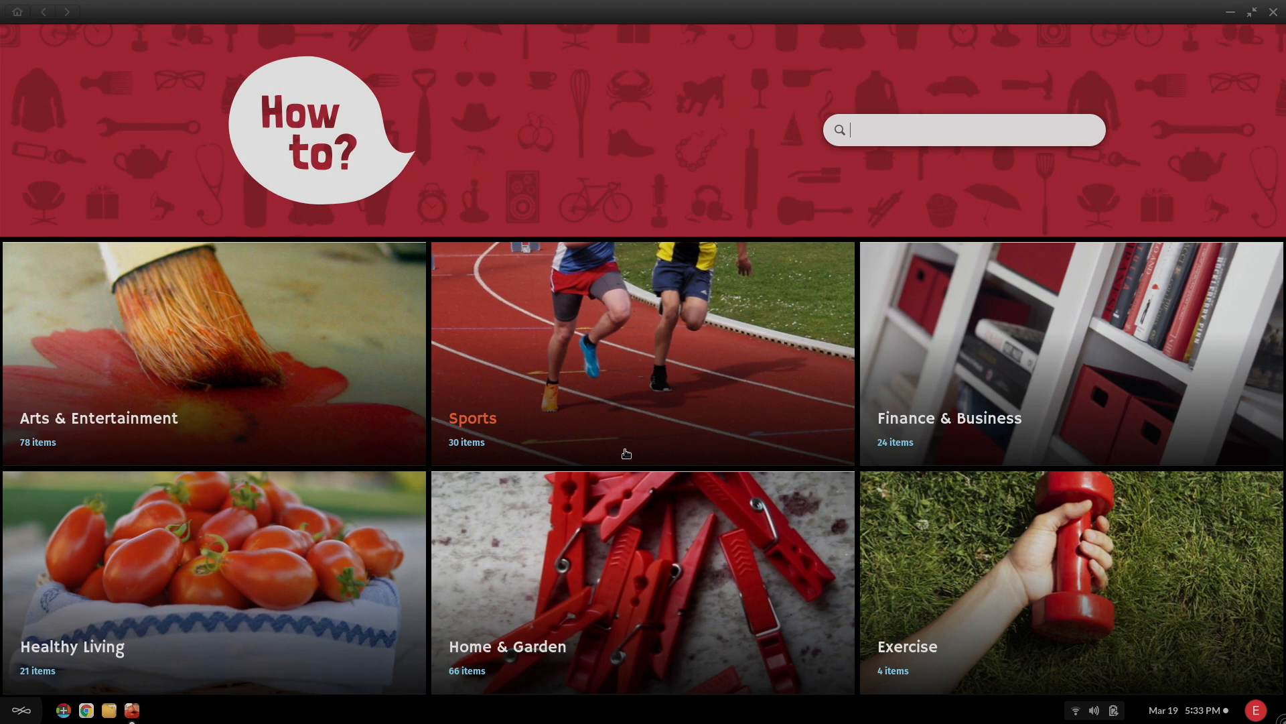
mouse_move(374, 414)
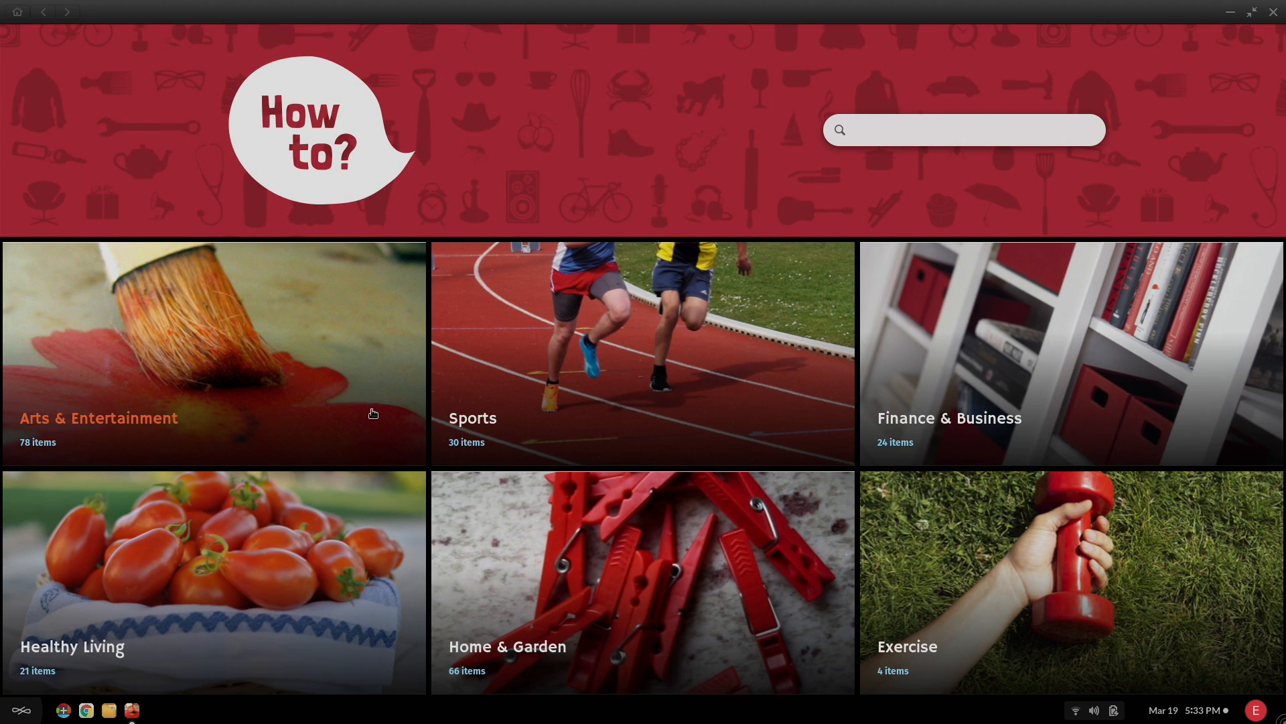
Open Arts & Entertainment, choose the Be a DJ guide and read its Gathering Equipment steps.
left_click(213, 352)
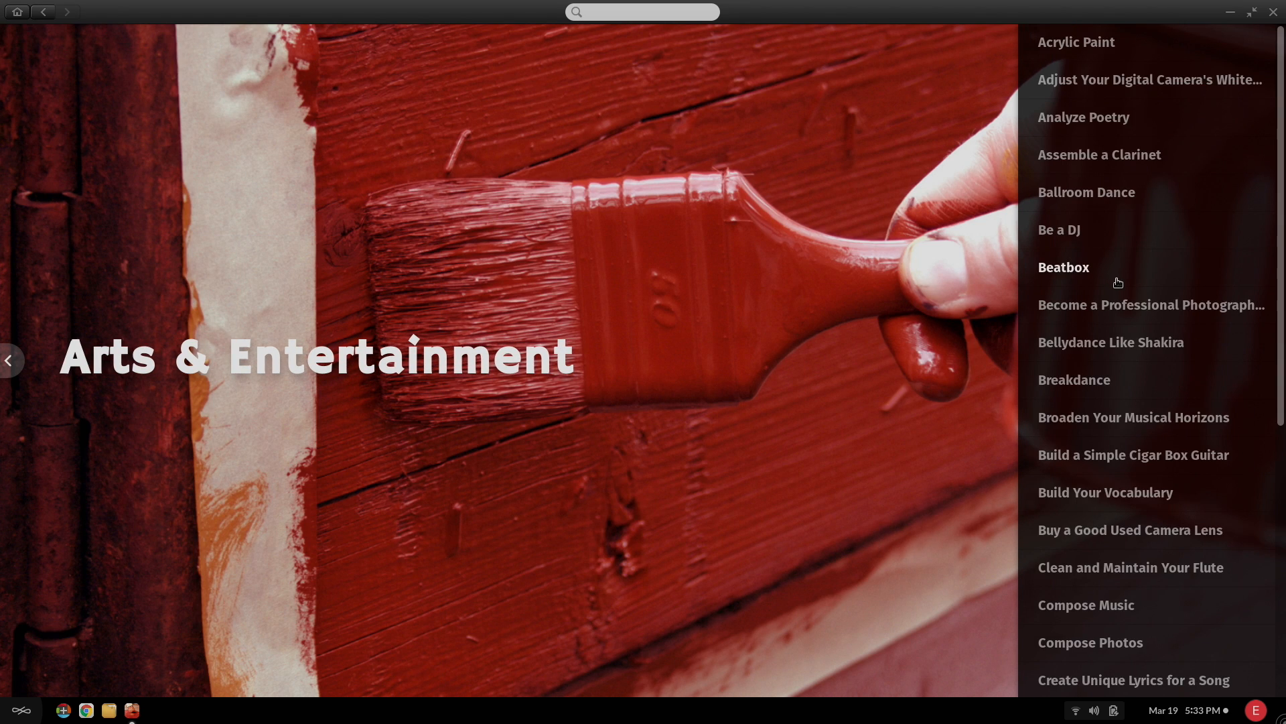
mouse_move(1103, 385)
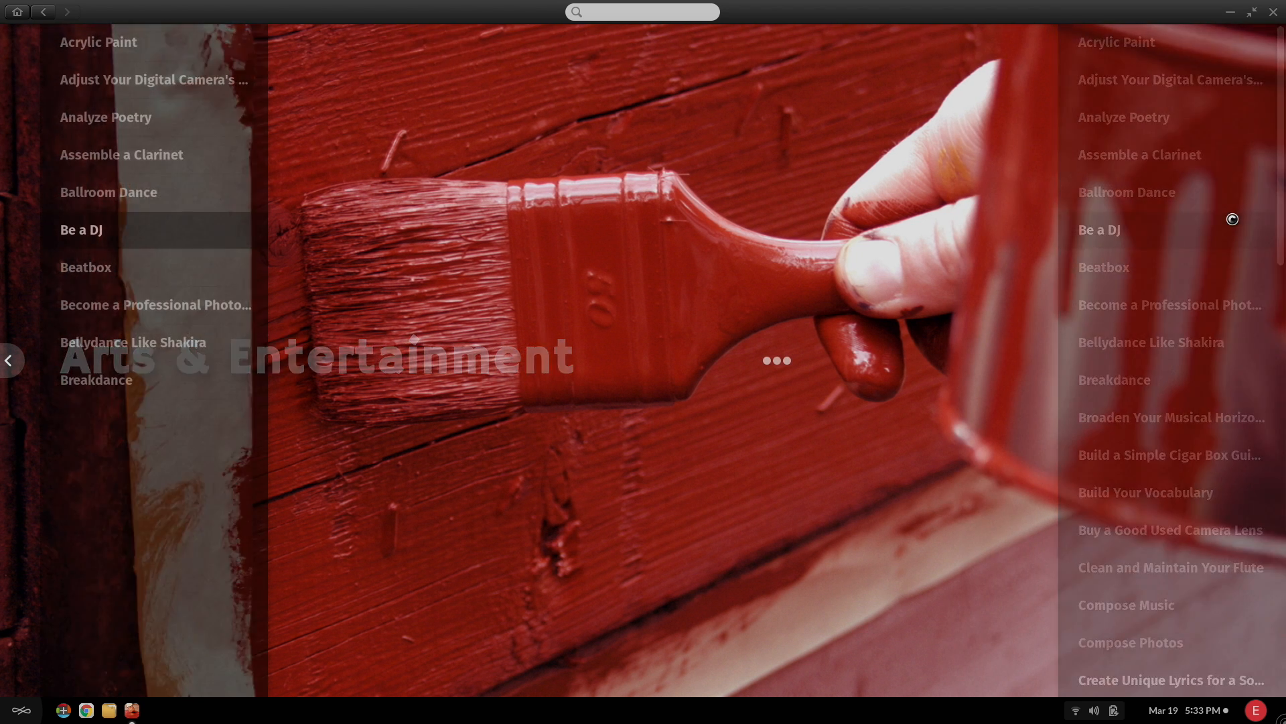
left_click(80, 229)
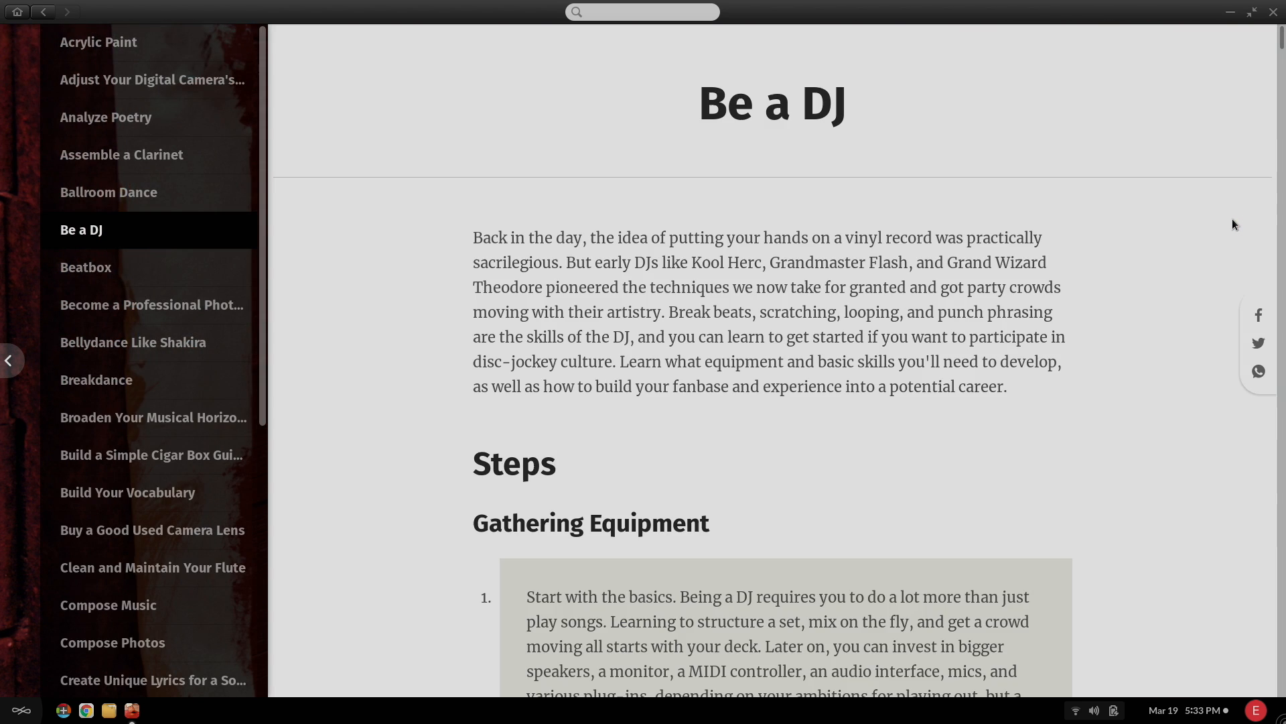
scroll("down", 3)
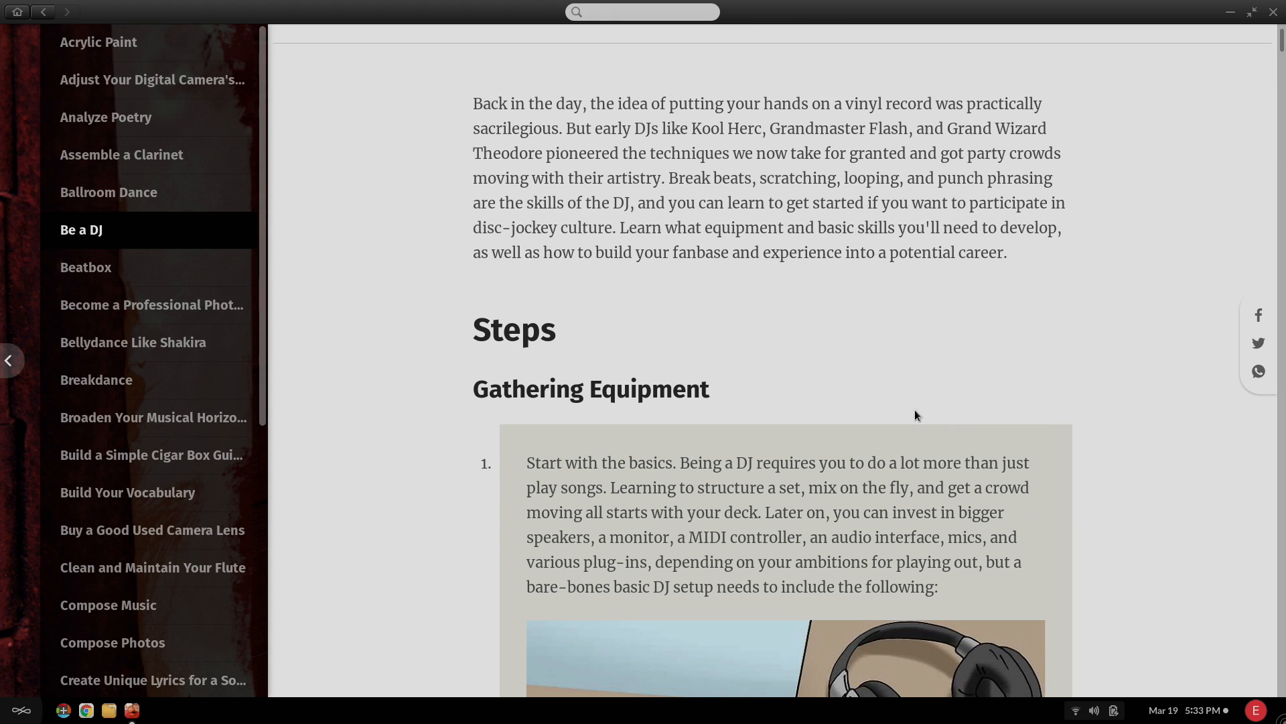
scroll("down", 3)
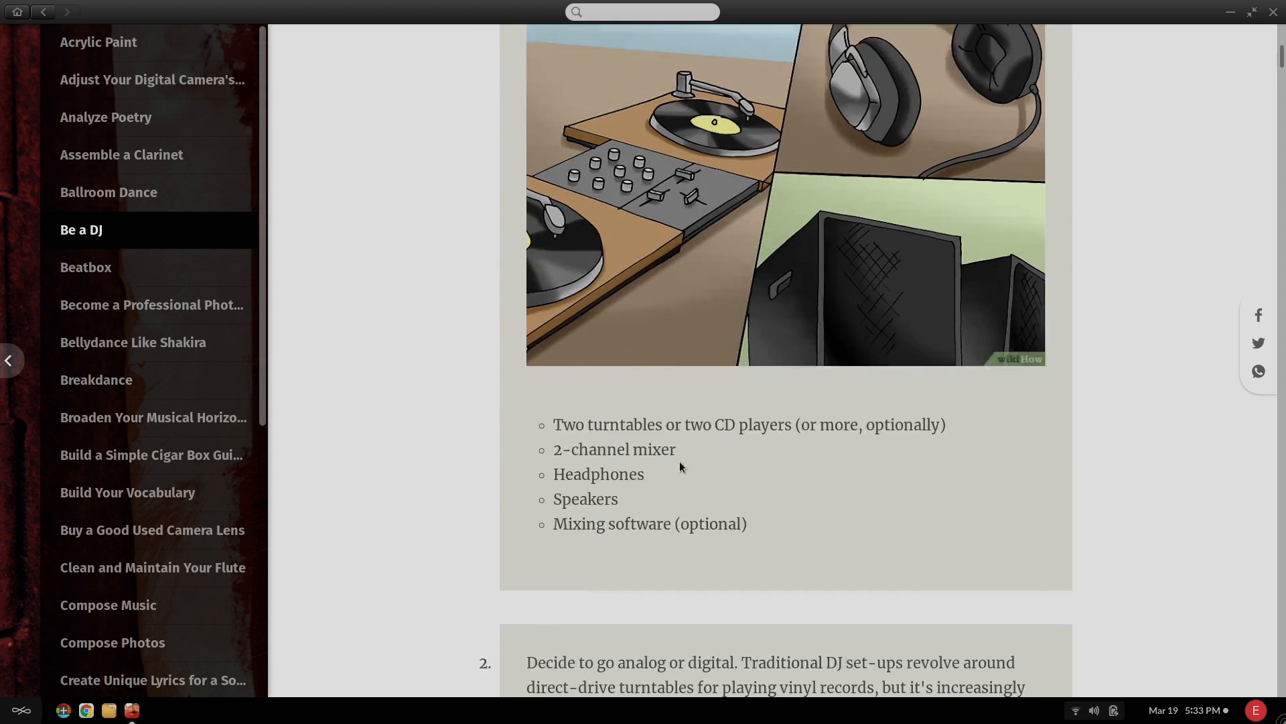
scroll("up", 3)
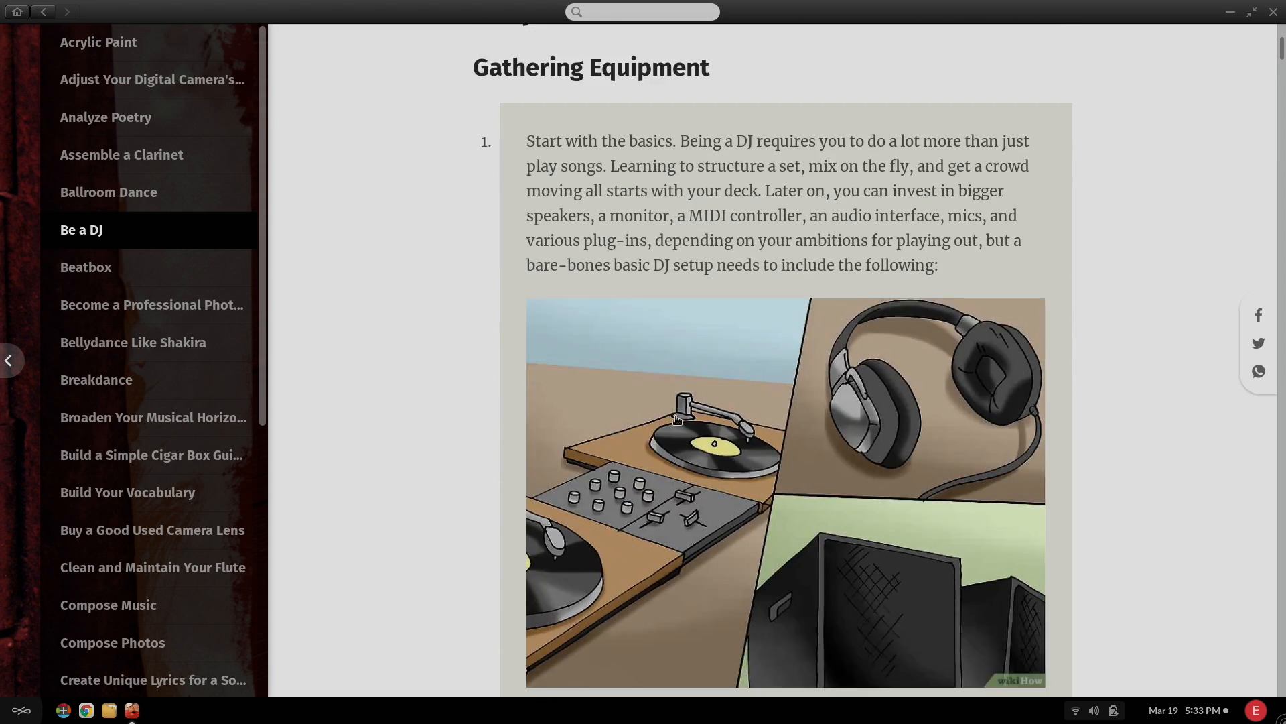
scroll("down", 3)
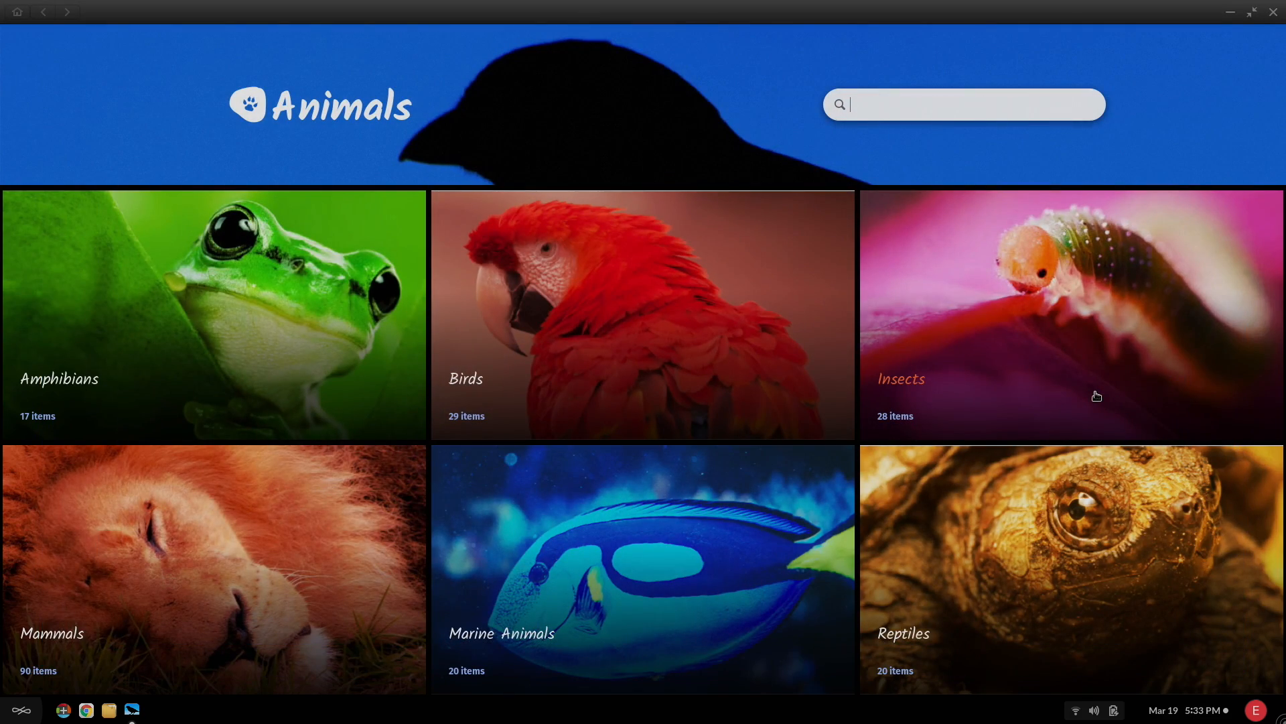
mouse_move(666, 433)
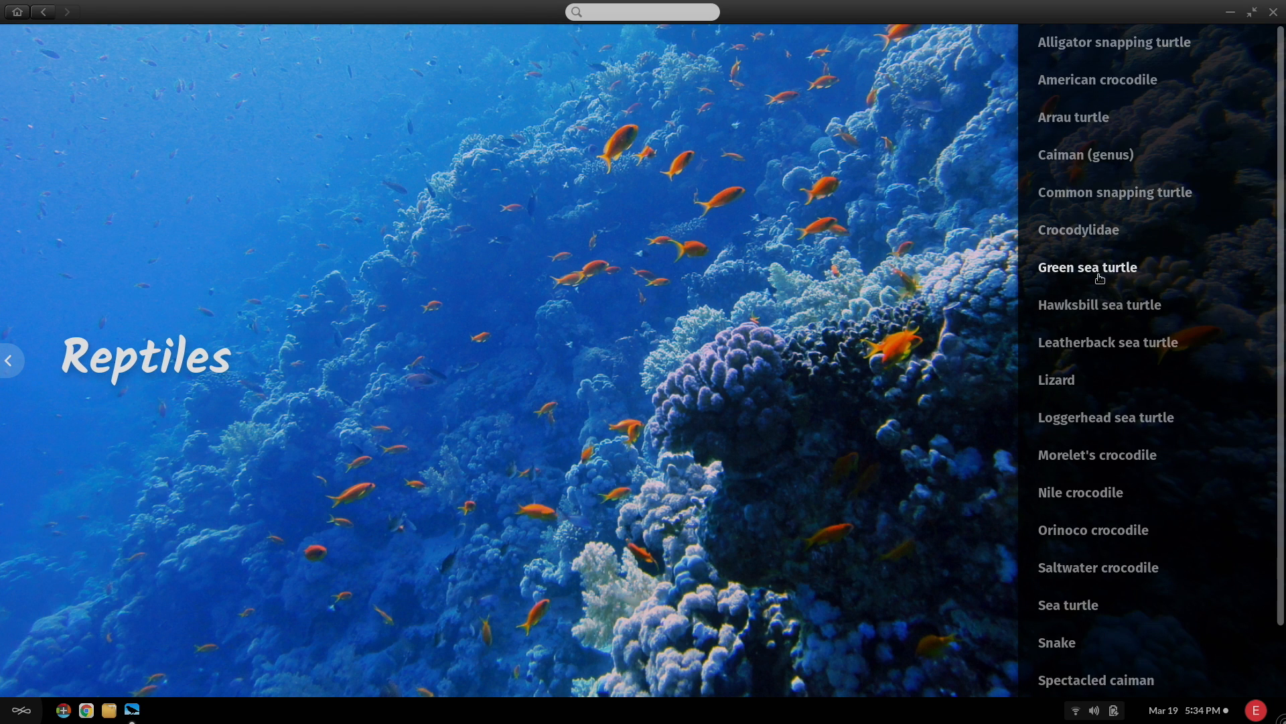
Open the Green sea turtle article from the Reptiles list and read down through it.
left_click(1086, 267)
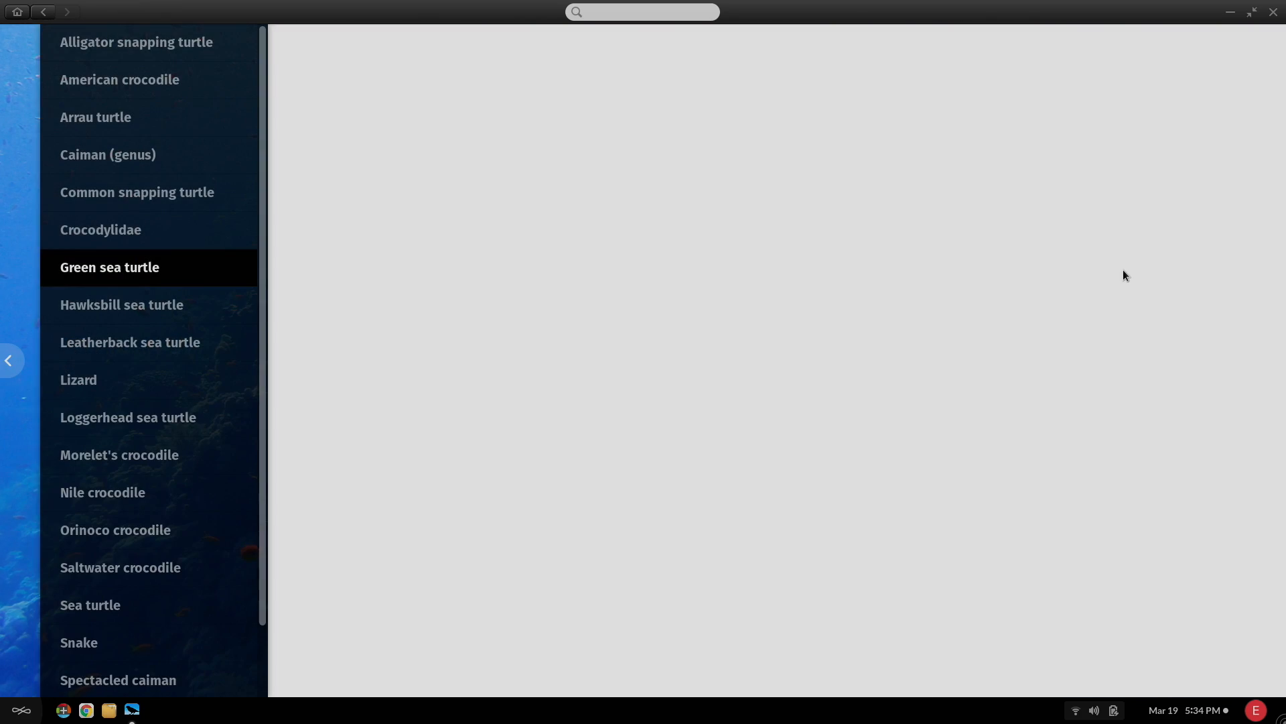
left_click(109, 267)
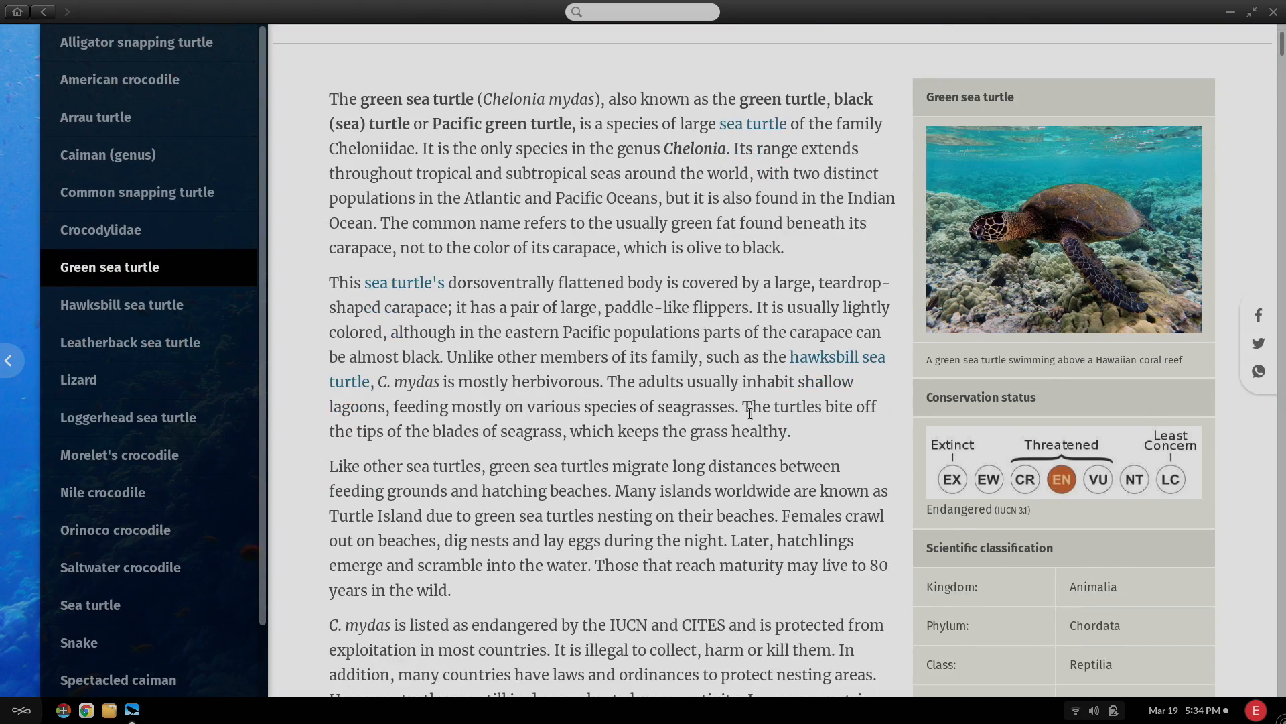
scroll("down", 3)
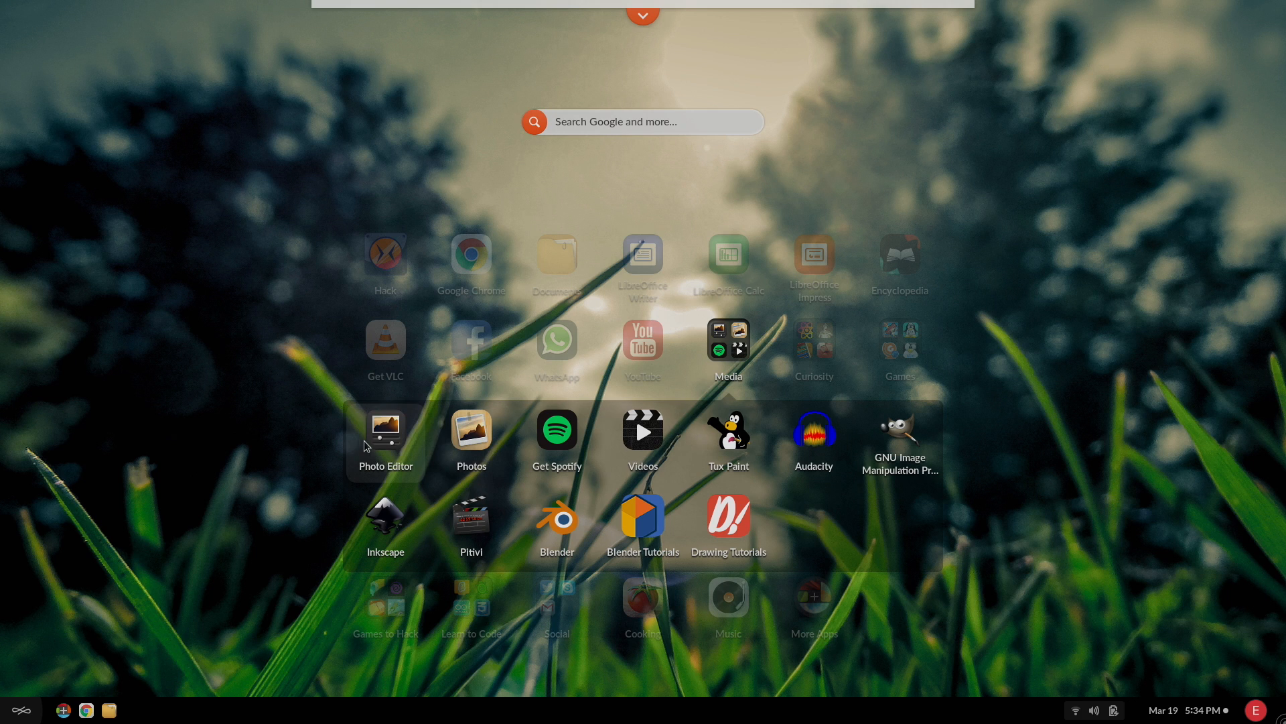
mouse_move(899, 457)
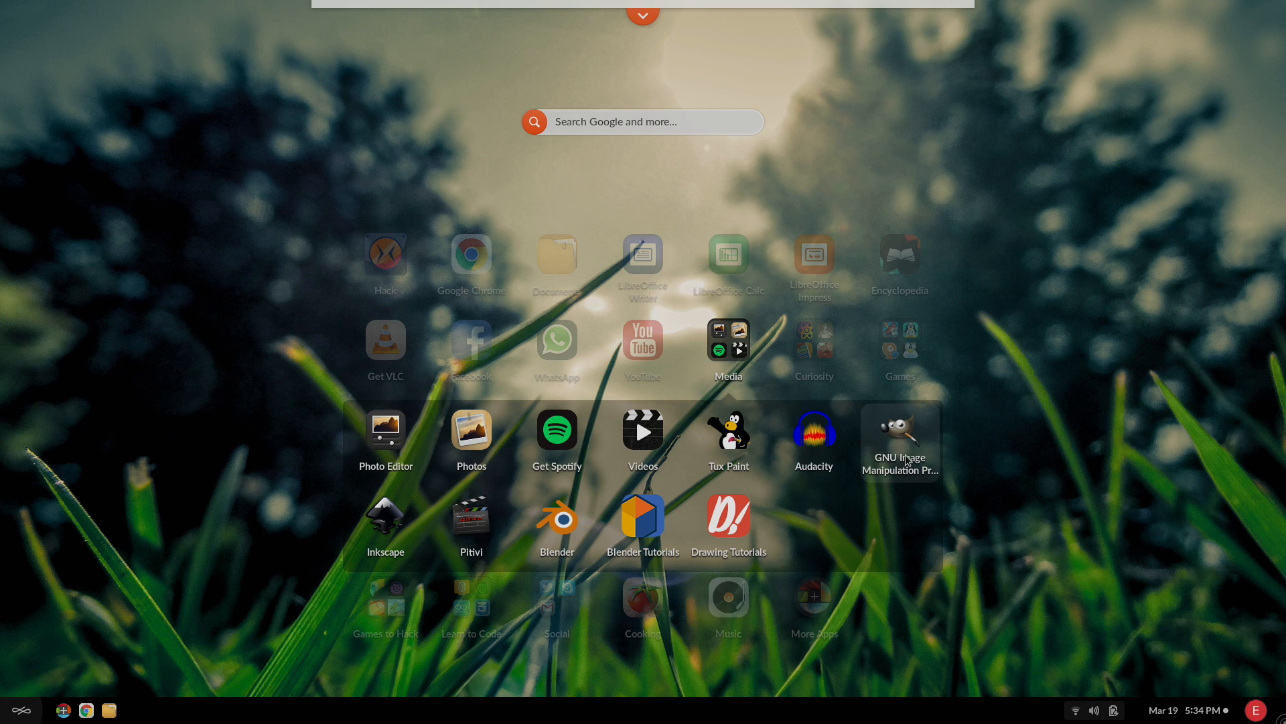
mouse_move(904, 466)
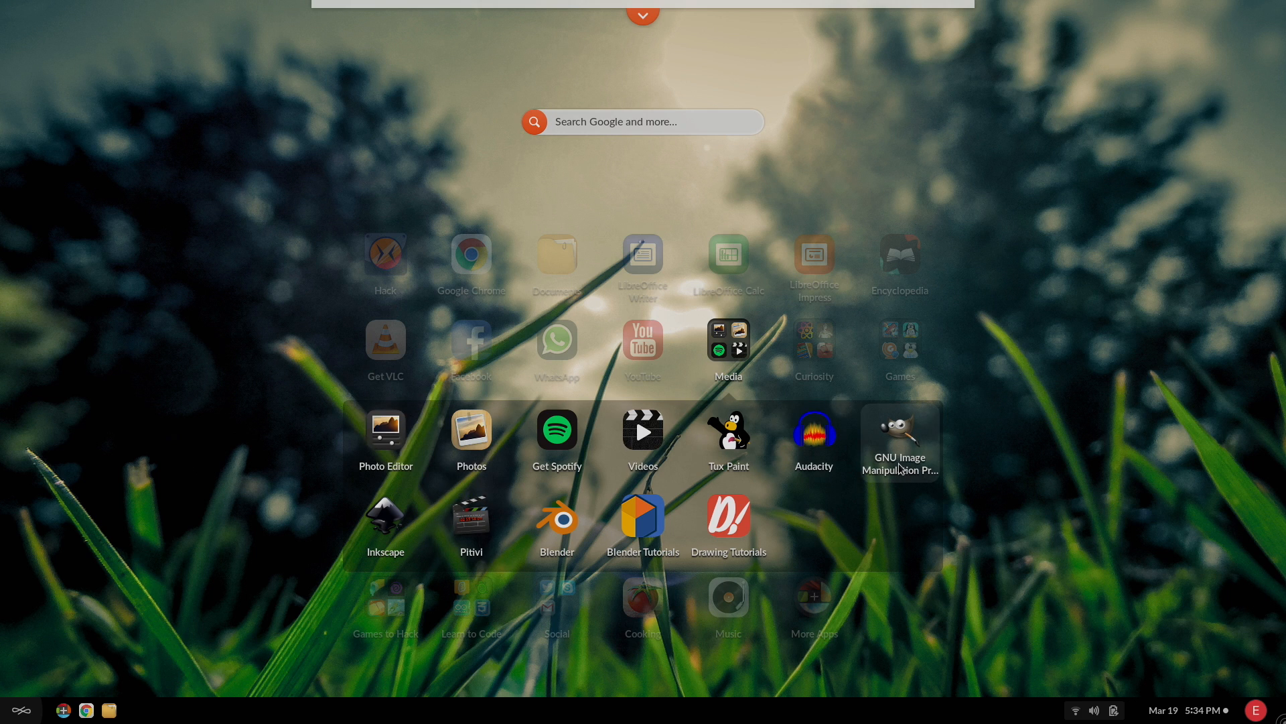
mouse_move(427, 515)
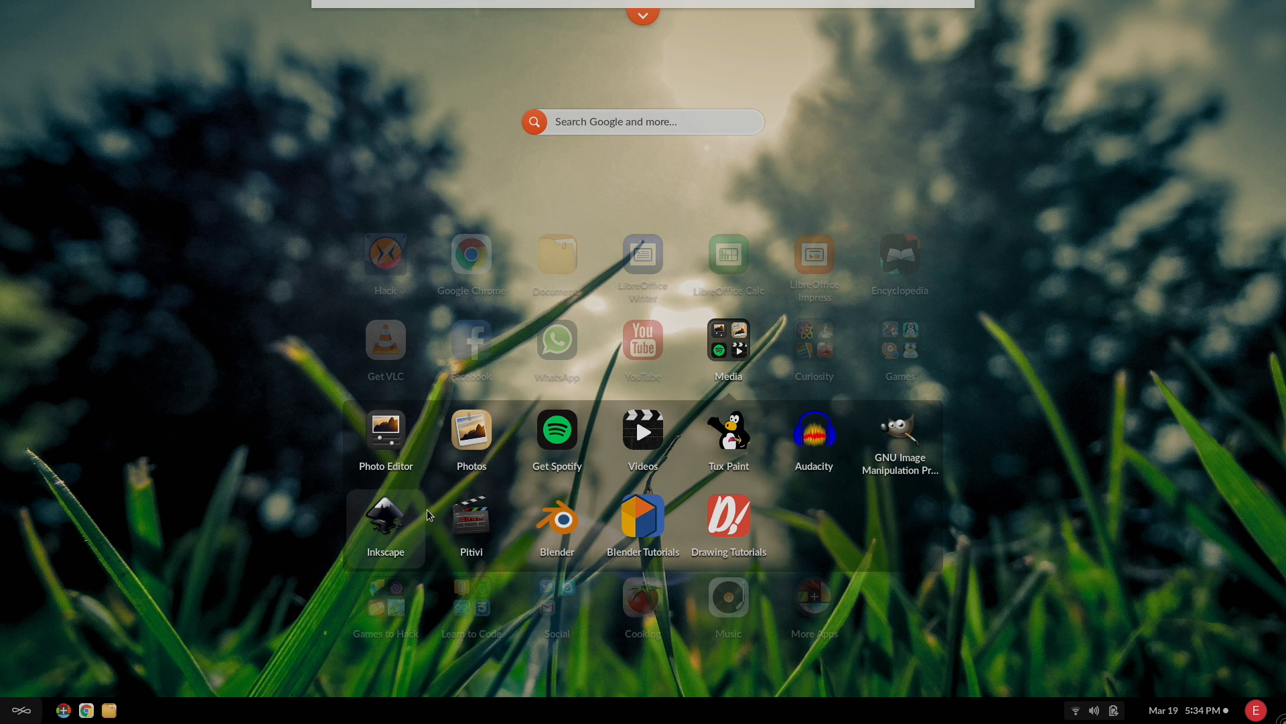
mouse_move(641, 432)
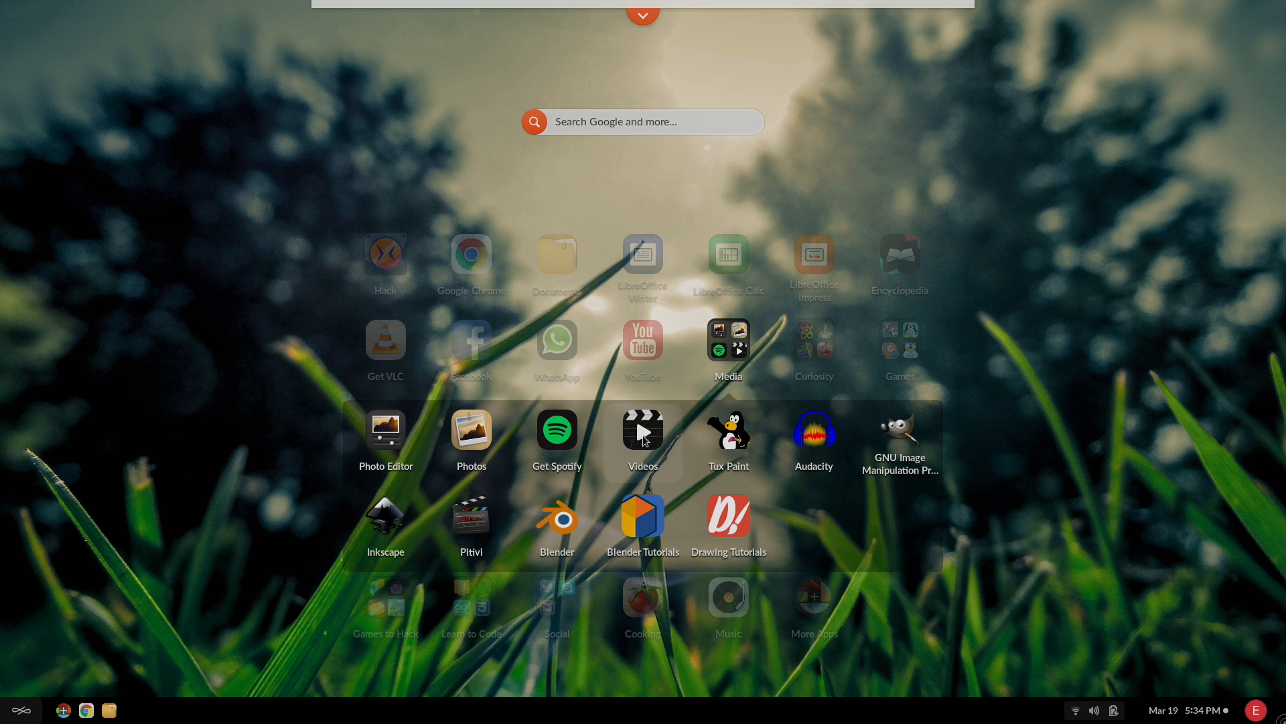
mouse_move(814, 430)
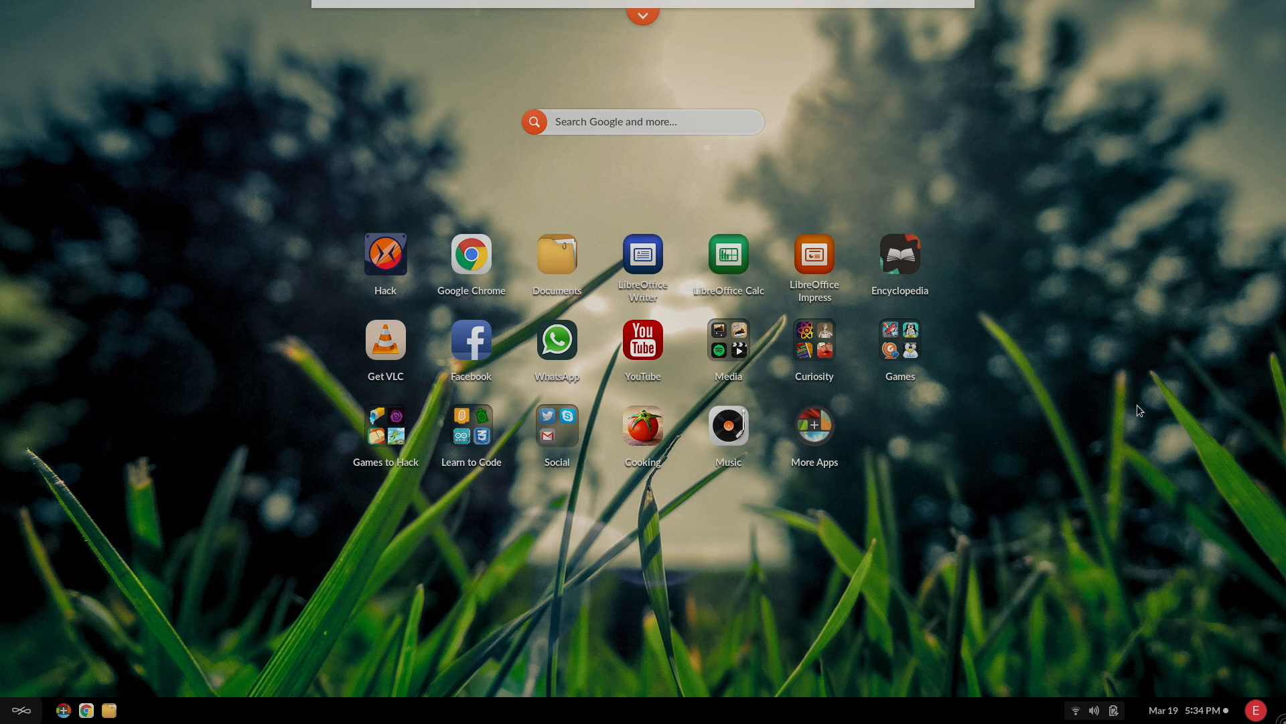
Expand the Games group on the desktop app grid.
left_click(899, 339)
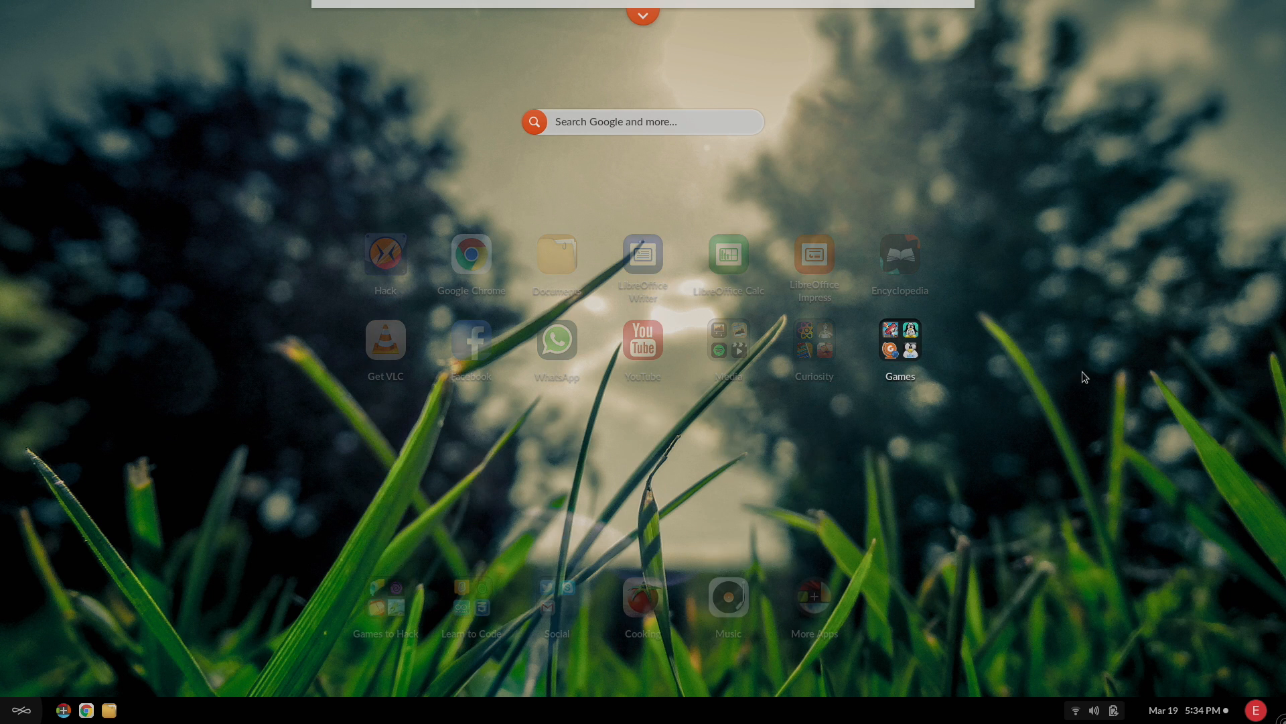
Launch Minecraft from the Games group and start the latest Java Edition release.
left_click(899, 339)
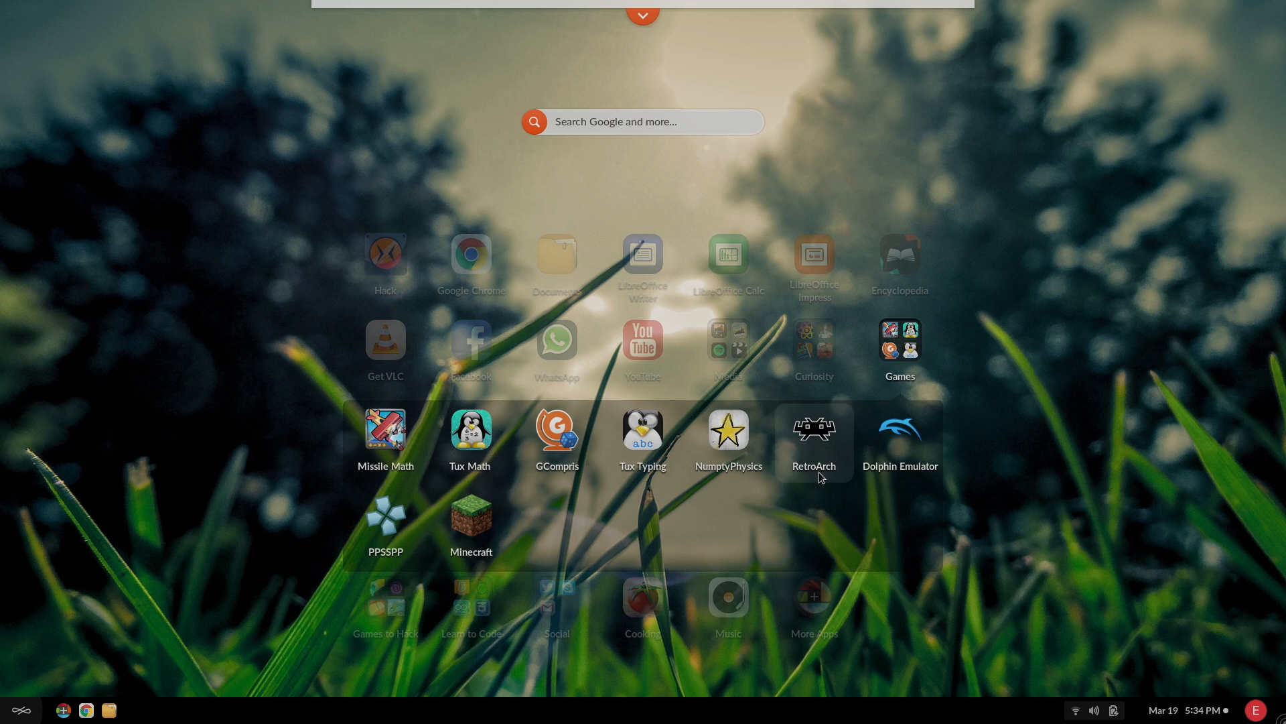
mouse_move(386, 521)
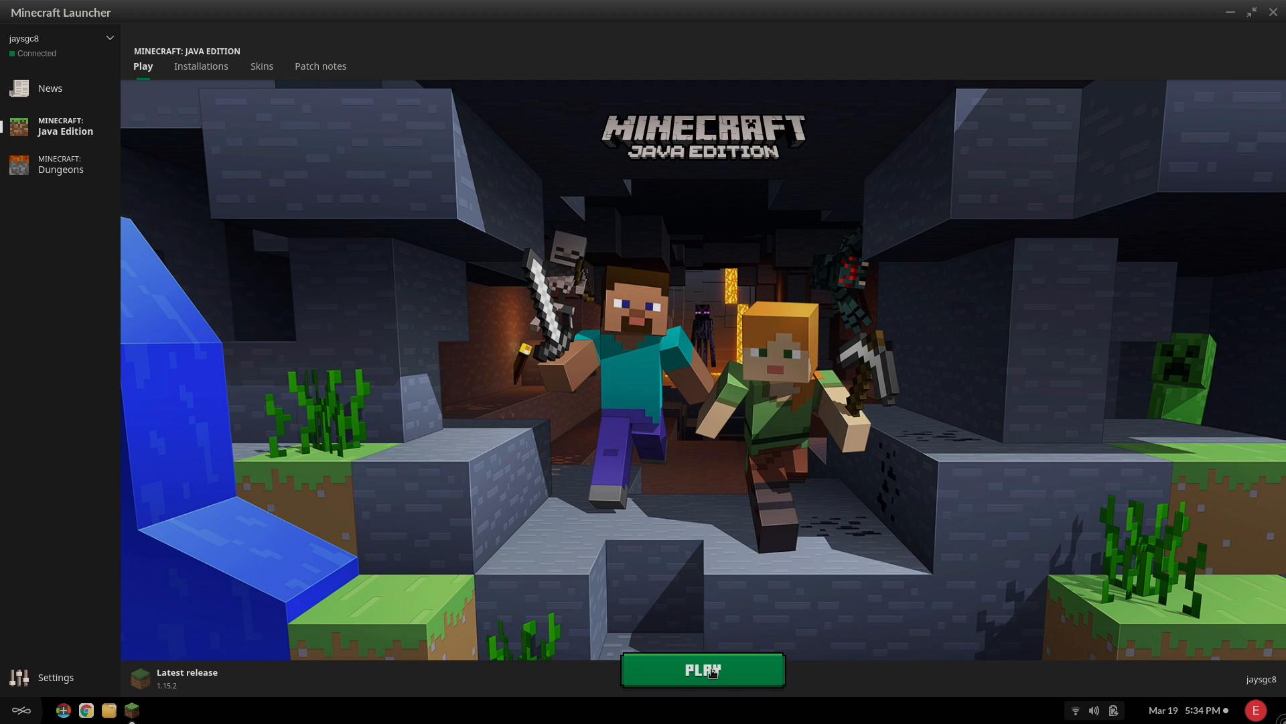
left_click(701, 670)
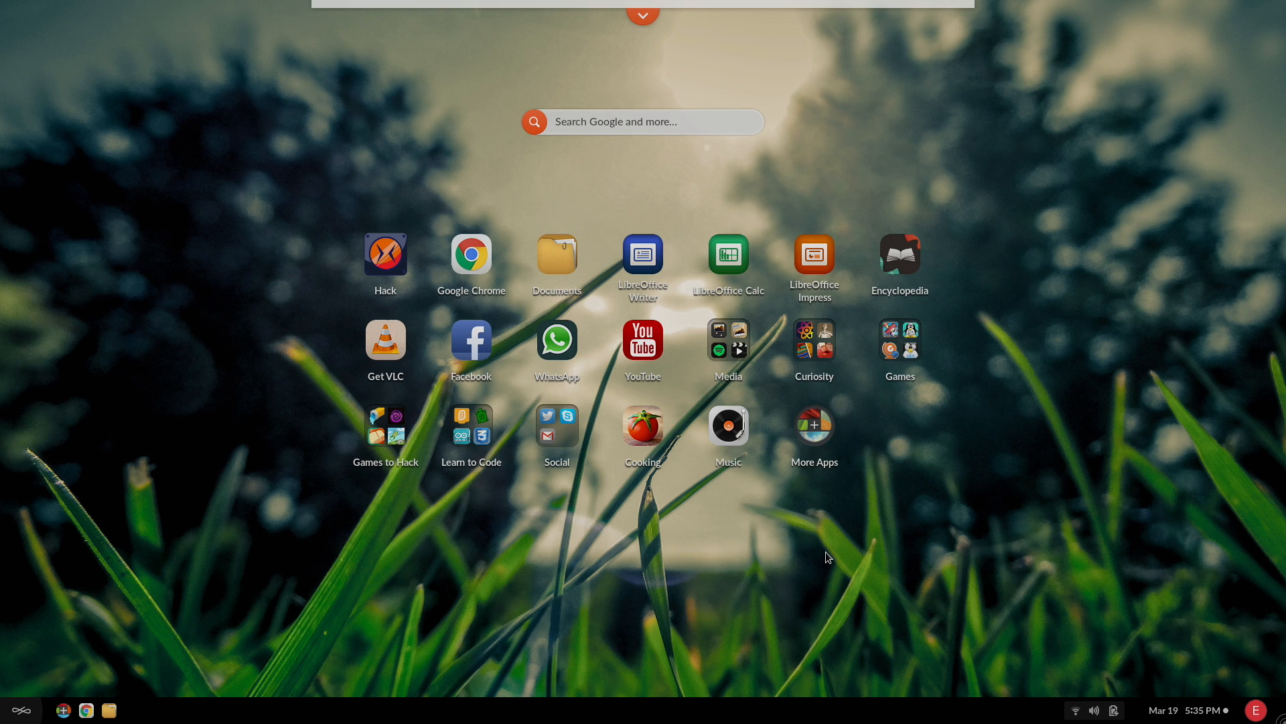
mouse_move(868, 327)
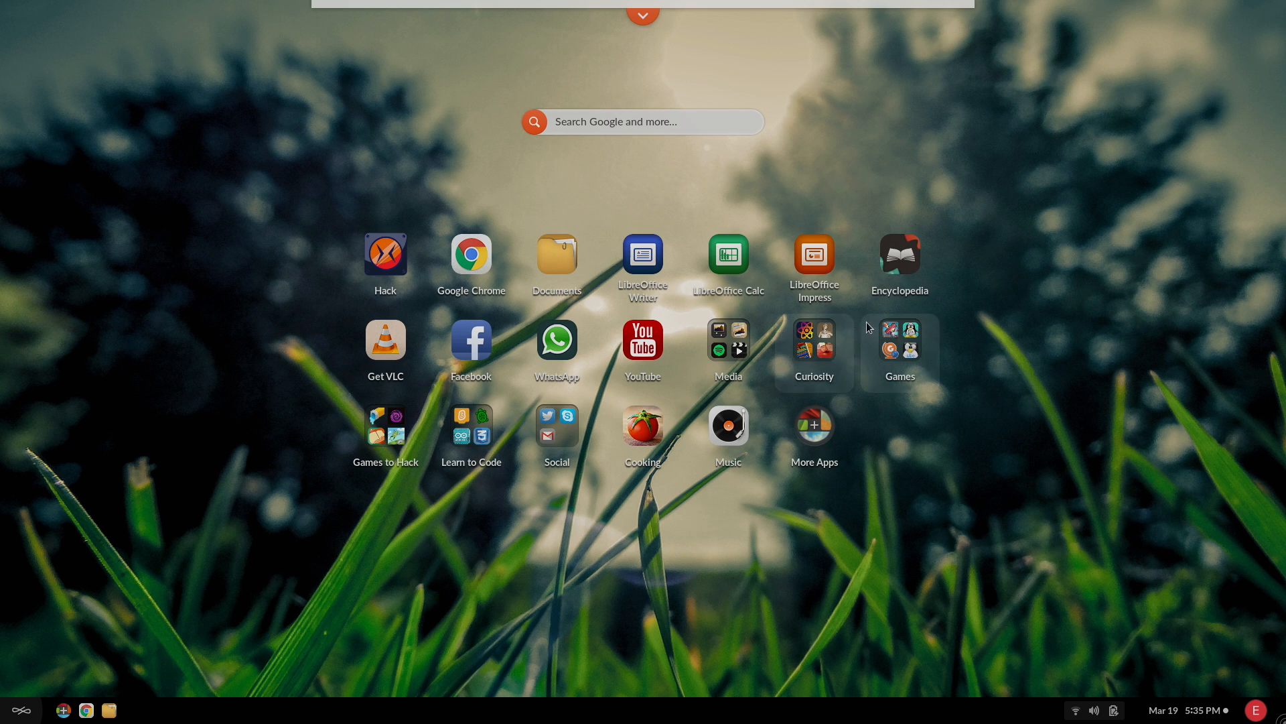
mouse_move(911, 385)
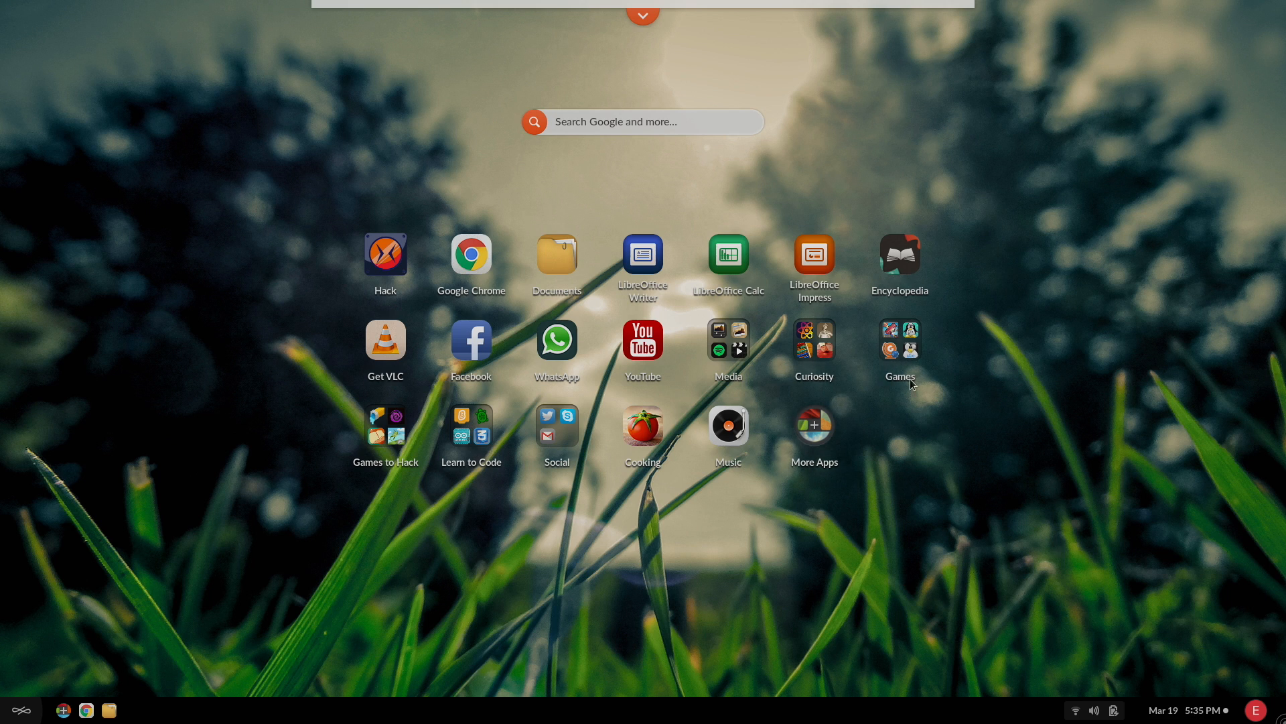
mouse_move(993, 293)
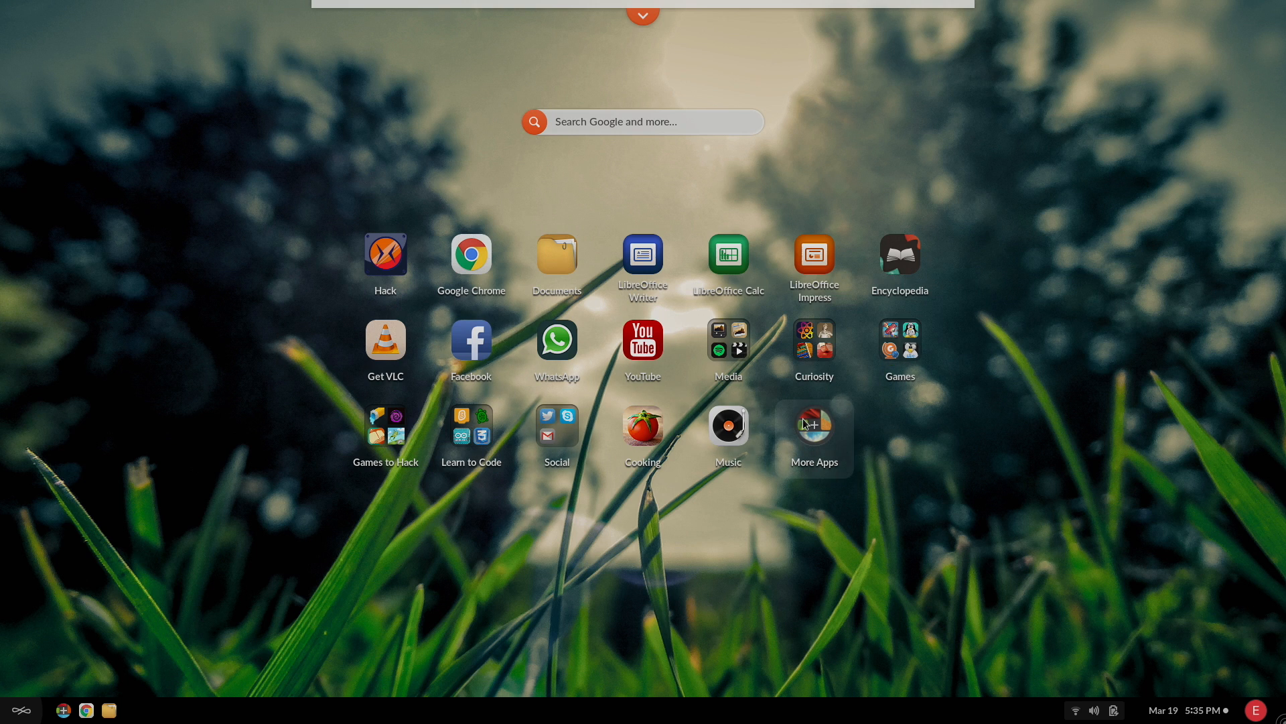
mouse_move(748, 571)
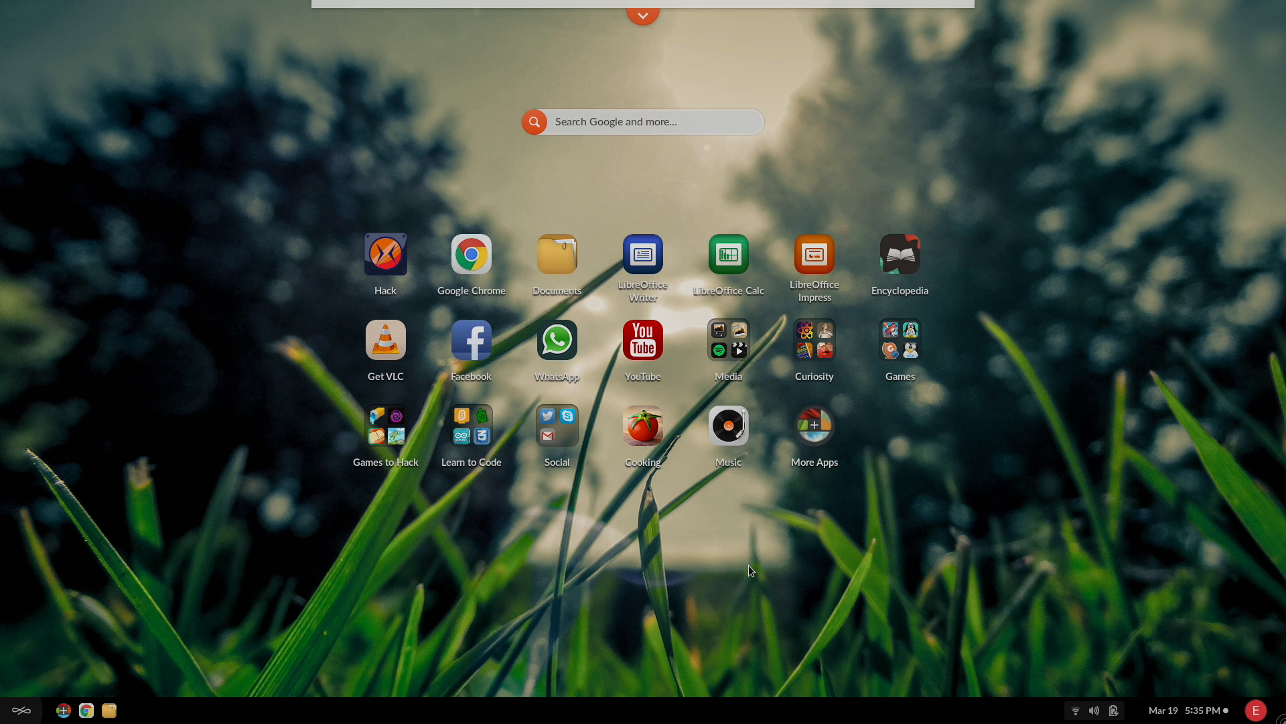
mouse_move(813, 436)
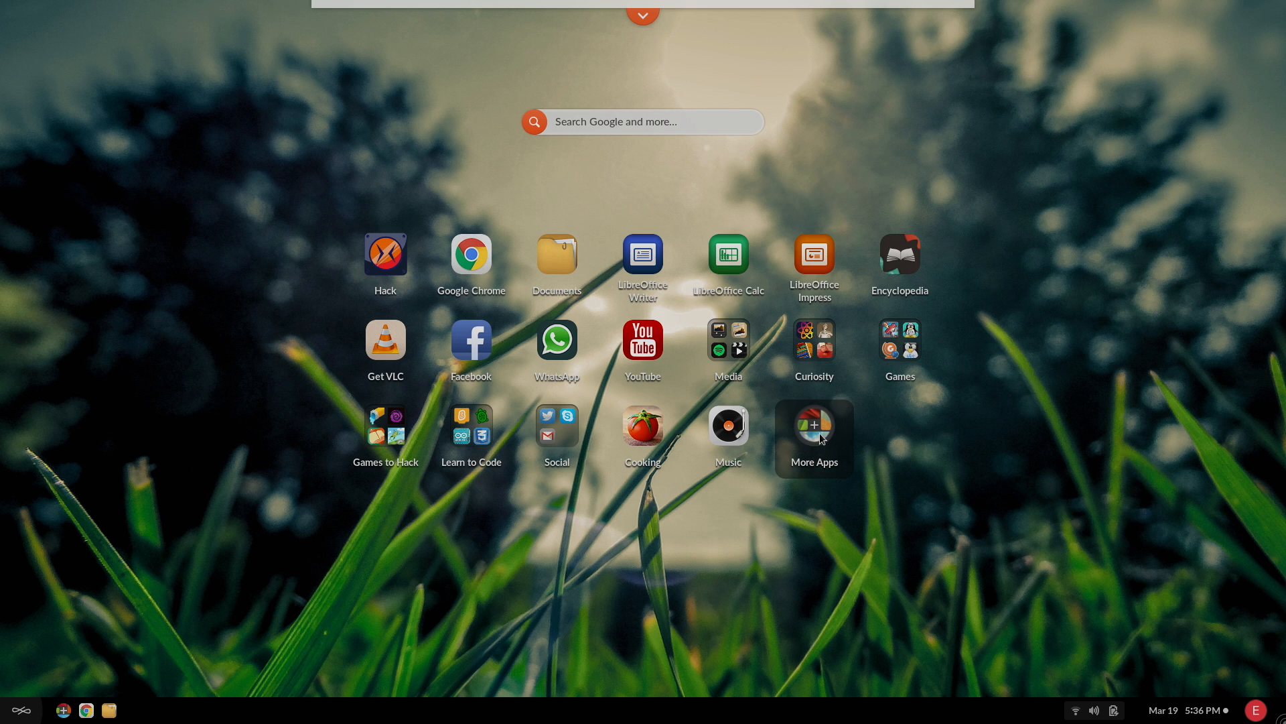
Launch App Center and browse the Reference & News, Games, Learn to Code and Multimedia collections.
left_click(814, 428)
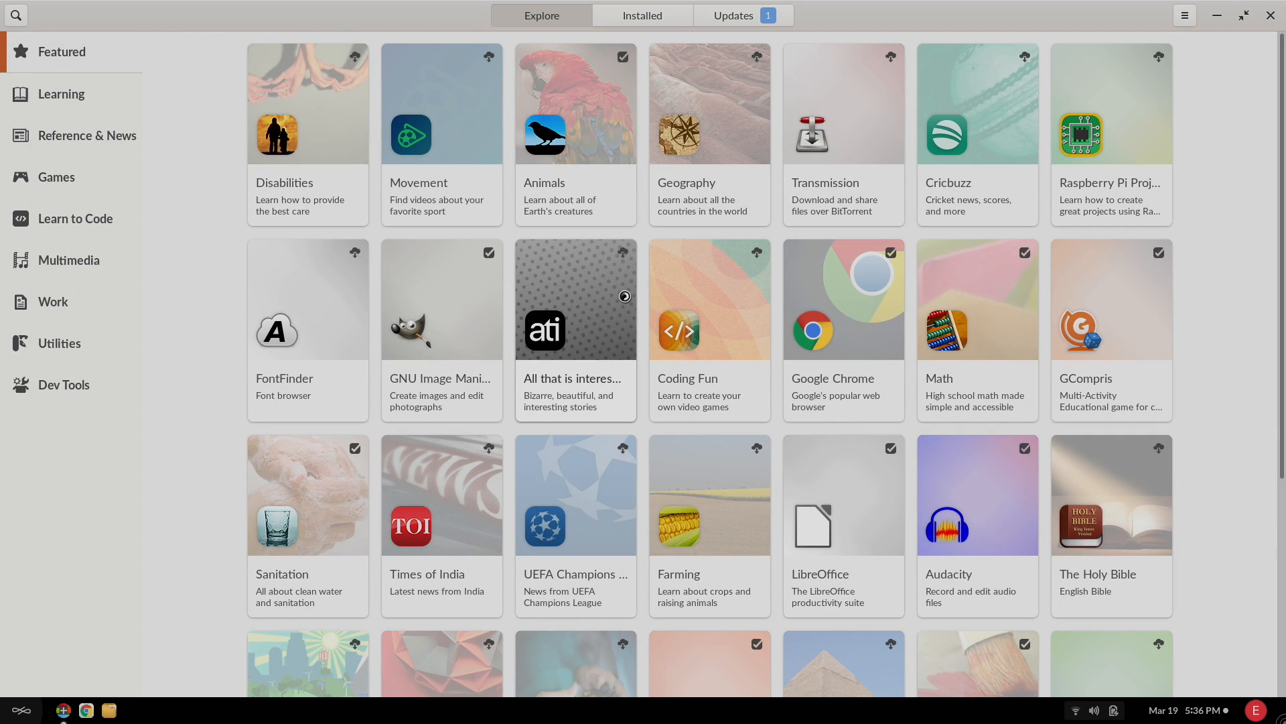
mouse_move(695, 441)
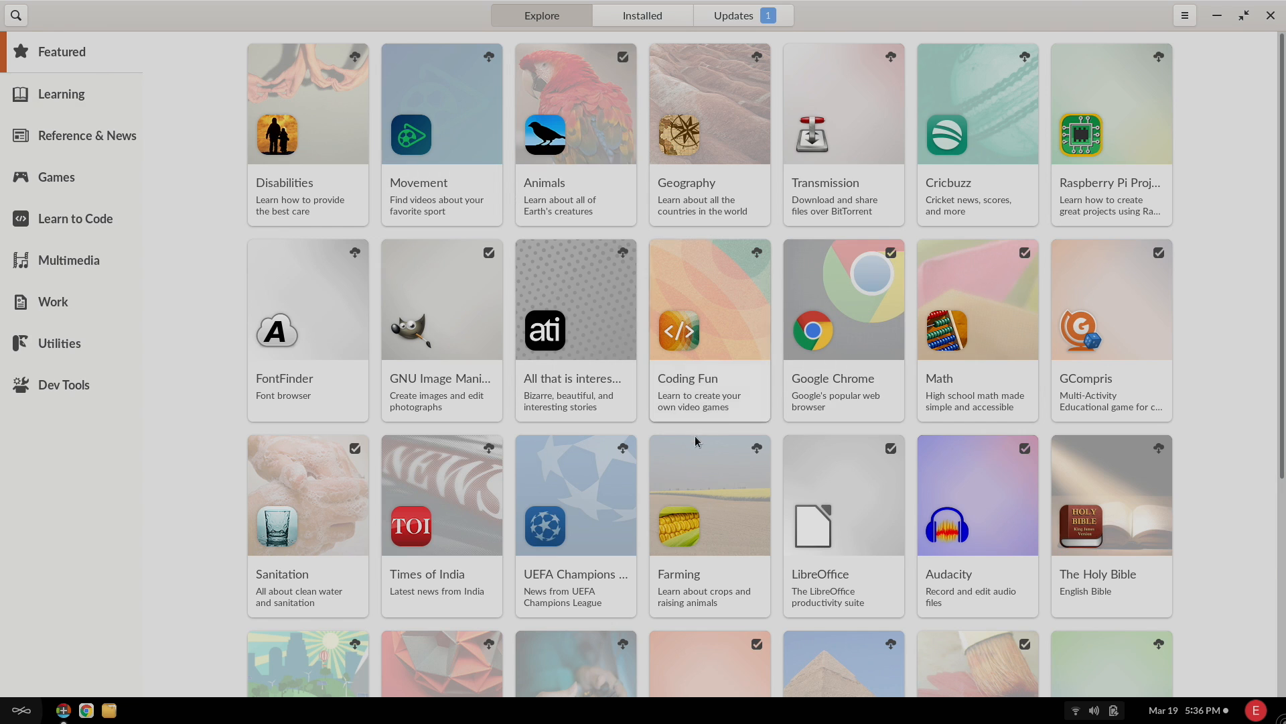
scroll("down", 3)
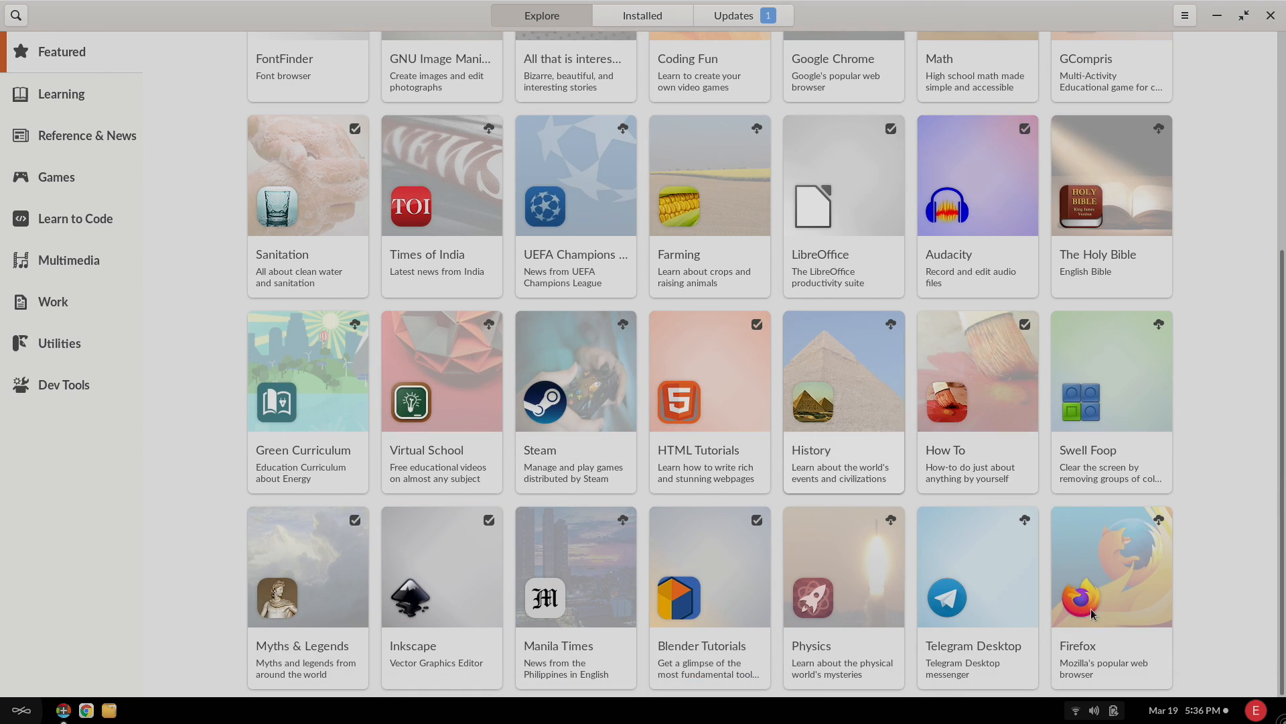
mouse_move(1126, 579)
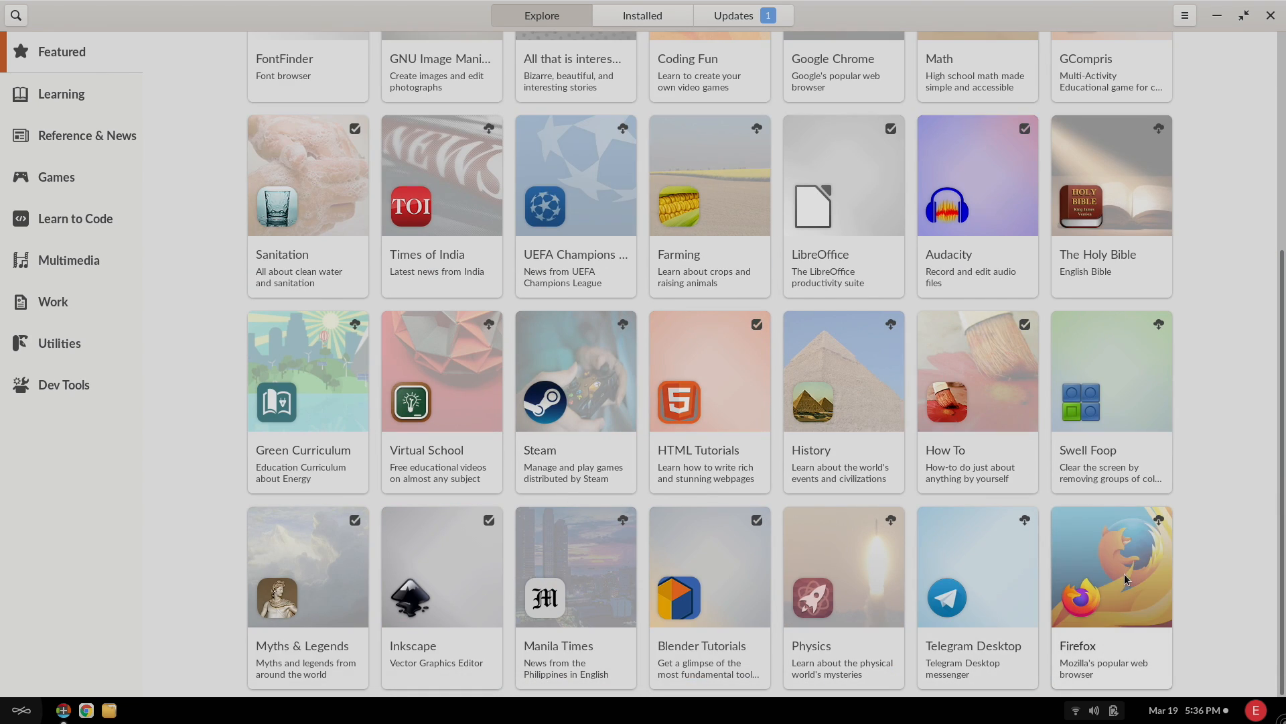
scroll("up", 3)
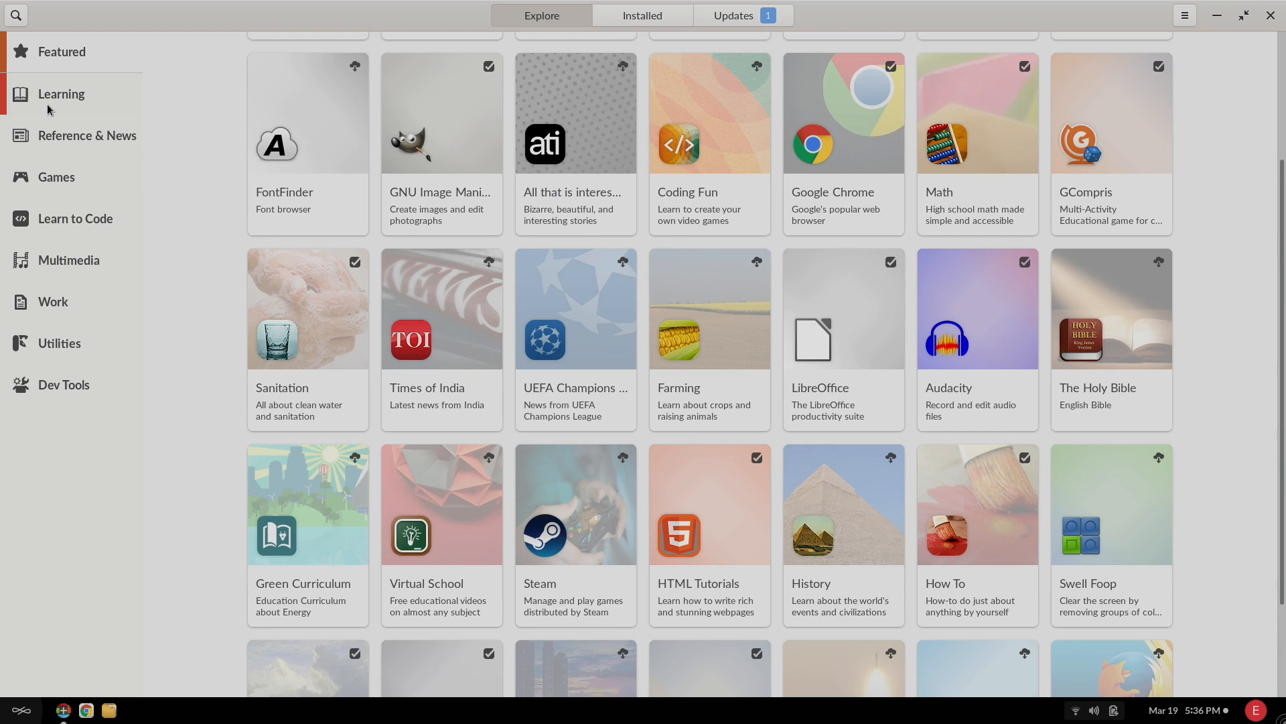
left_click(87, 134)
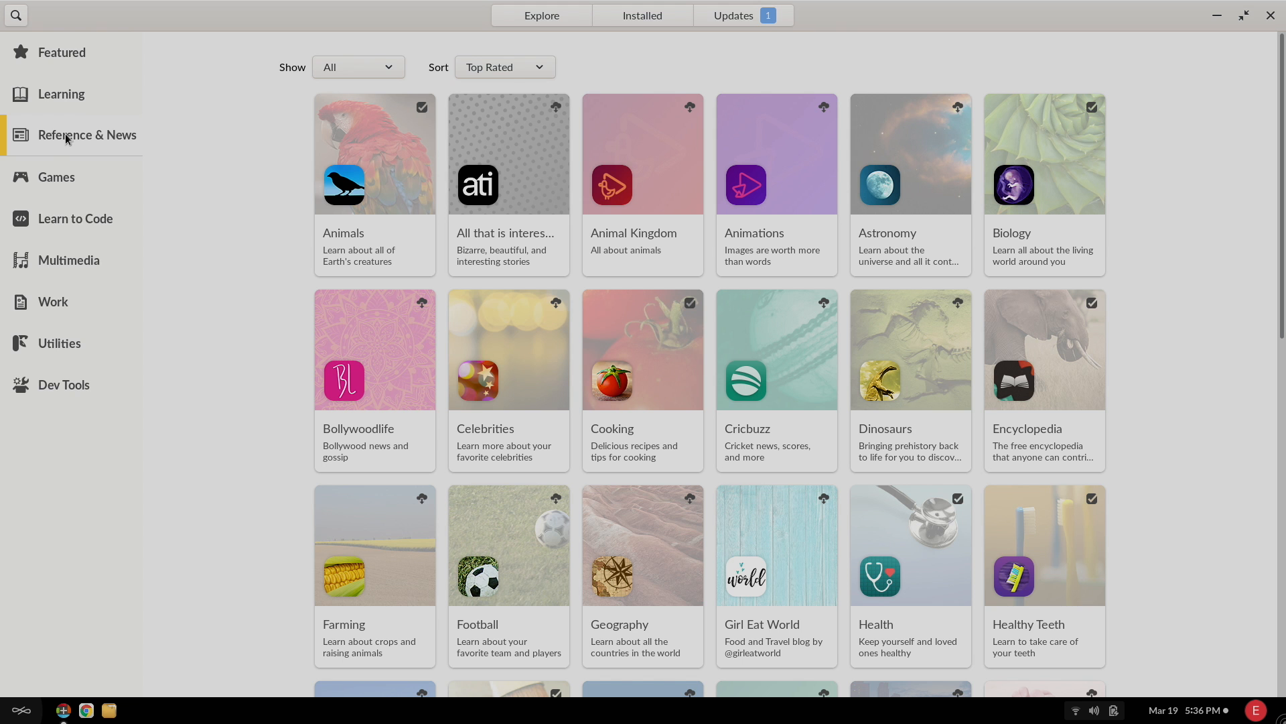
left_click(56, 177)
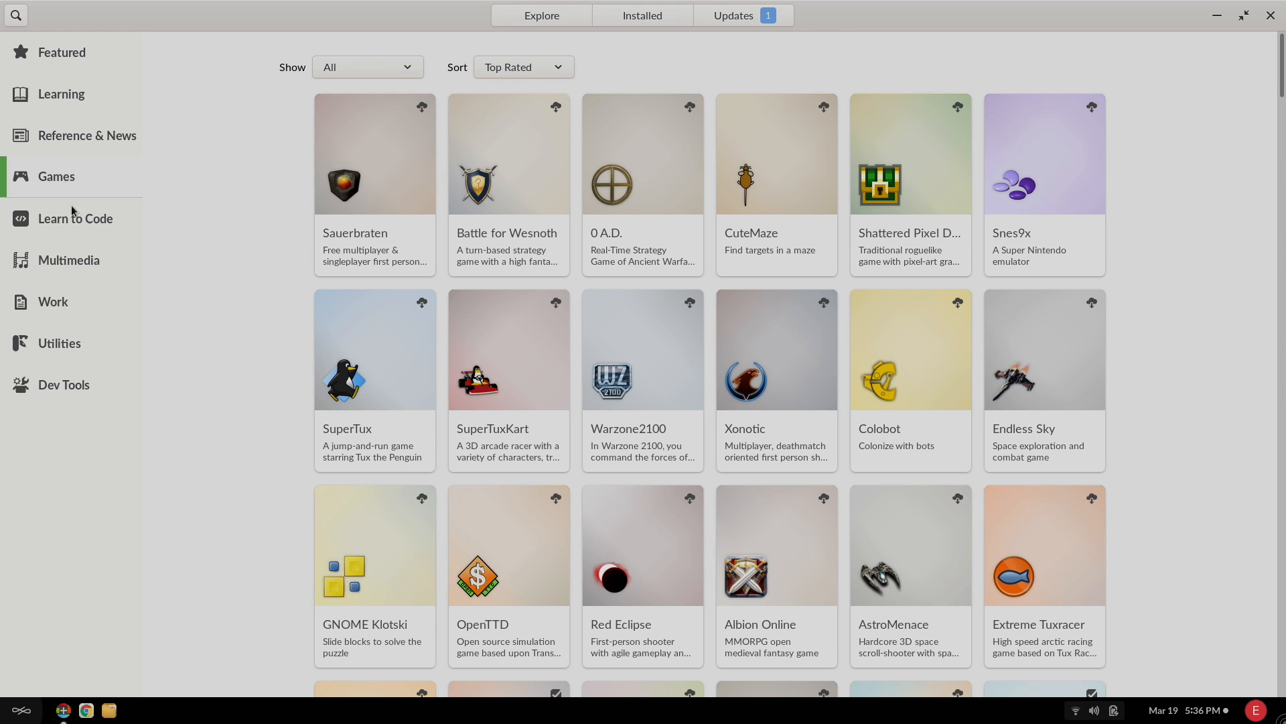
left_click(76, 217)
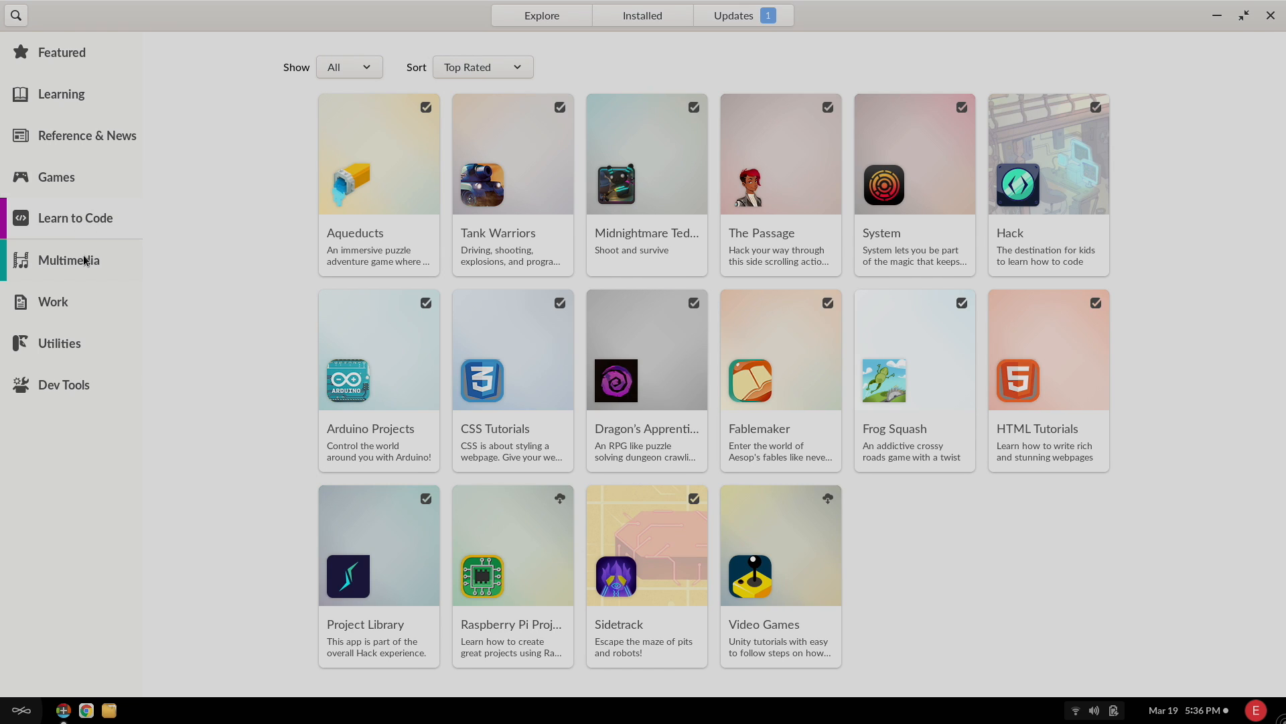
left_click(69, 259)
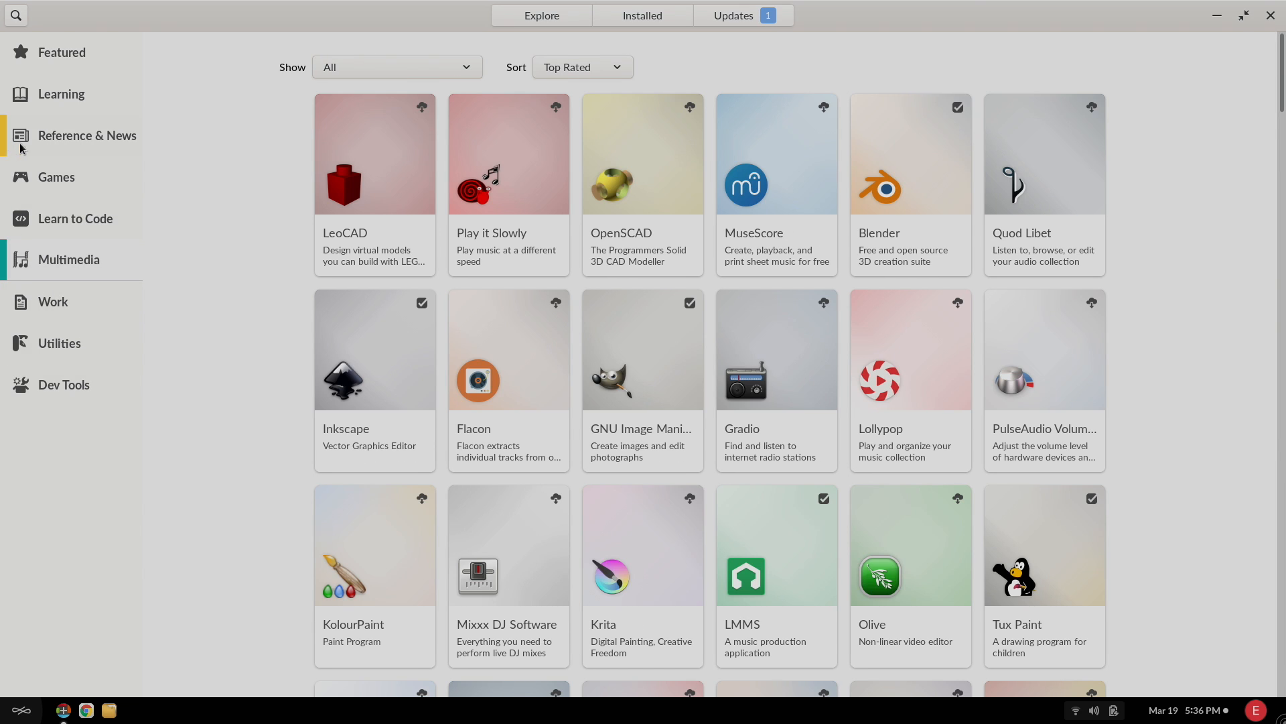
Return to the Games collection and scroll through titles like Minetest, OpenRA and ScummVM.
left_click(56, 175)
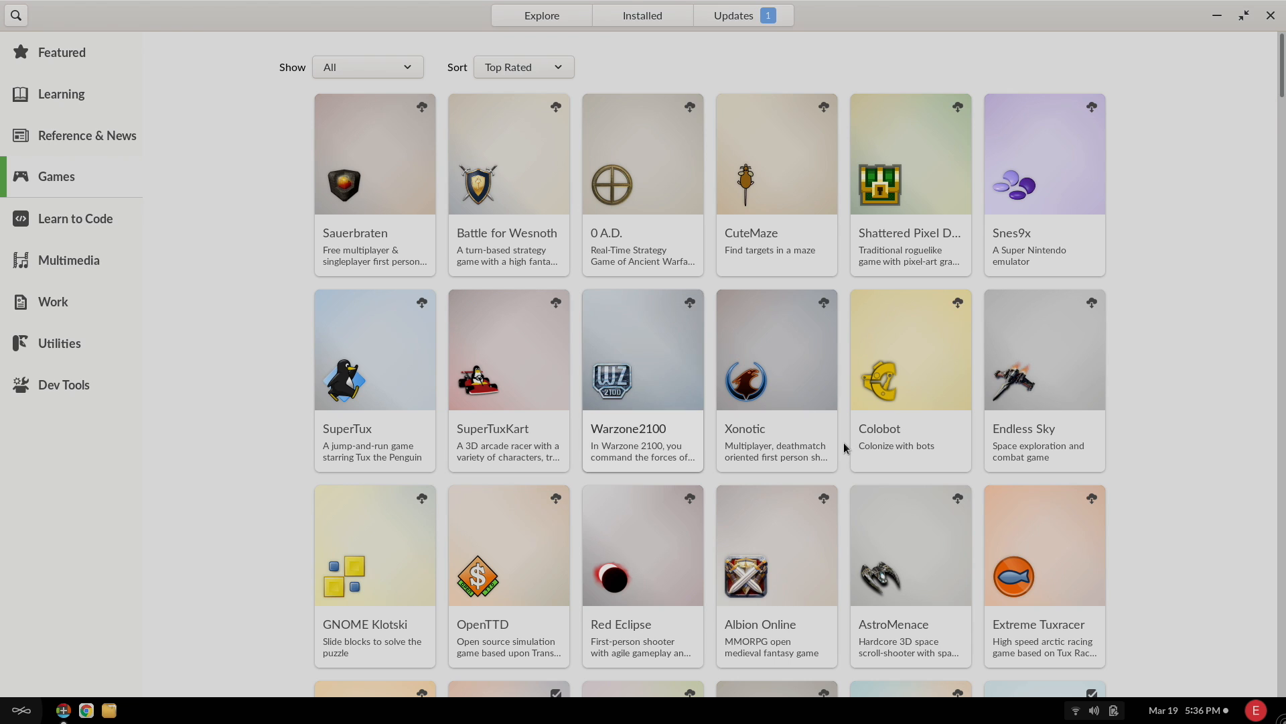
scroll("down", 3)
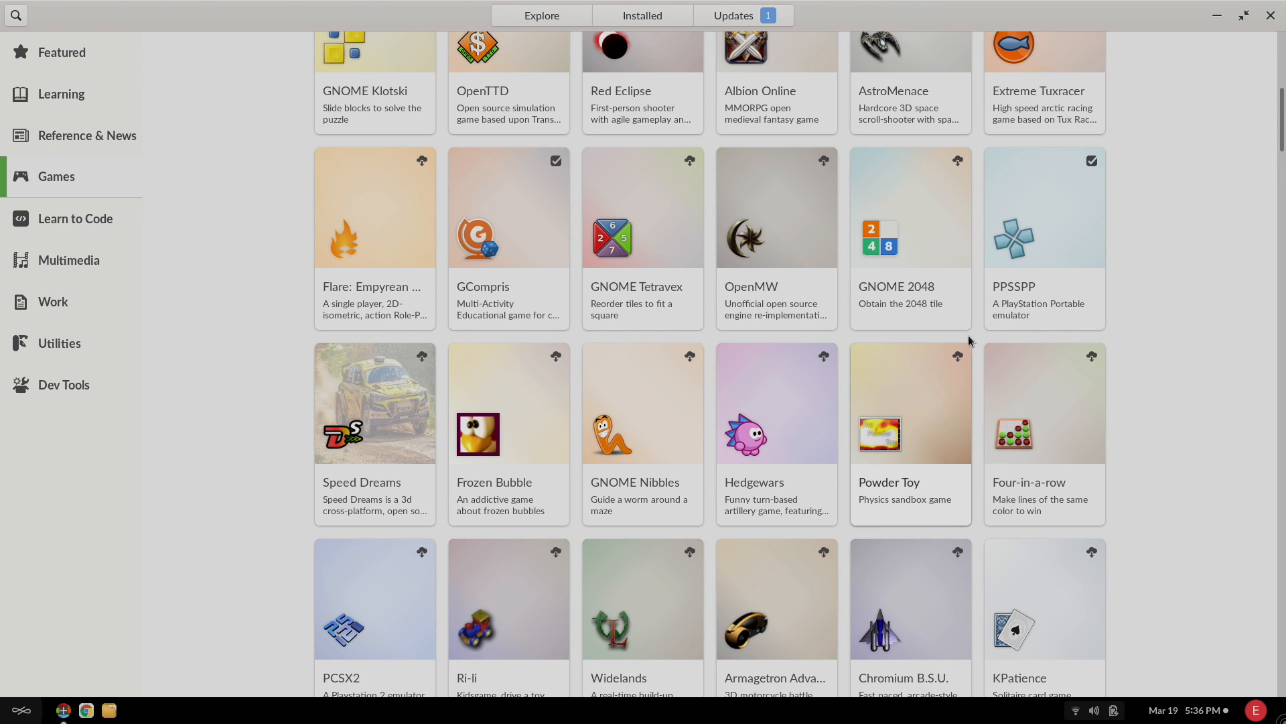
scroll("down", 3)
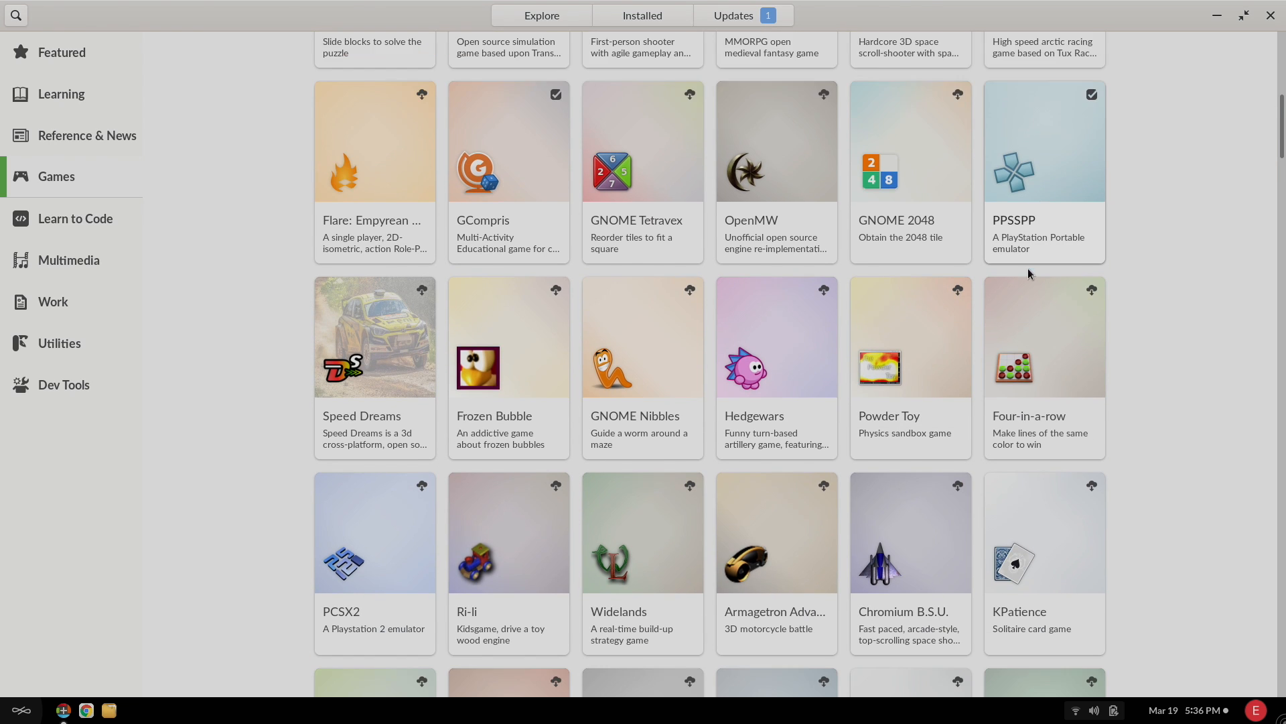
scroll("down", 3)
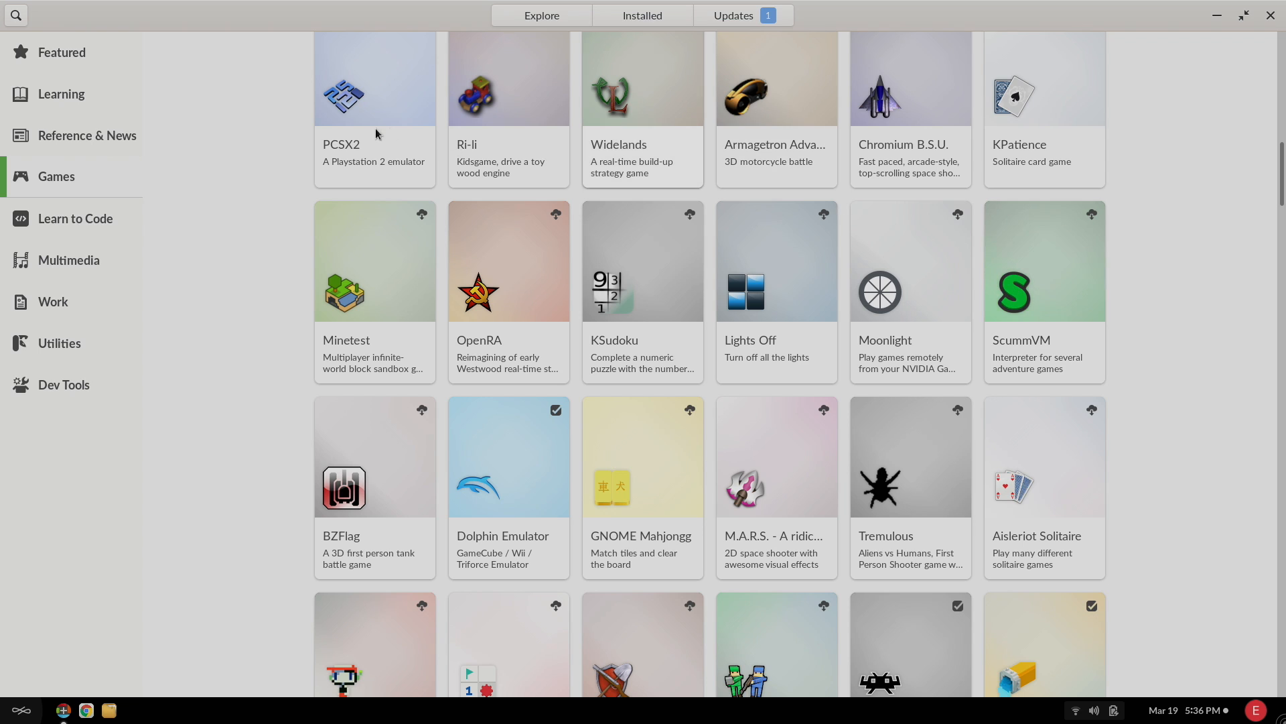
scroll("down", 3)
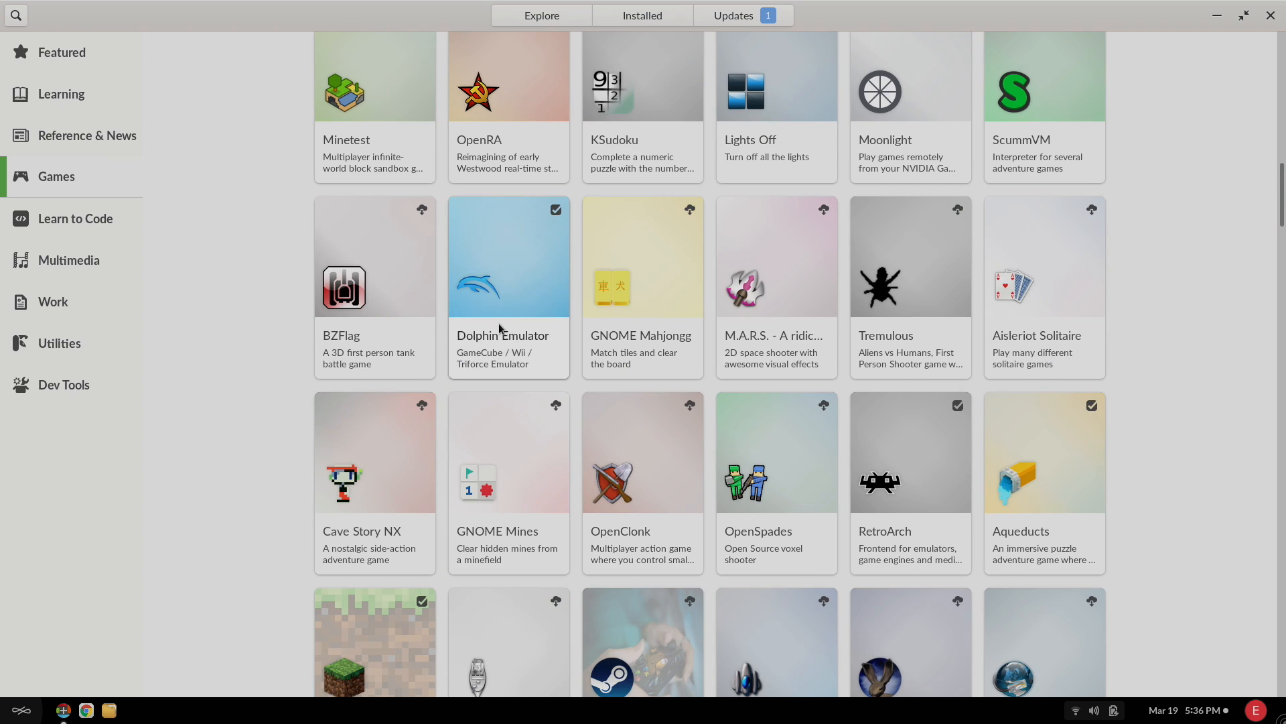
scroll("up", 3)
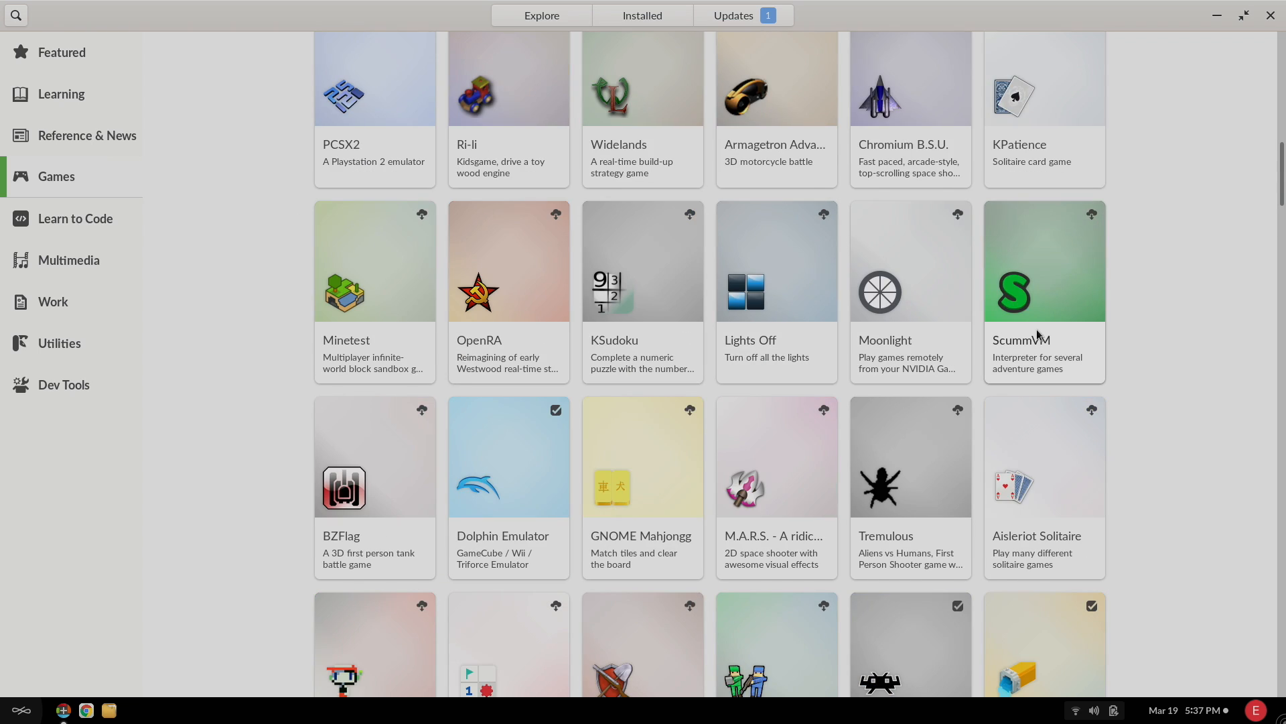
Start downloading ScummVM from its details page, then return to the desktop.
left_click(1044, 291)
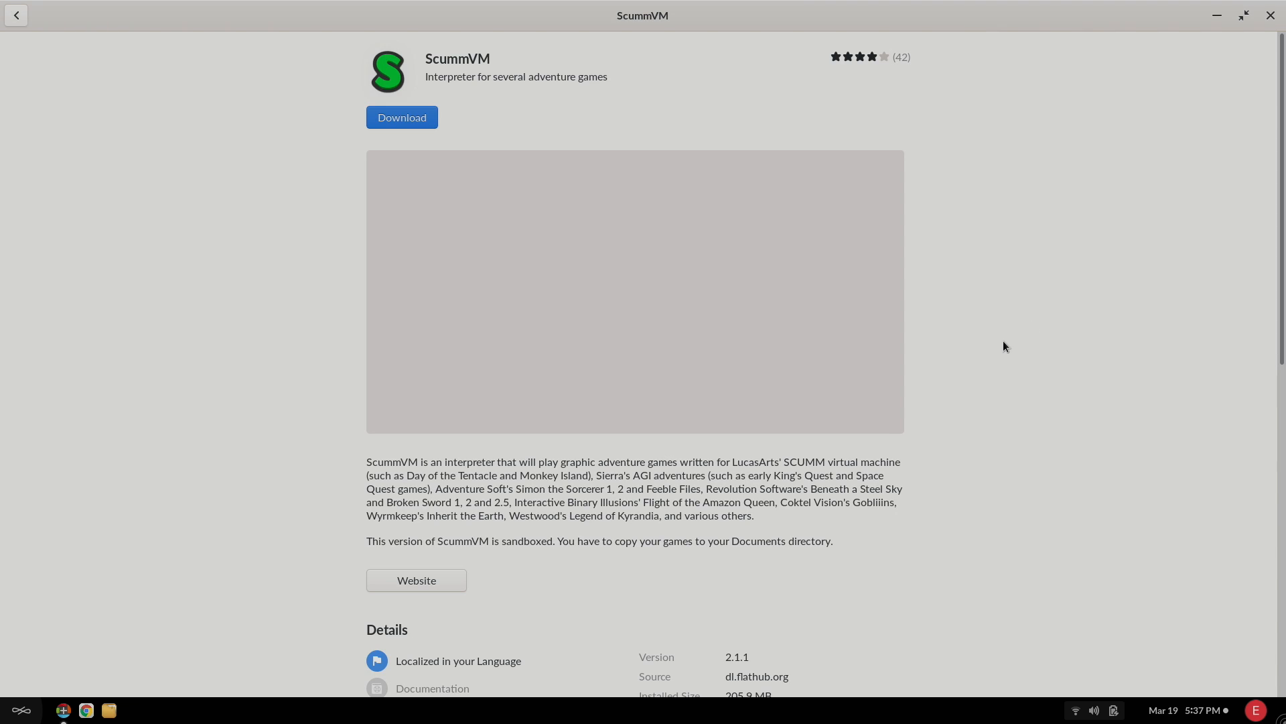
left_click(402, 117)
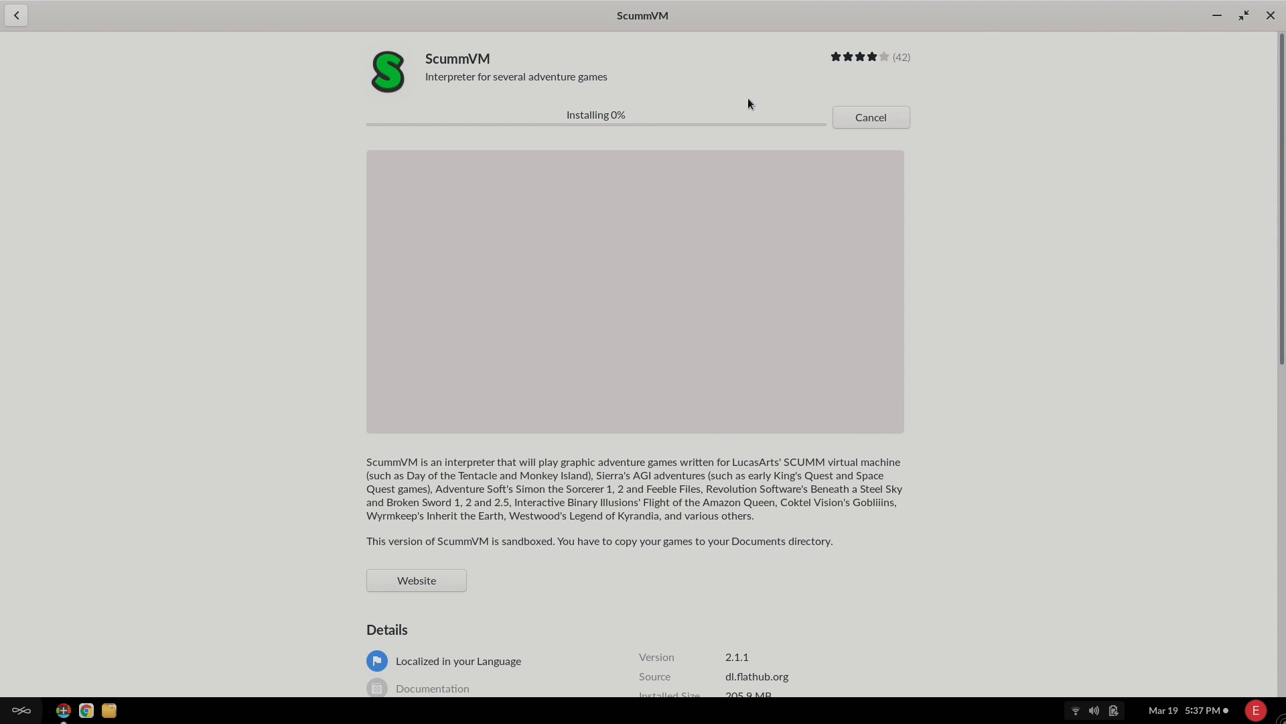
mouse_move(63, 5)
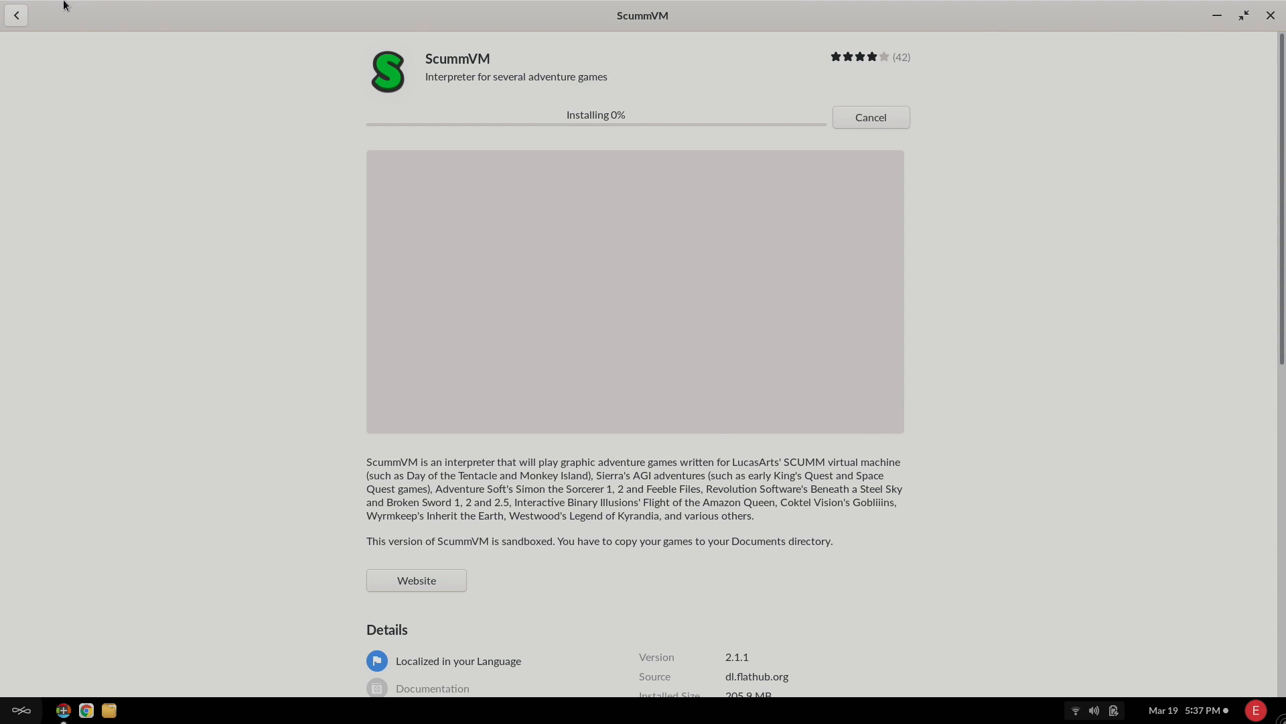
left_click(16, 15)
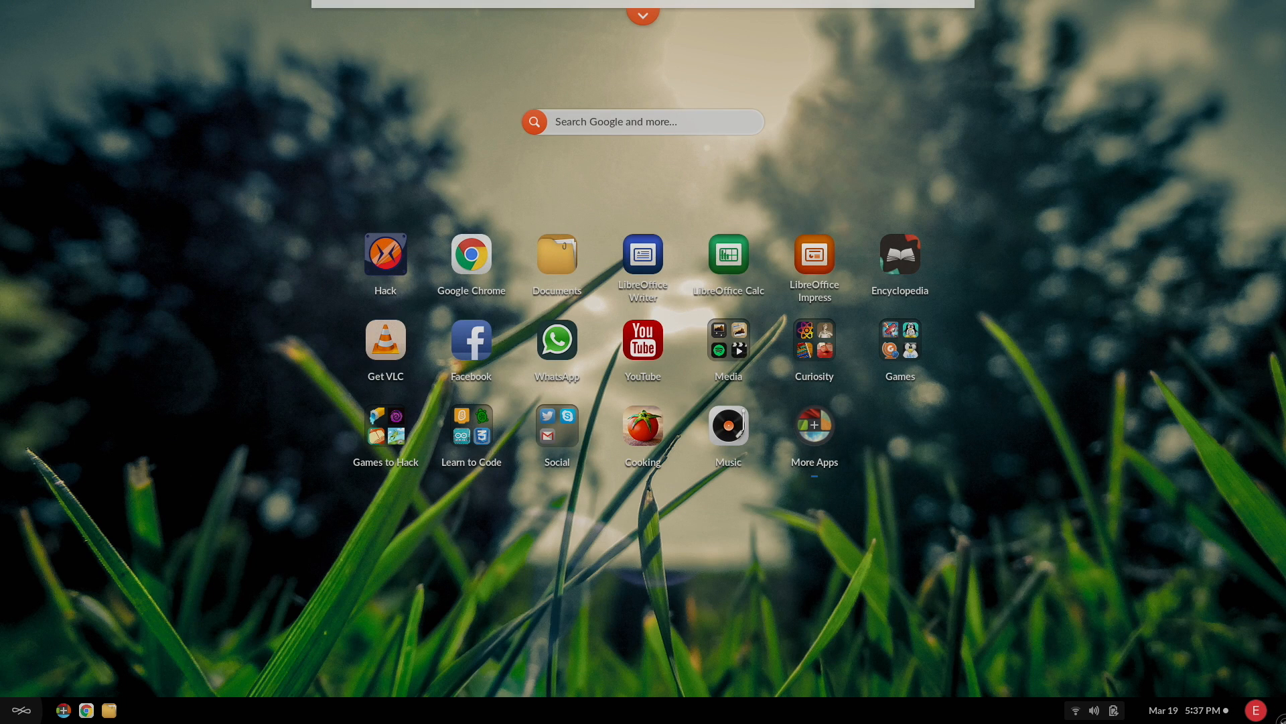
mouse_move(1258, 710)
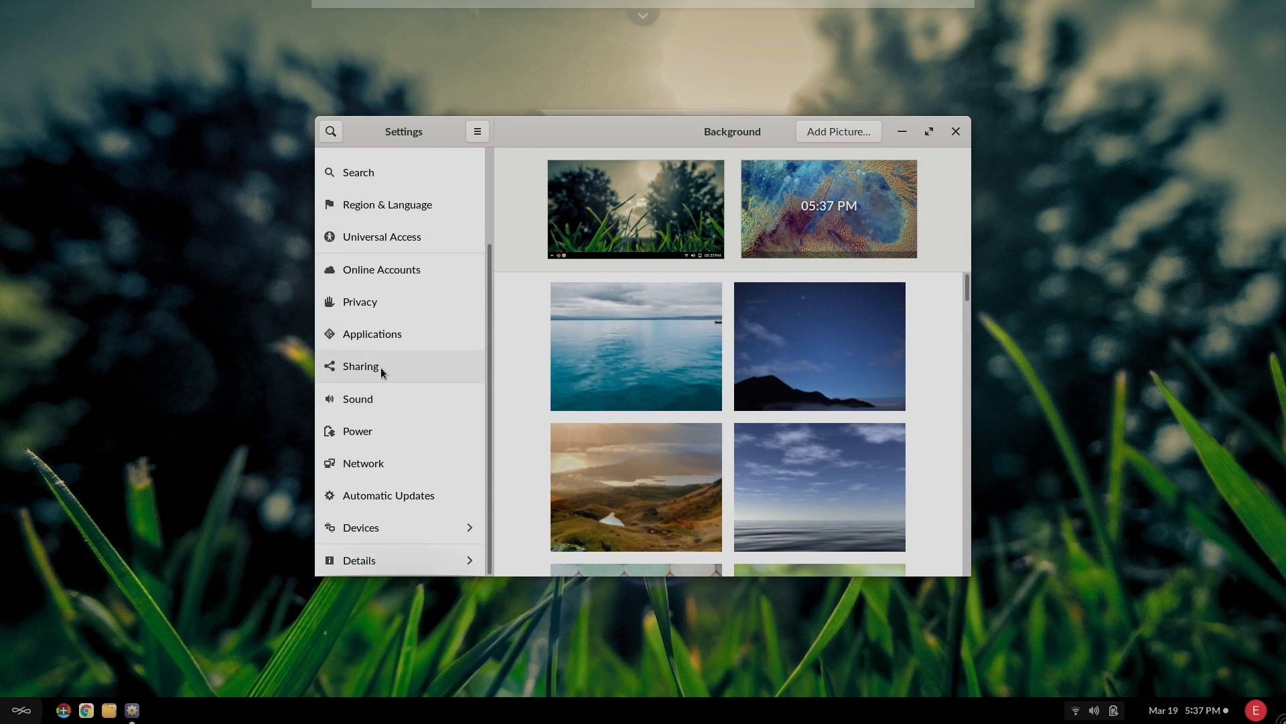
Browse the Settings sidebar and look into the Devices display settings, then return to the main list.
scroll("up", 3)
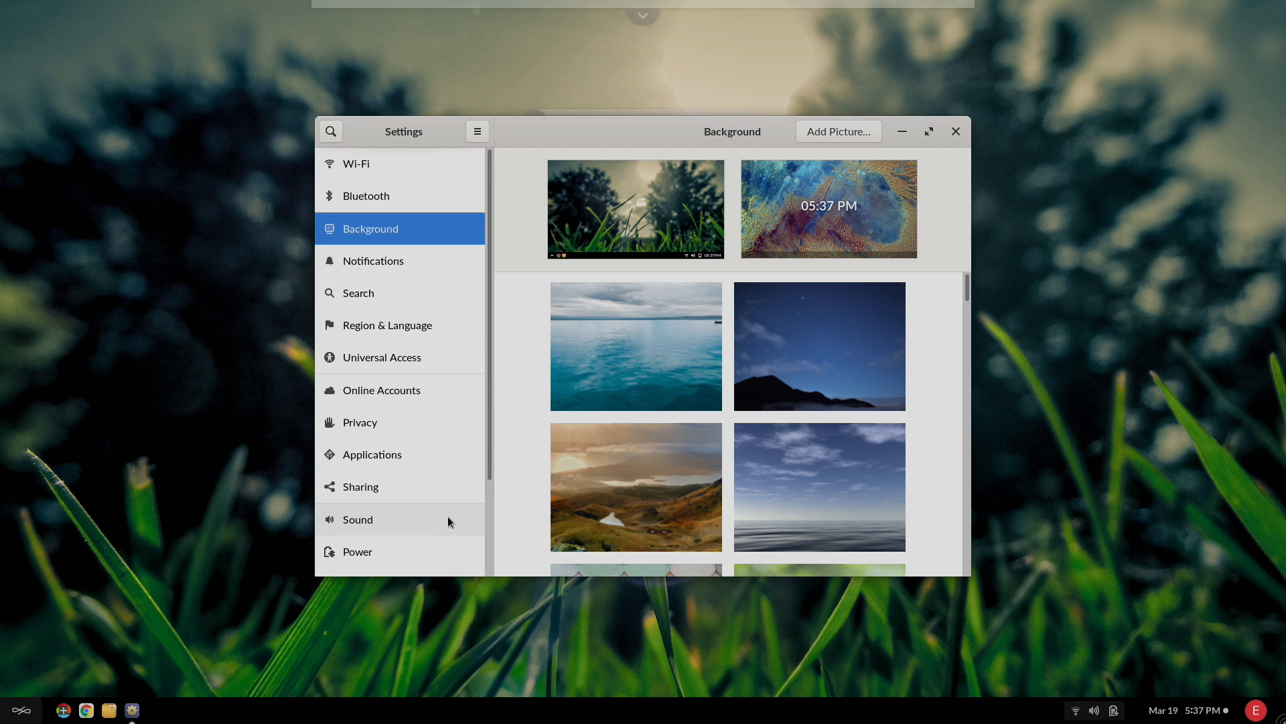
scroll("down", 3)
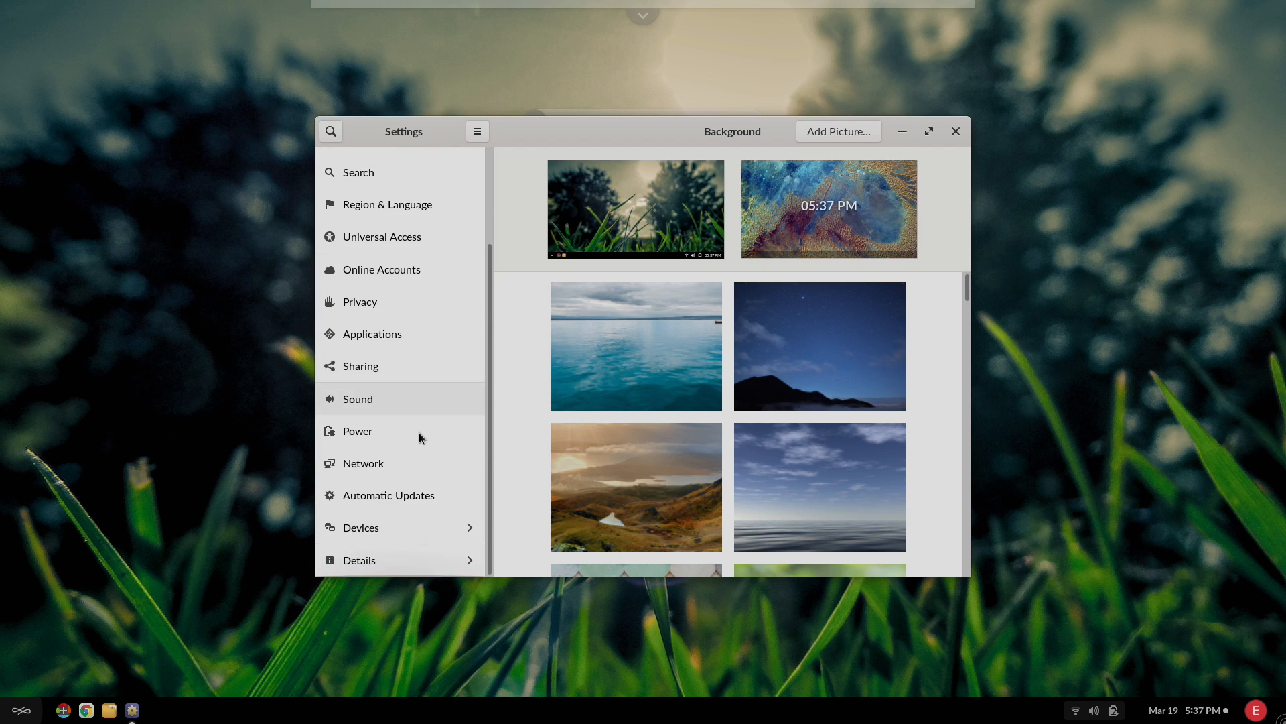
mouse_move(418, 524)
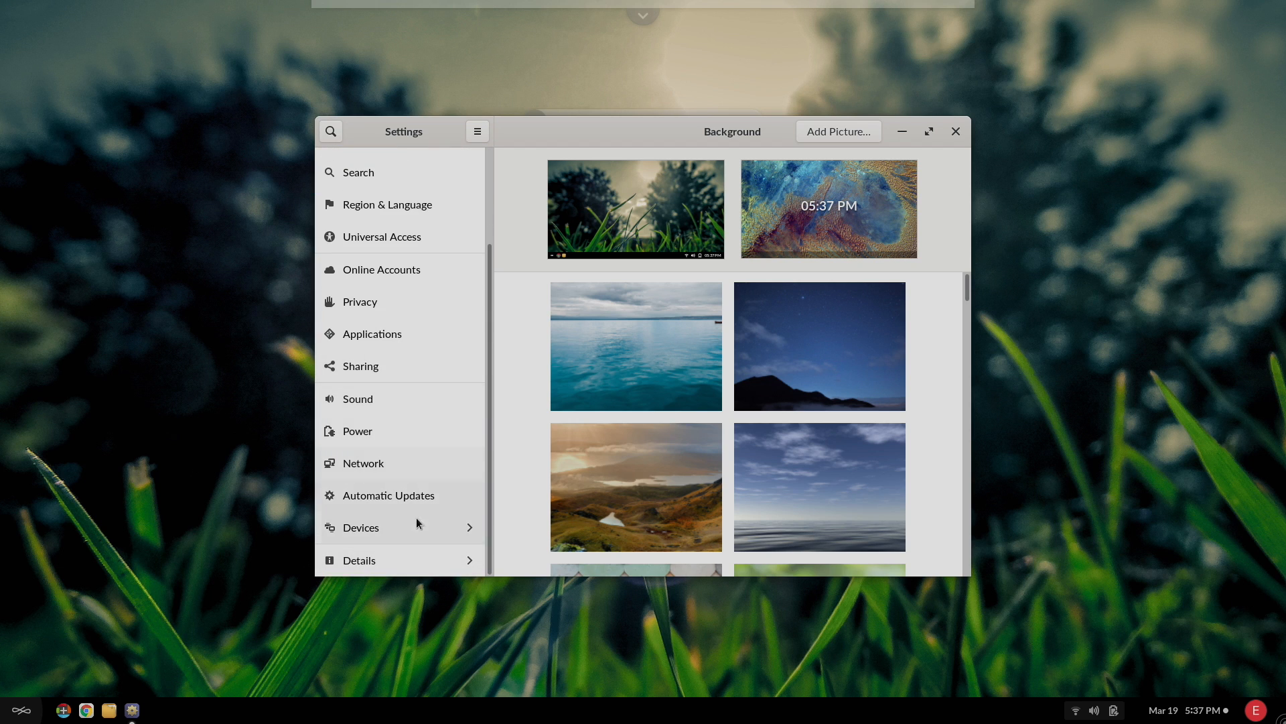
left_click(360, 527)
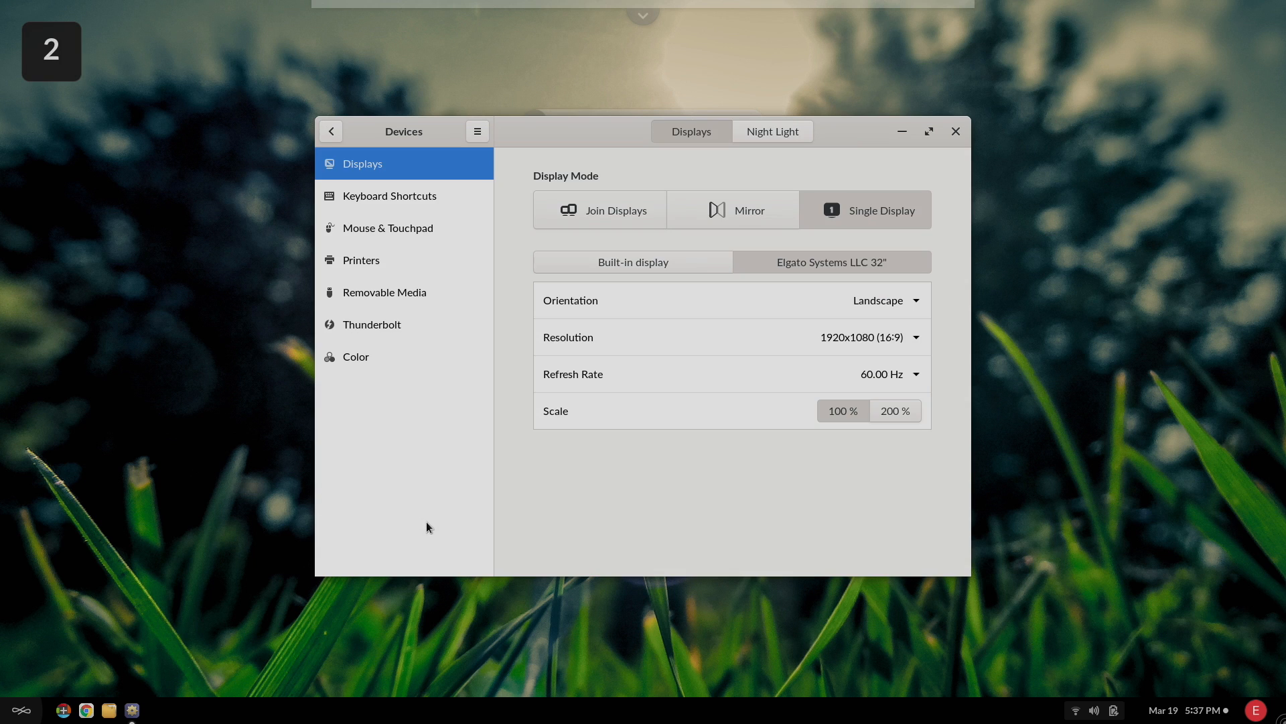
left_click(329, 131)
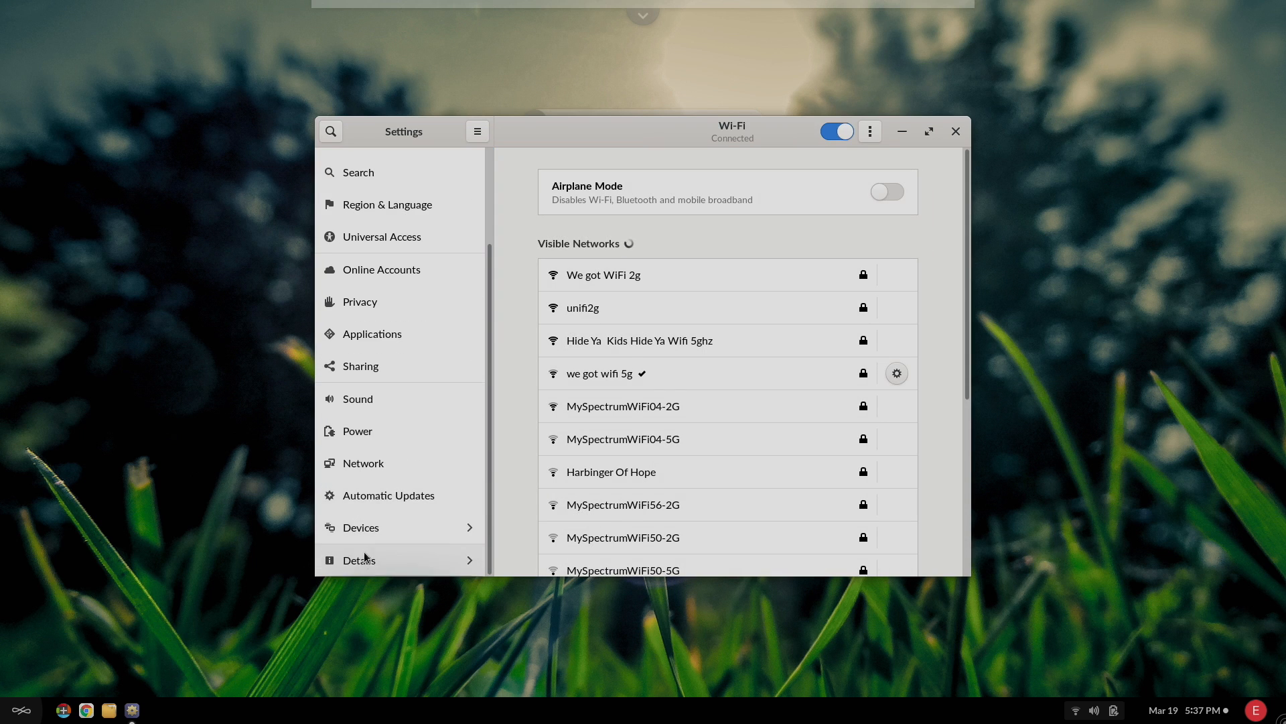
View the About page showing Endless OS 3, memory and processor, then close Settings.
left_click(357, 560)
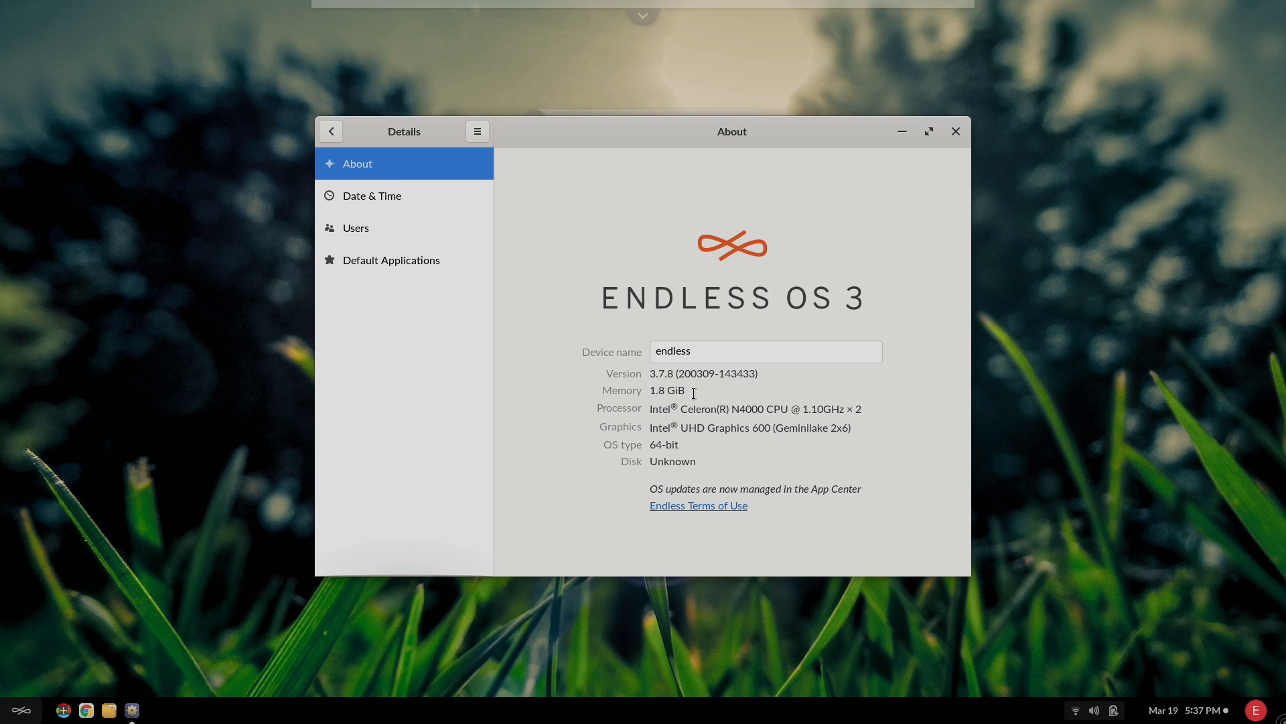
mouse_move(723, 437)
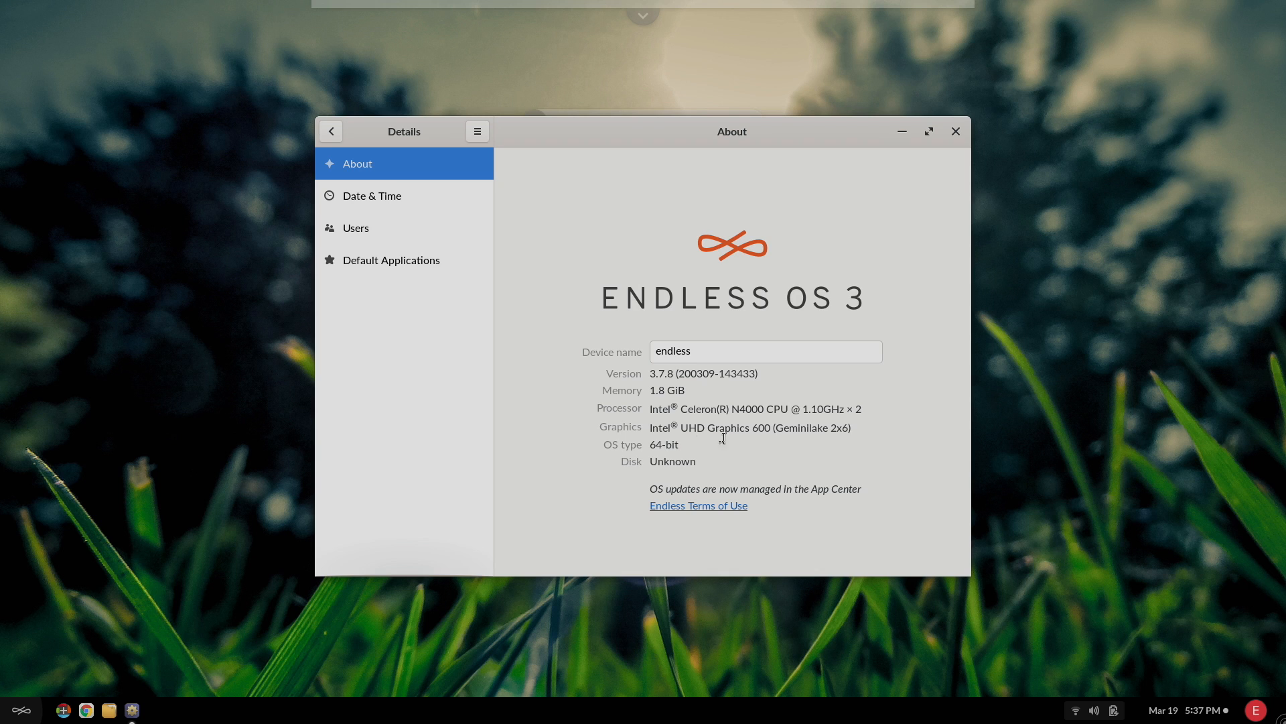
mouse_move(874, 426)
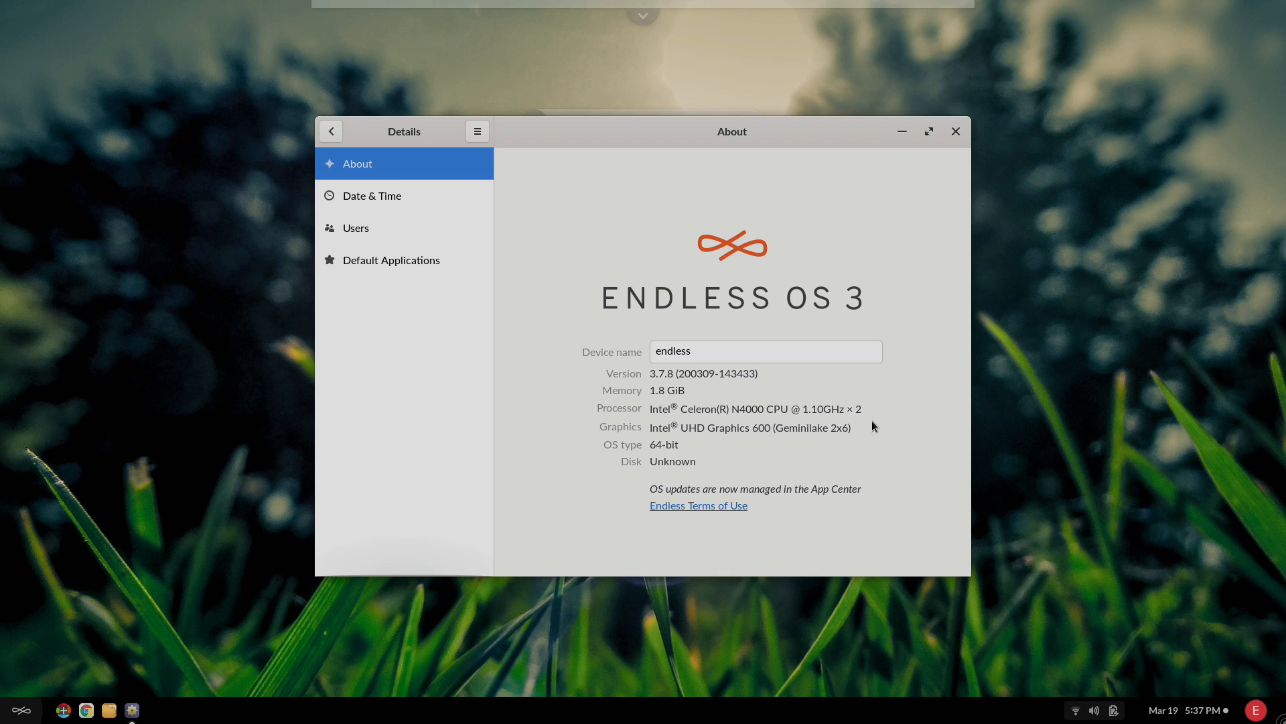
left_click(956, 131)
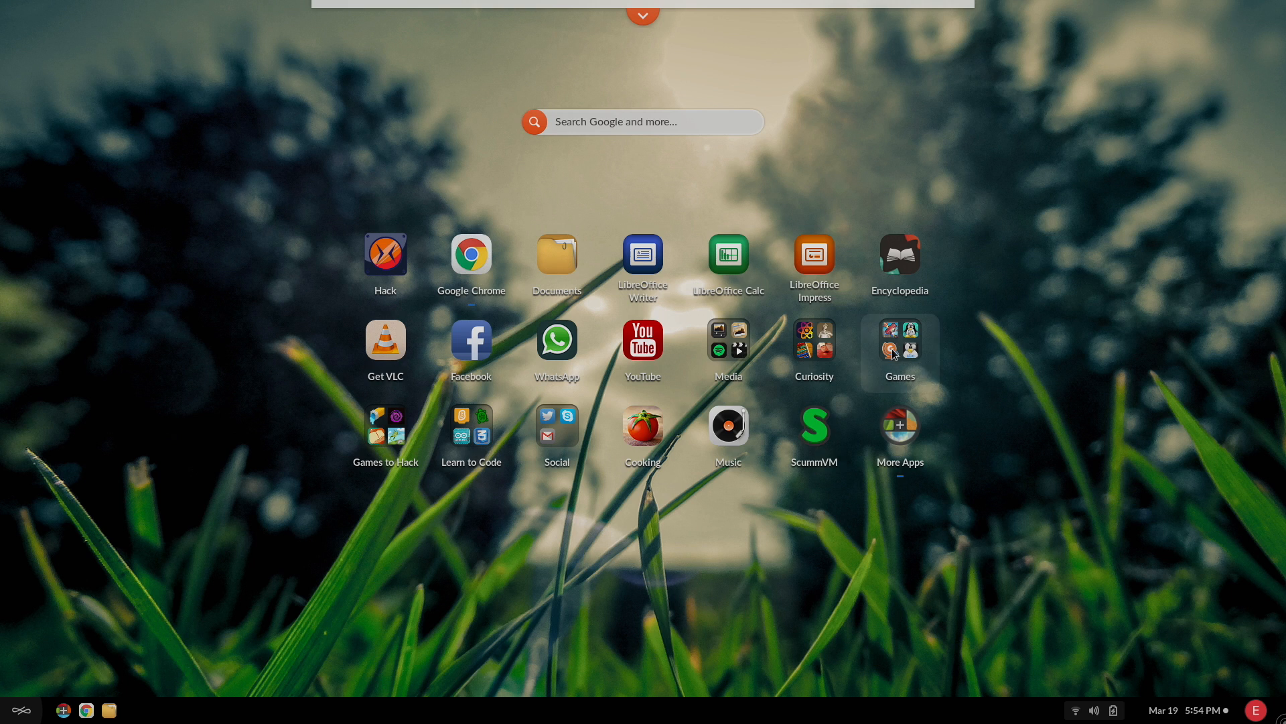
Launch RetroArch and browse the Online Updater's downloadable cores such as Arcade and Atari, then back out.
left_click(900, 340)
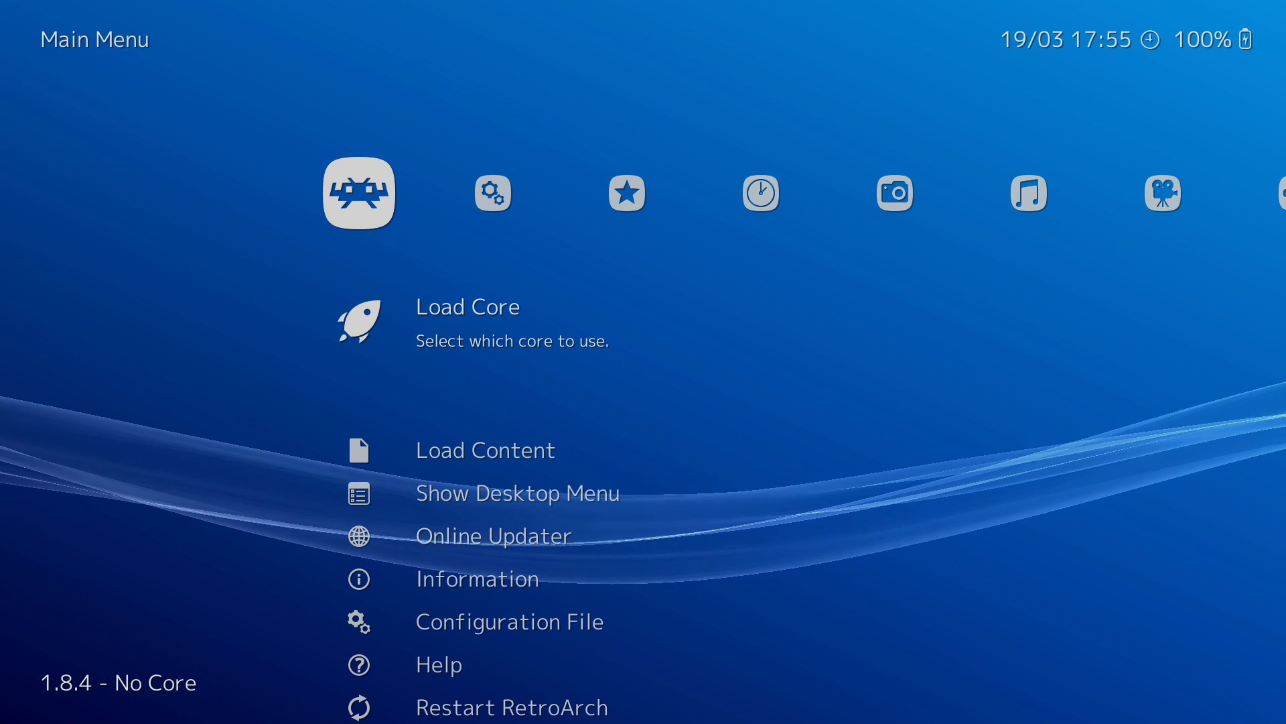
scroll("down", 3)
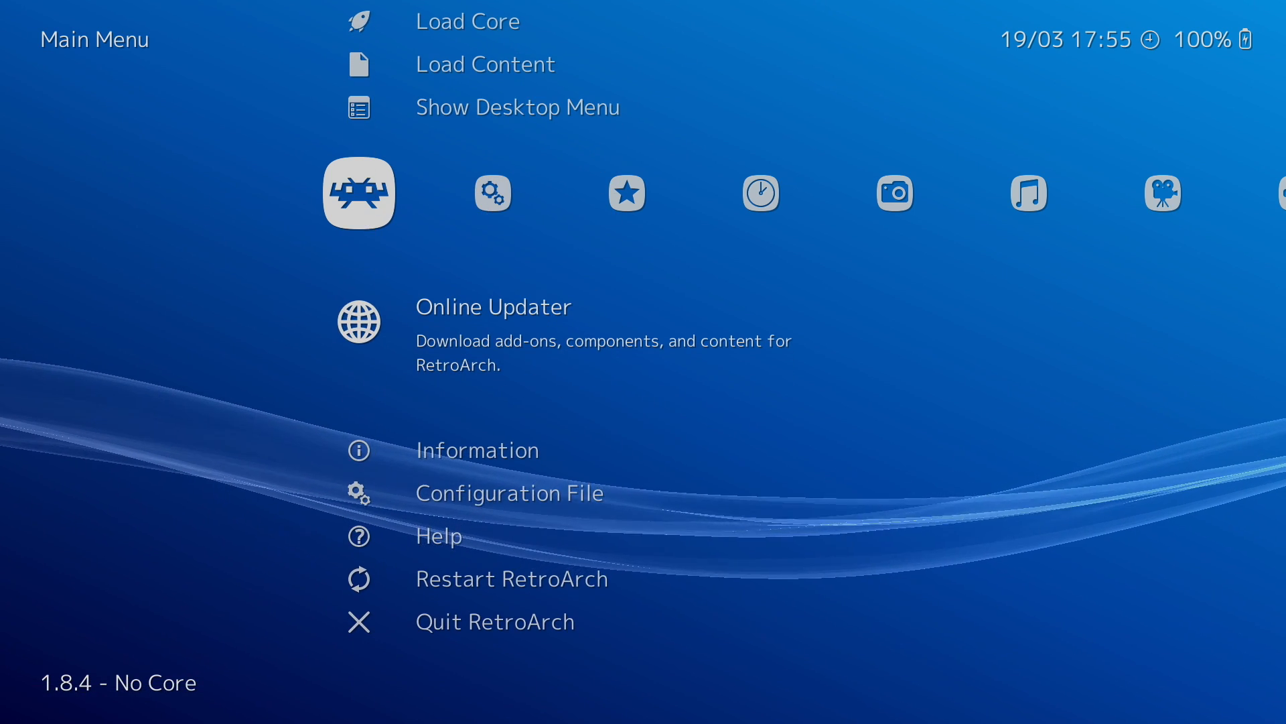
left_click(493, 305)
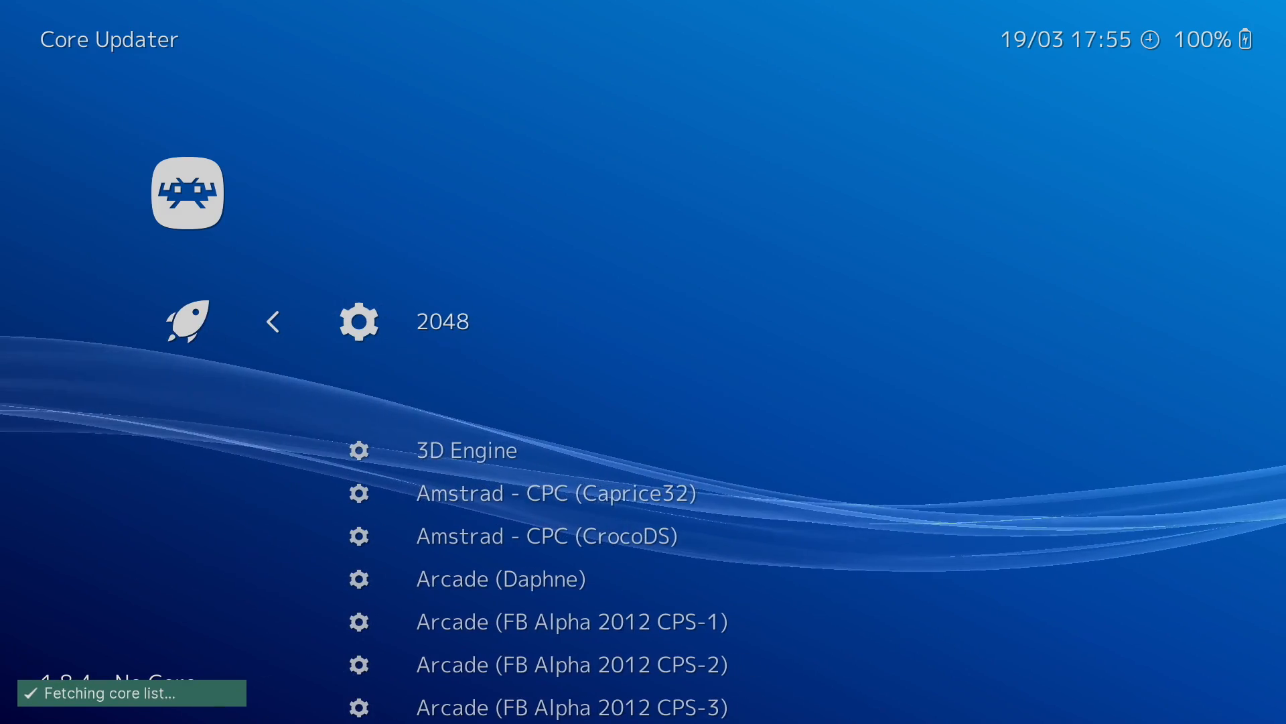
scroll("down", 3)
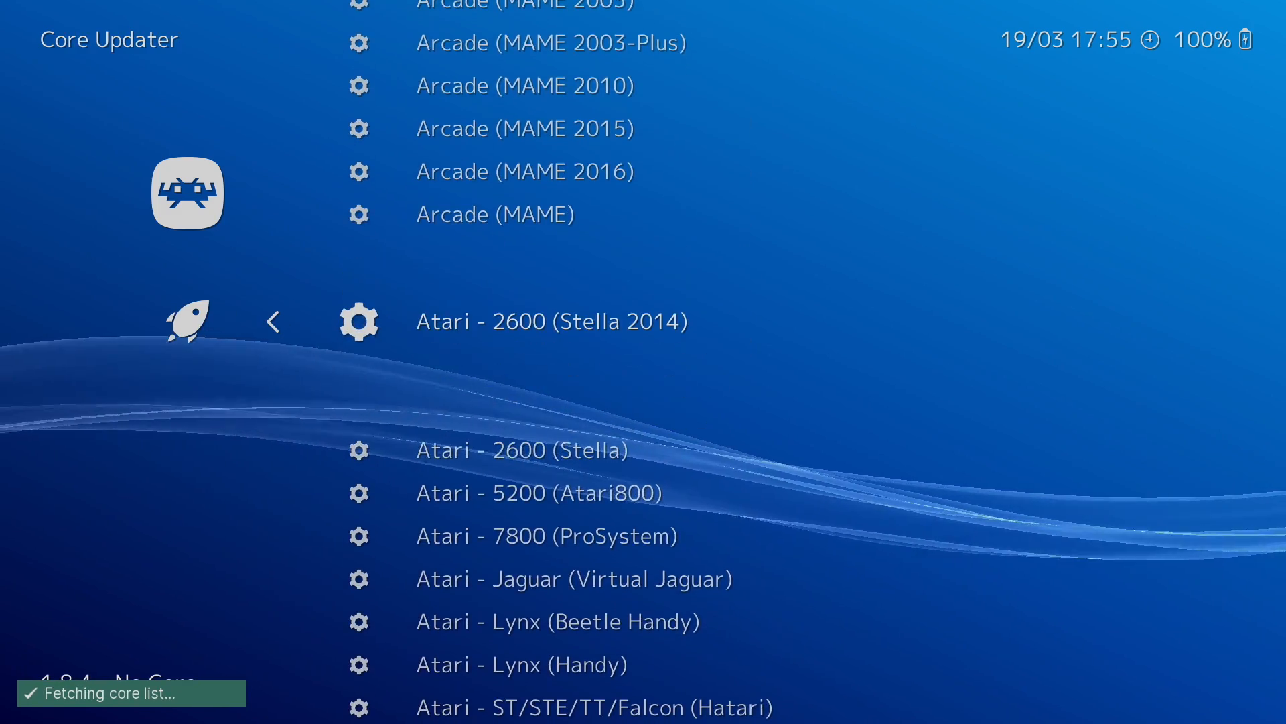
key("Backspace")
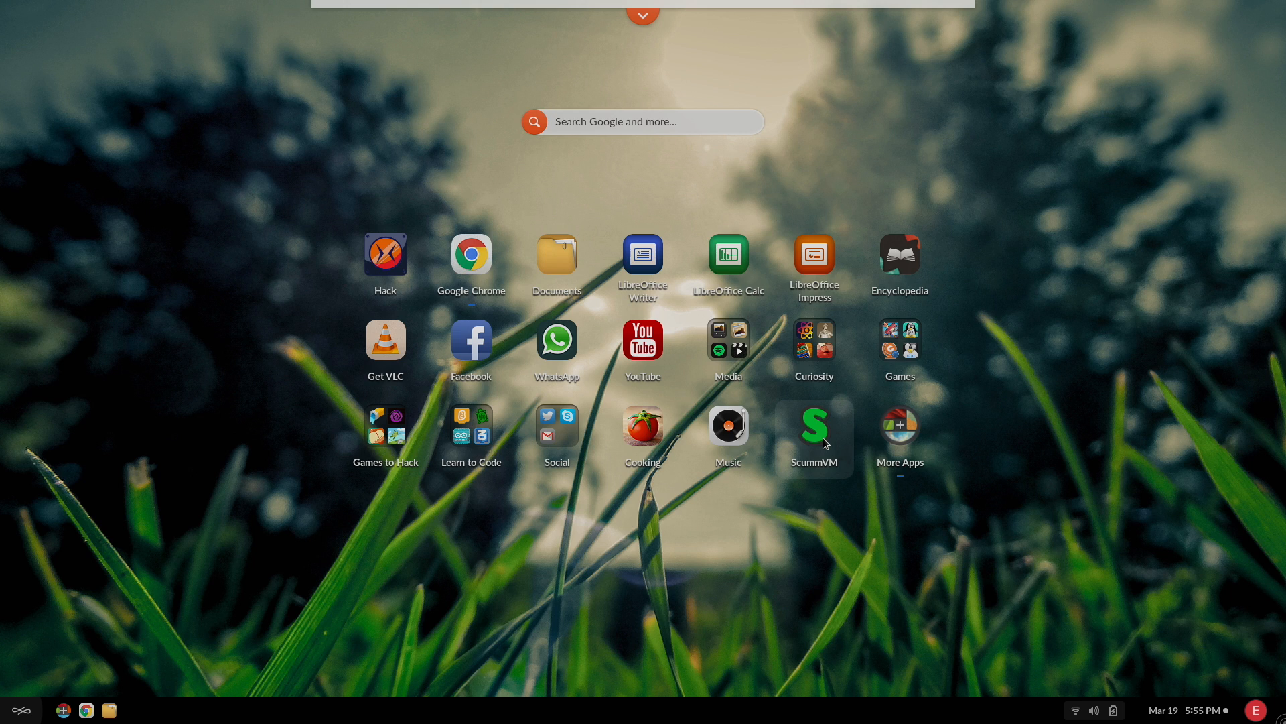
left_click(899, 339)
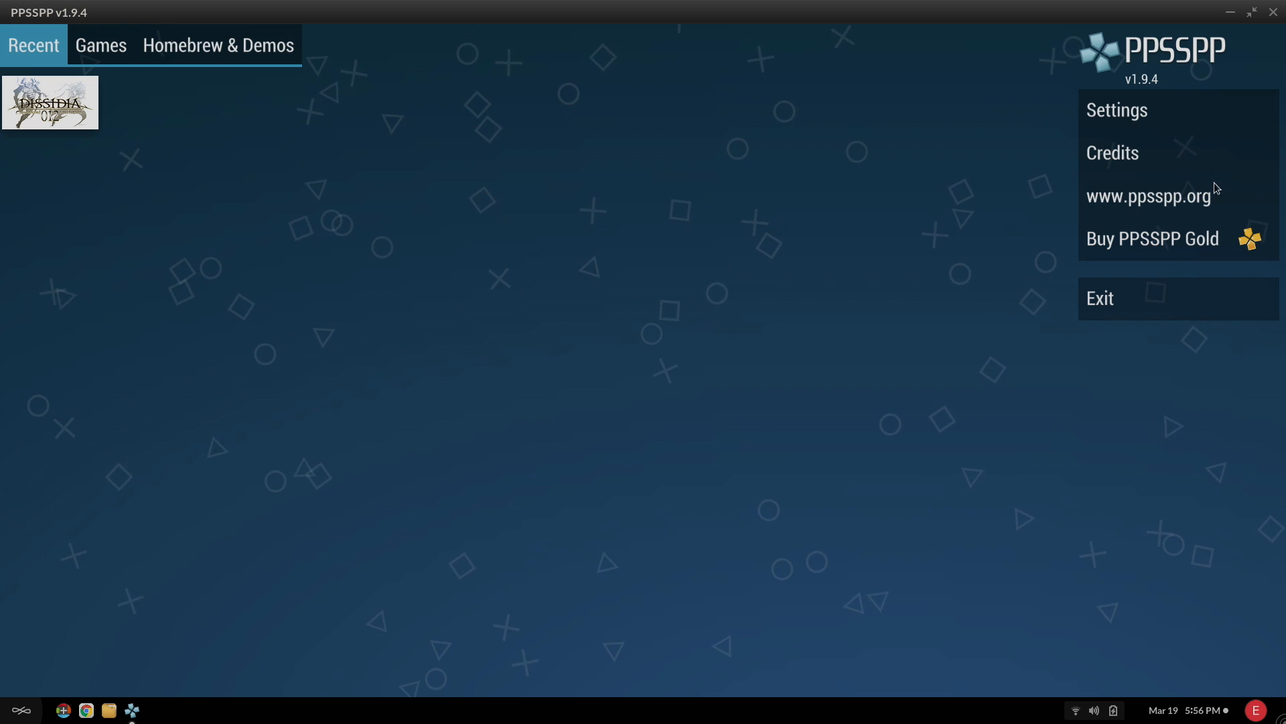
mouse_move(1137, 93)
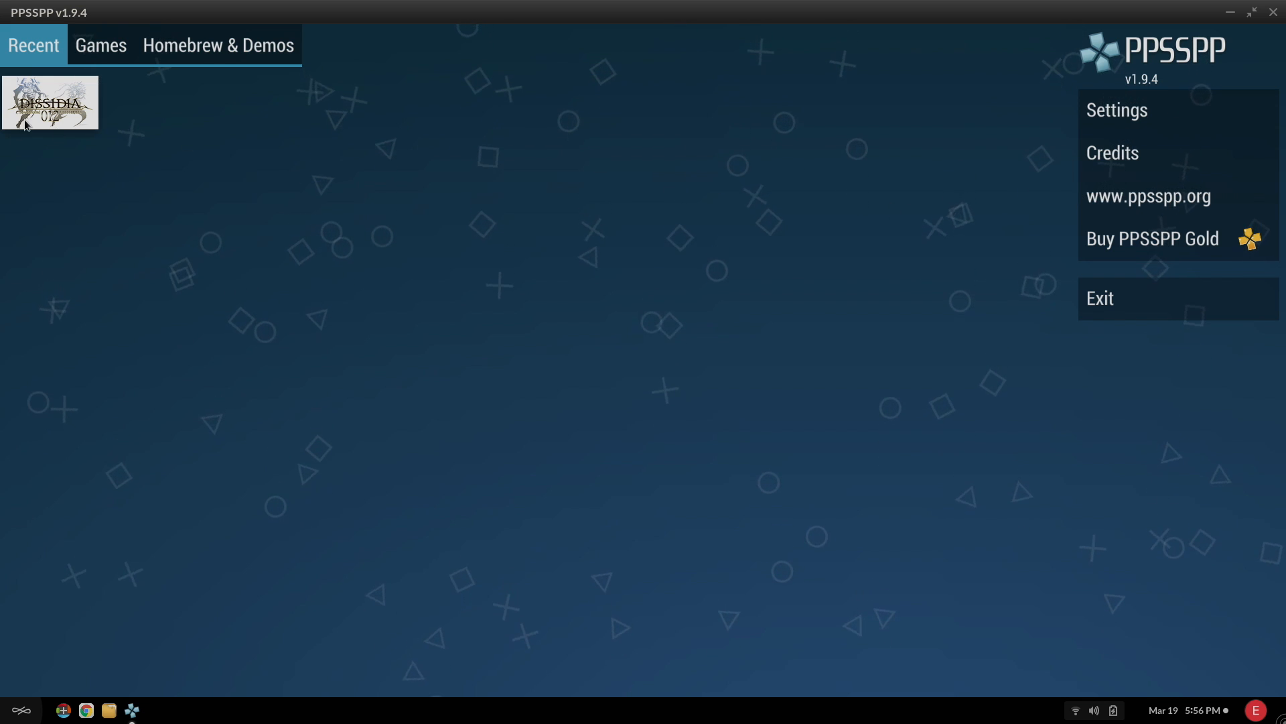
left_click(49, 102)
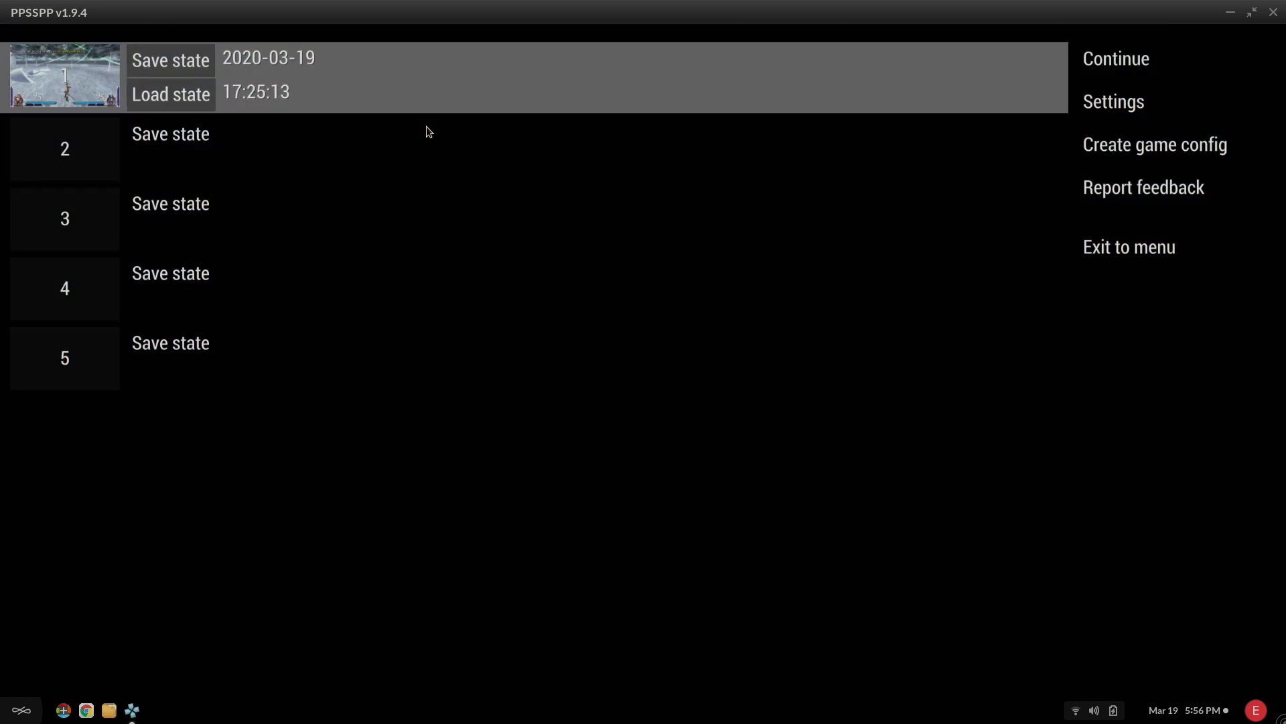
left_click(171, 94)
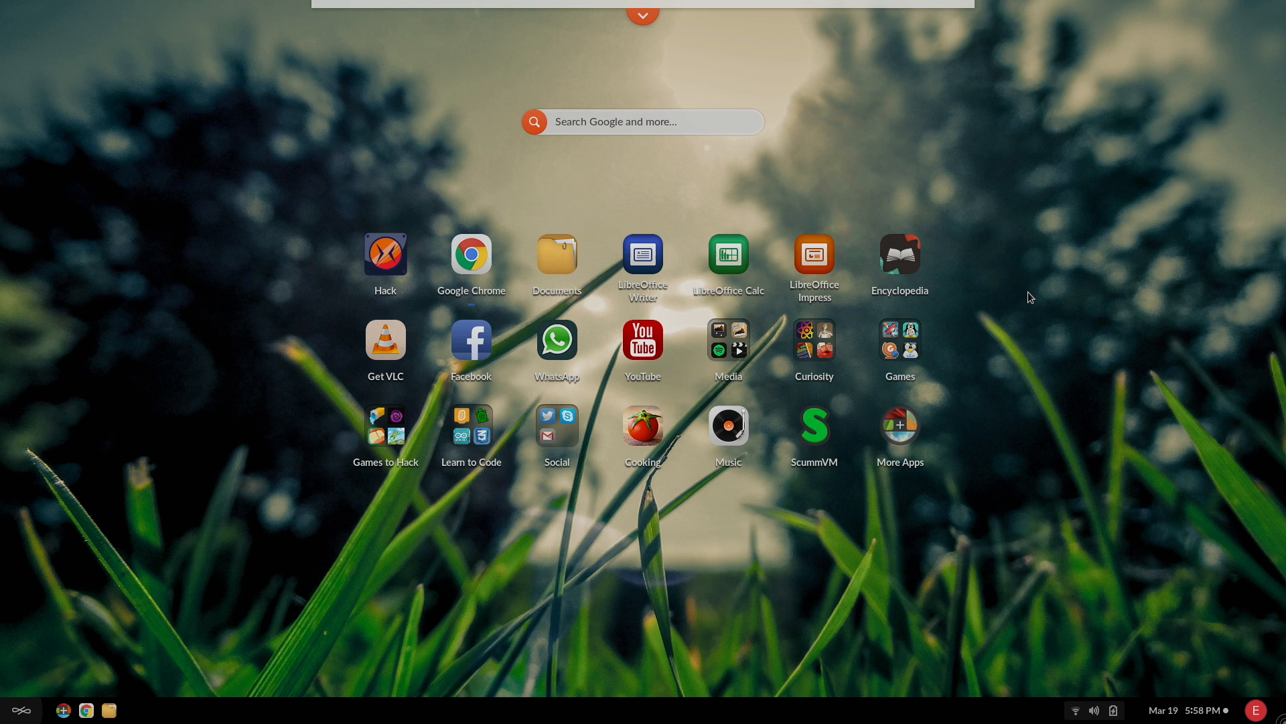
mouse_move(900, 426)
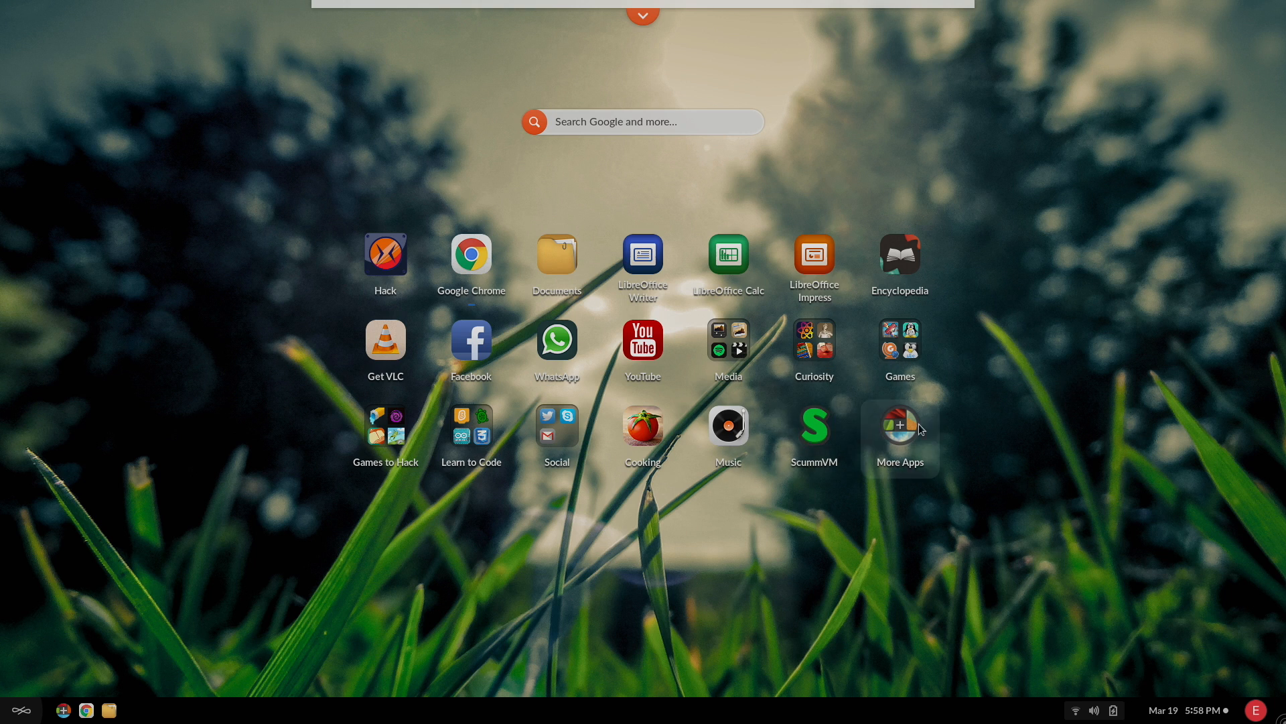
mouse_move(923, 365)
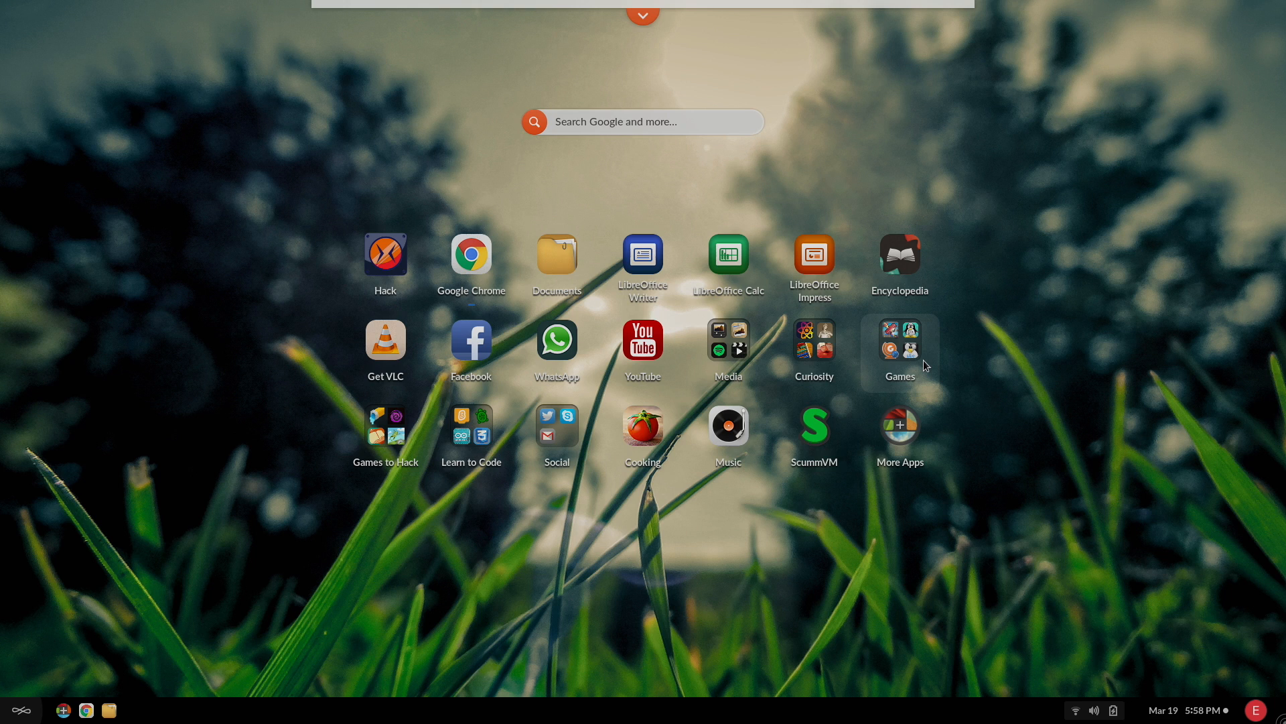
mouse_move(726, 426)
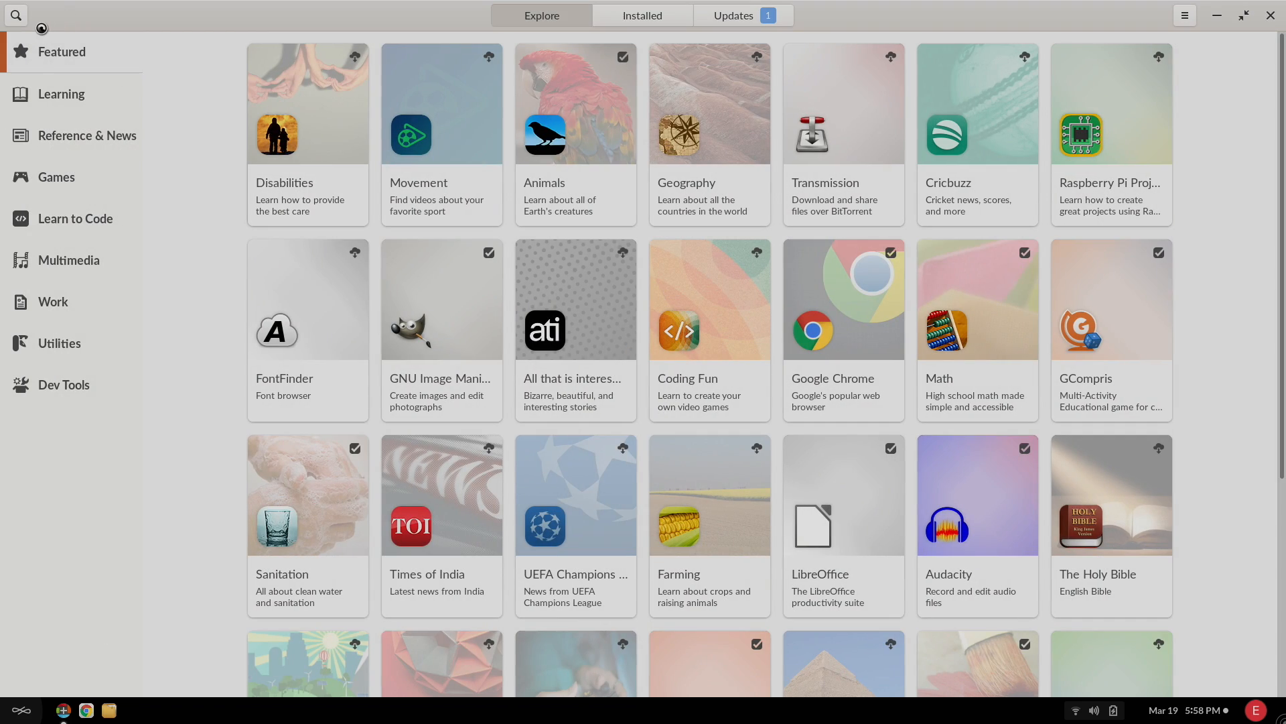
left_click(56, 176)
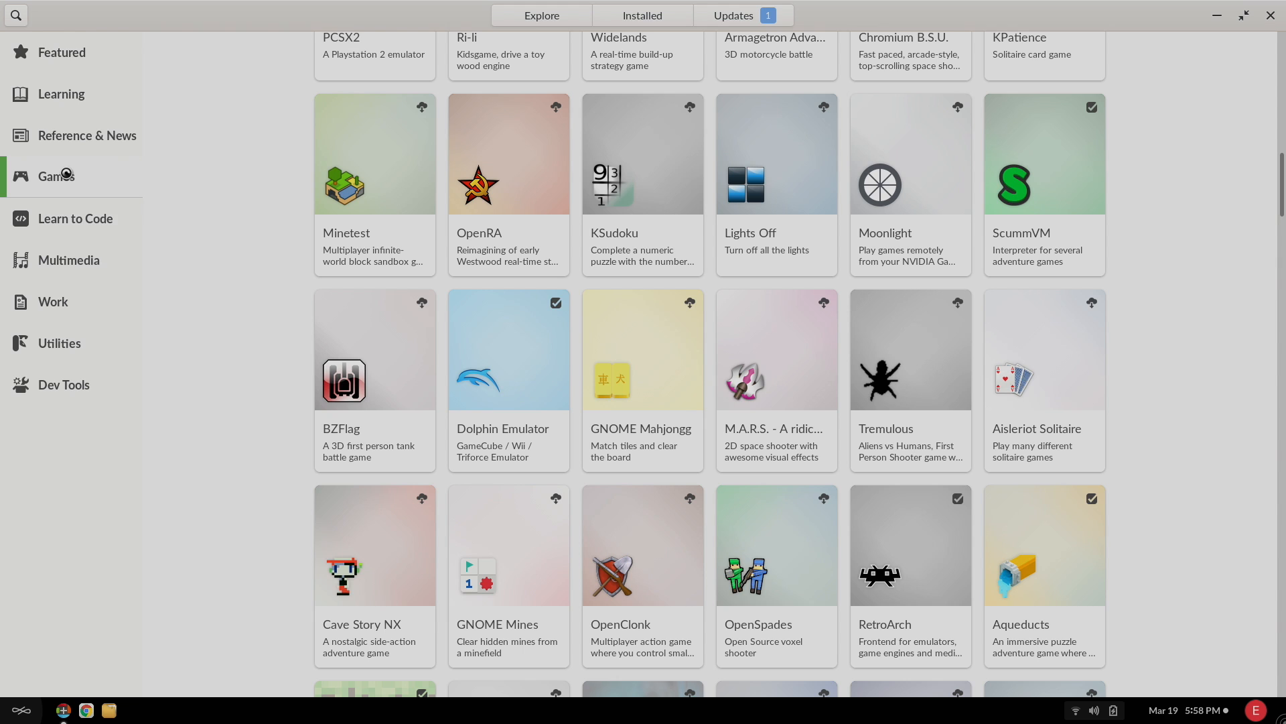
scroll("down", 3)
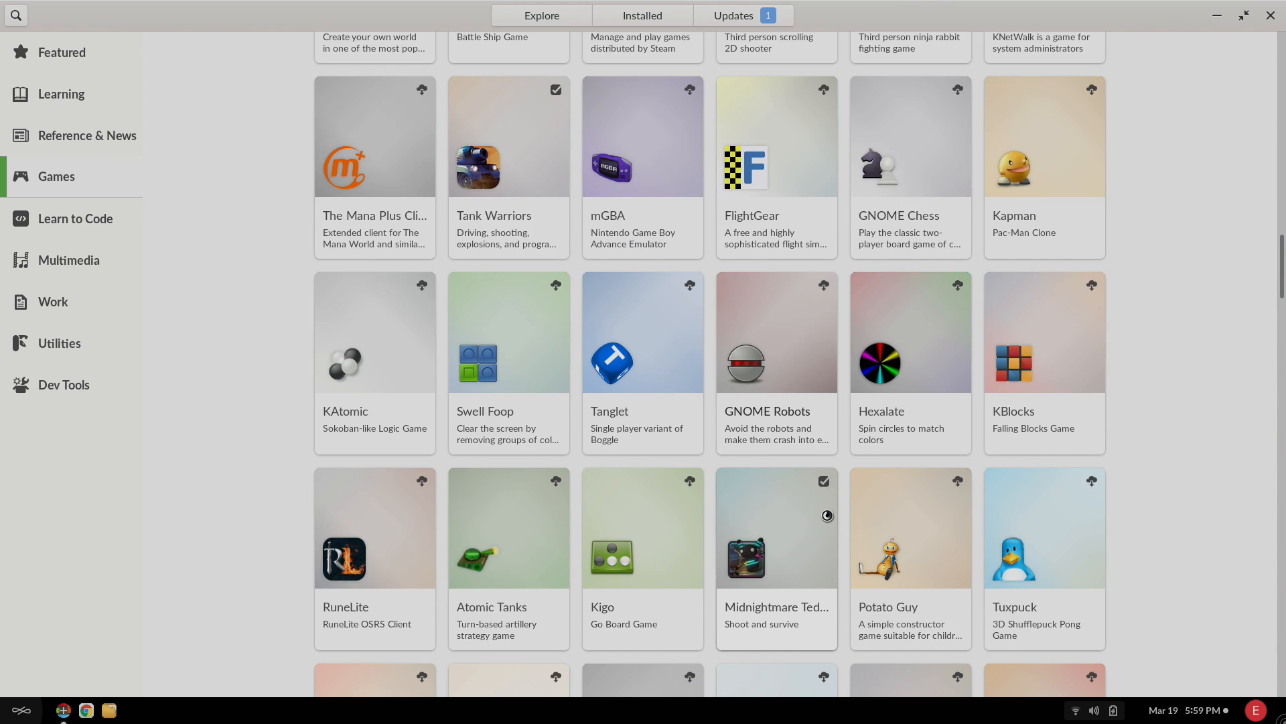
scroll("down", 3)
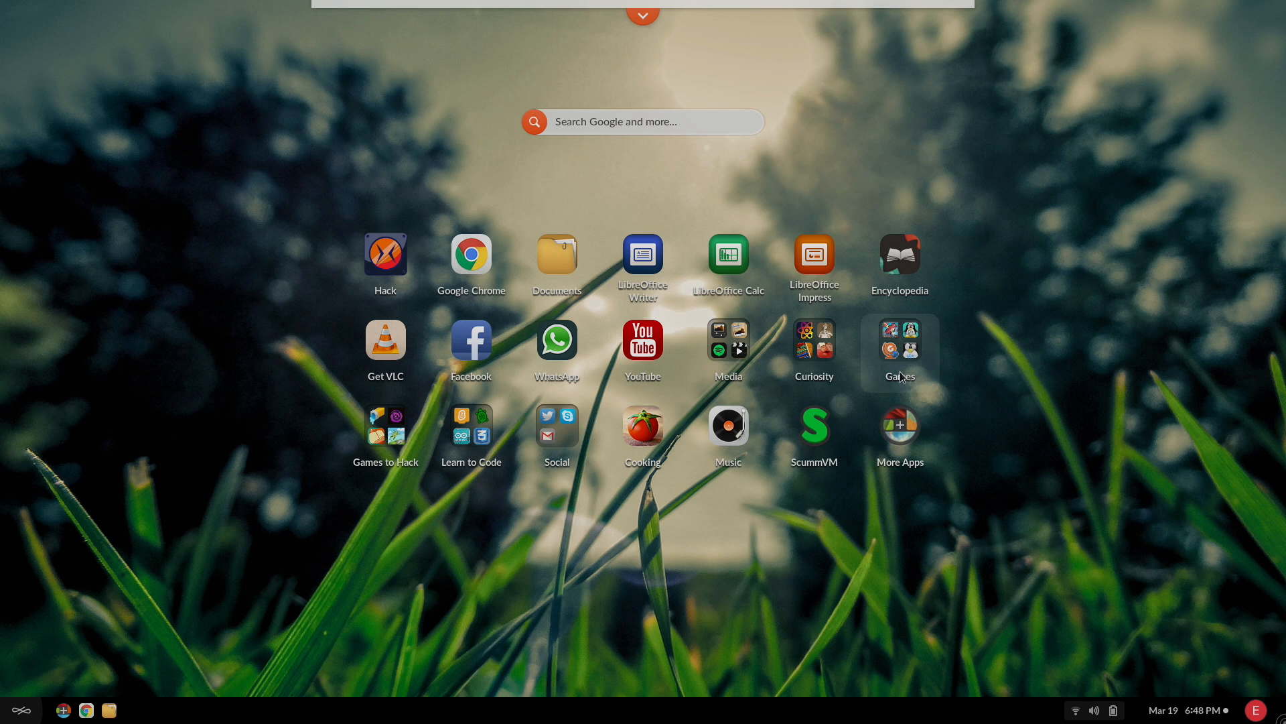
mouse_move(727, 339)
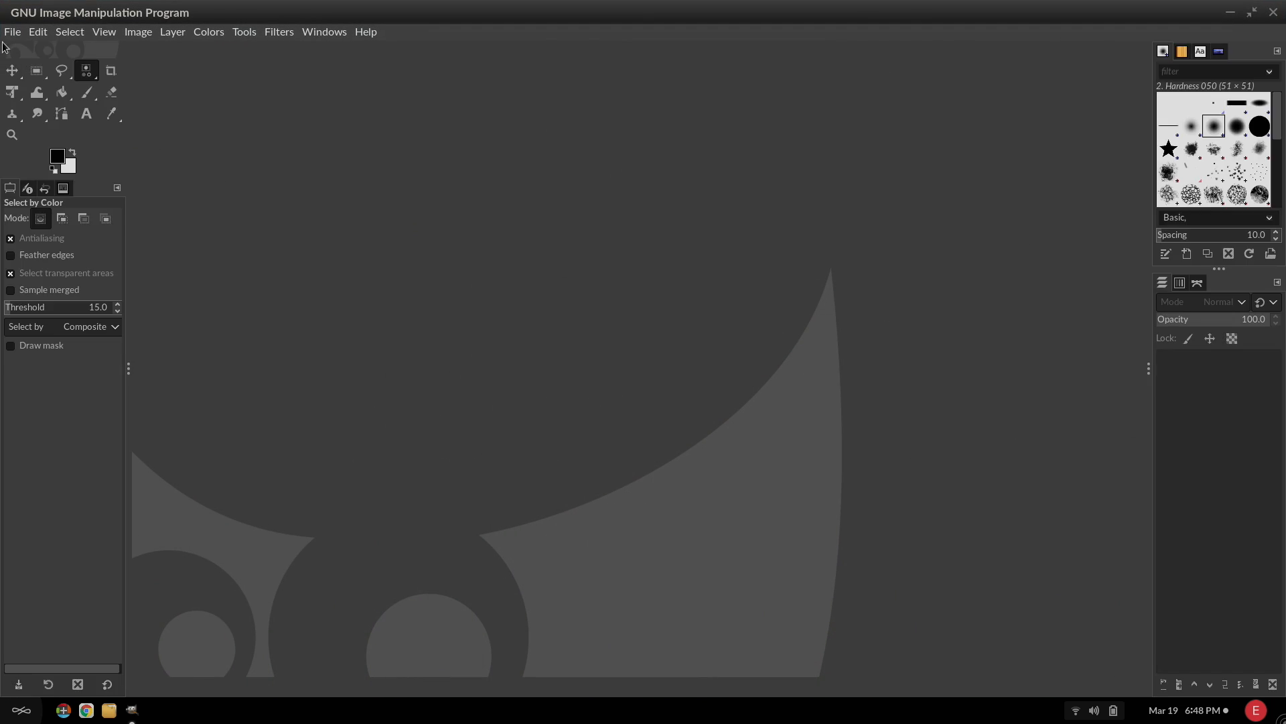
left_click(12, 31)
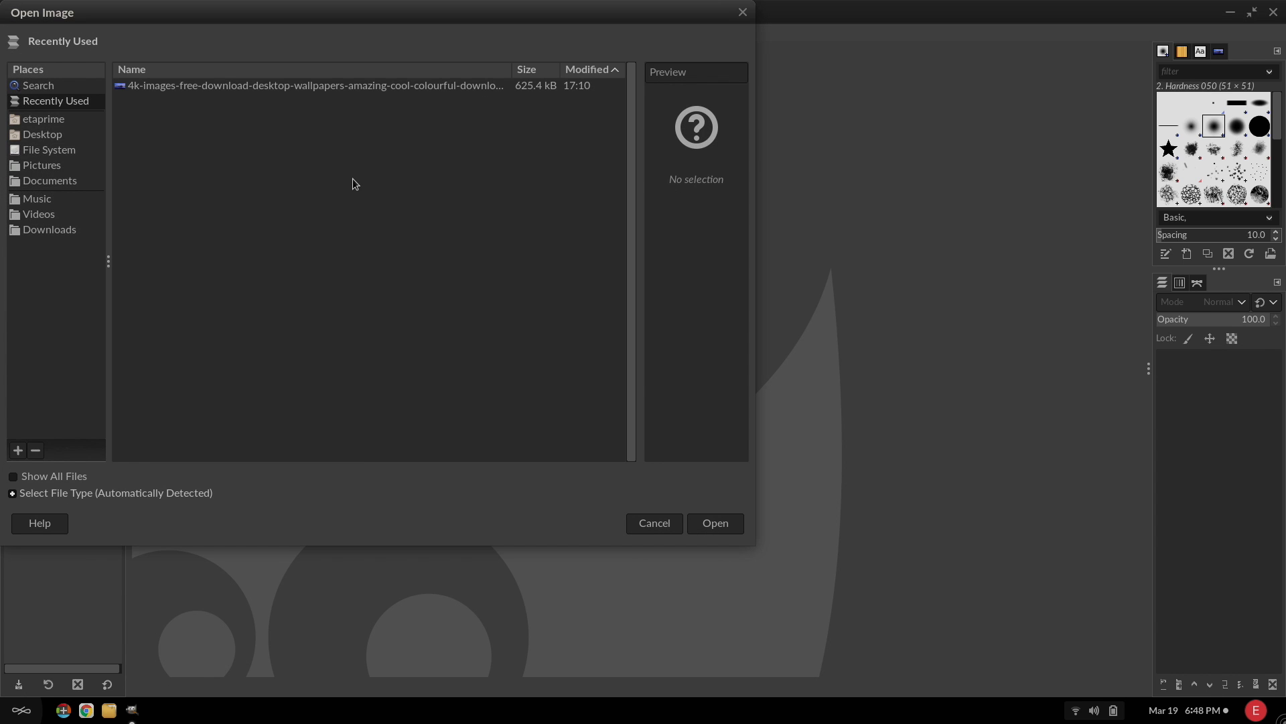
left_click(653, 523)
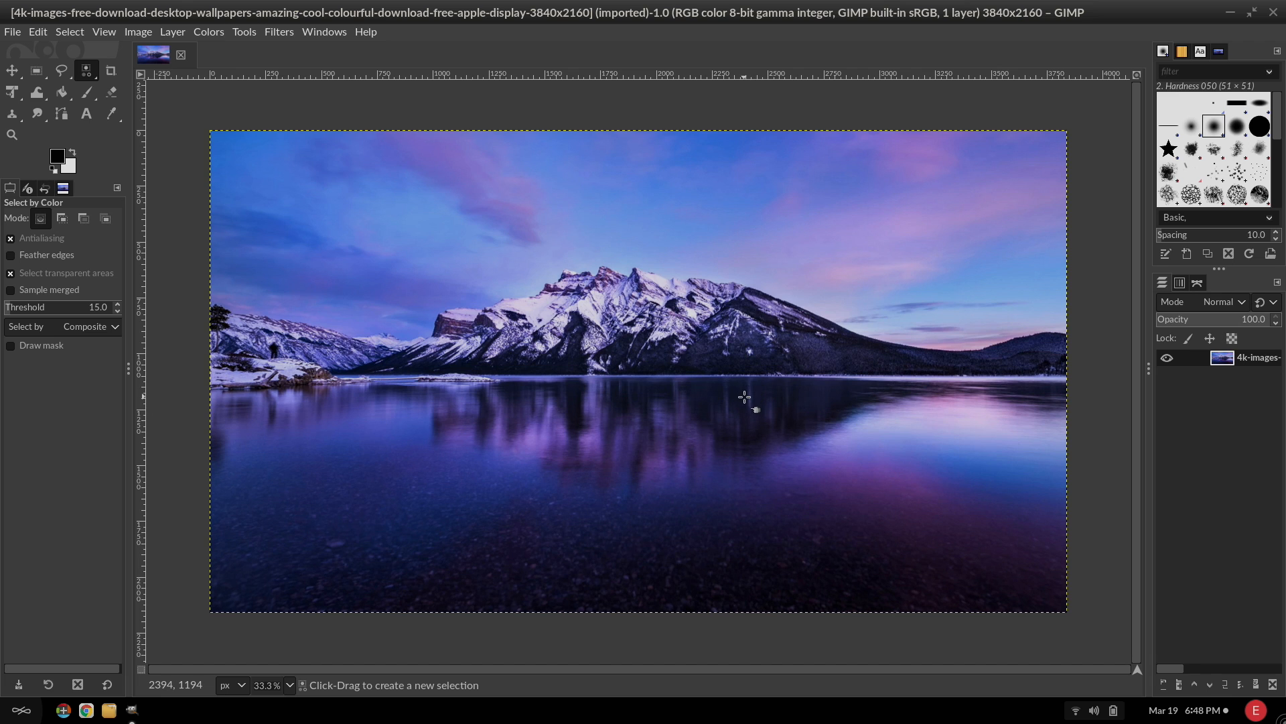
right_click(743, 397)
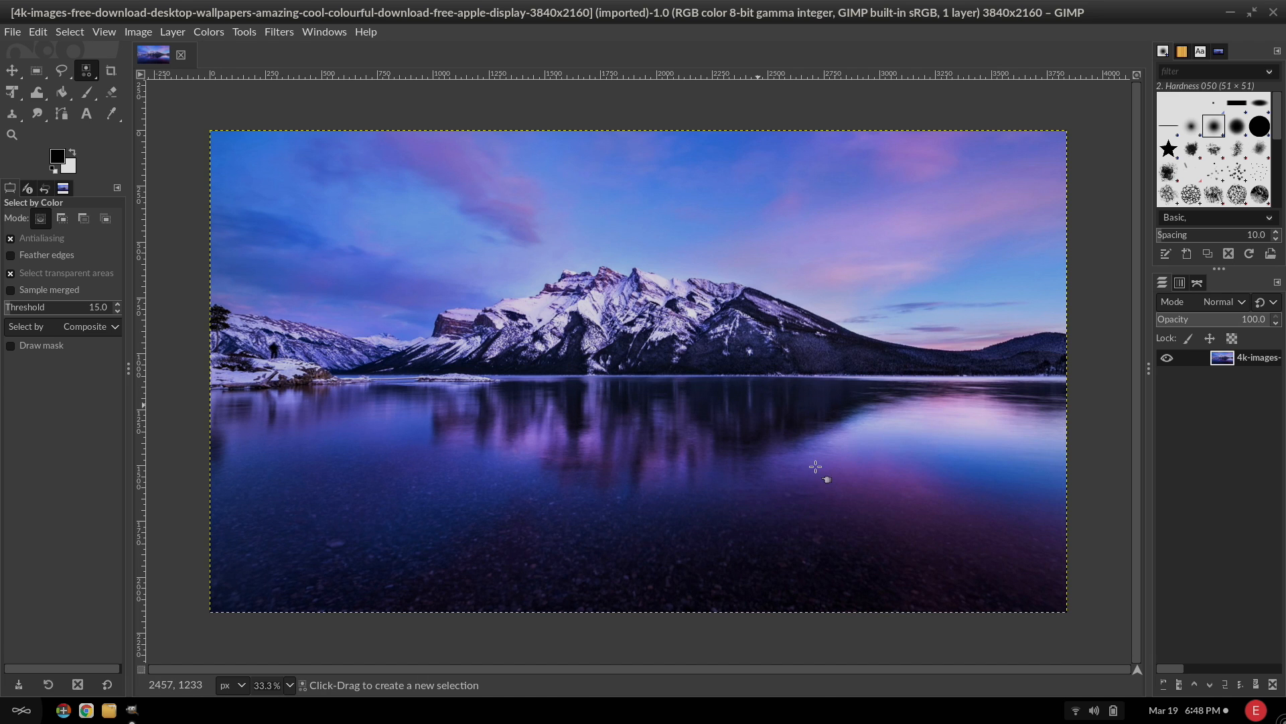
left_click(816, 467)
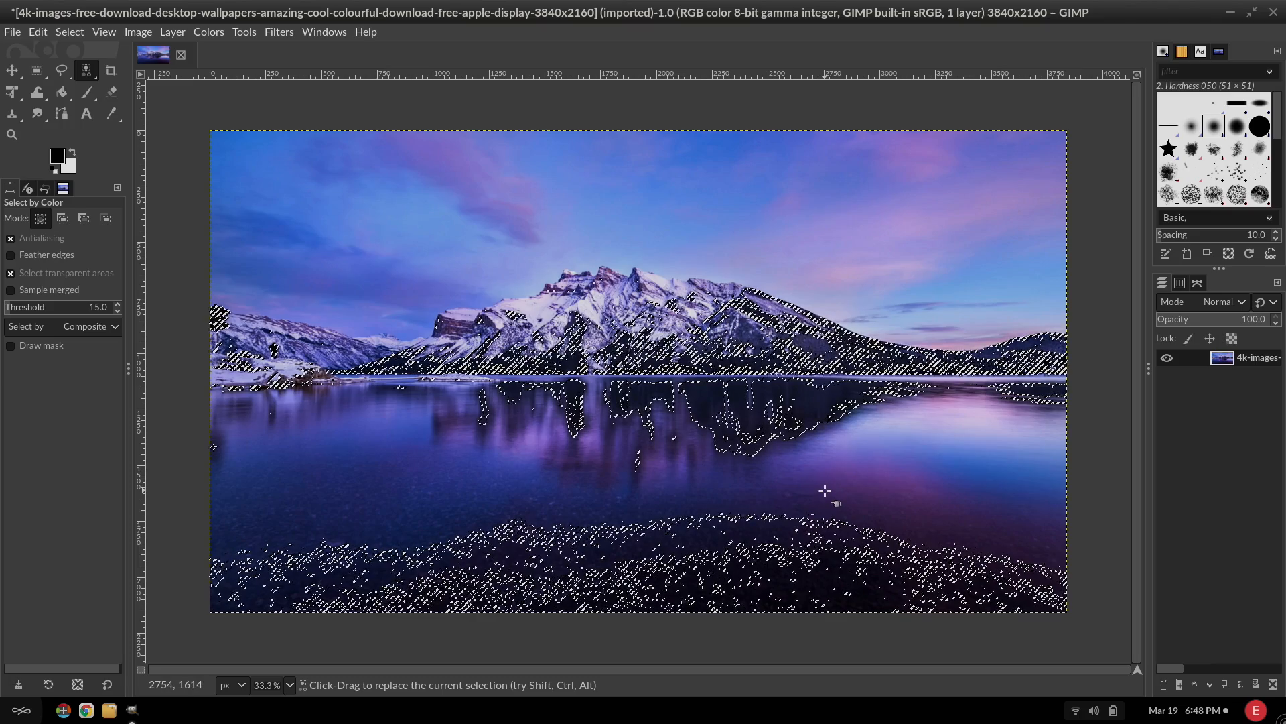
left_click(37, 31)
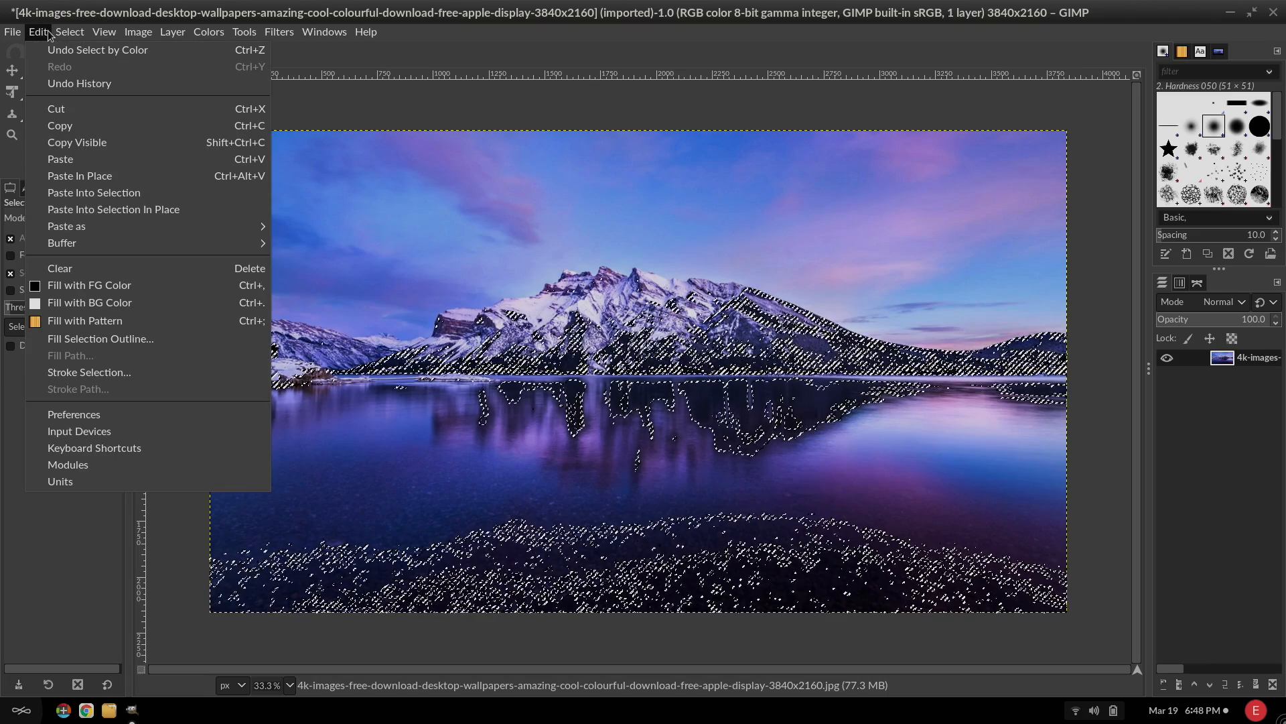
left_click(13, 31)
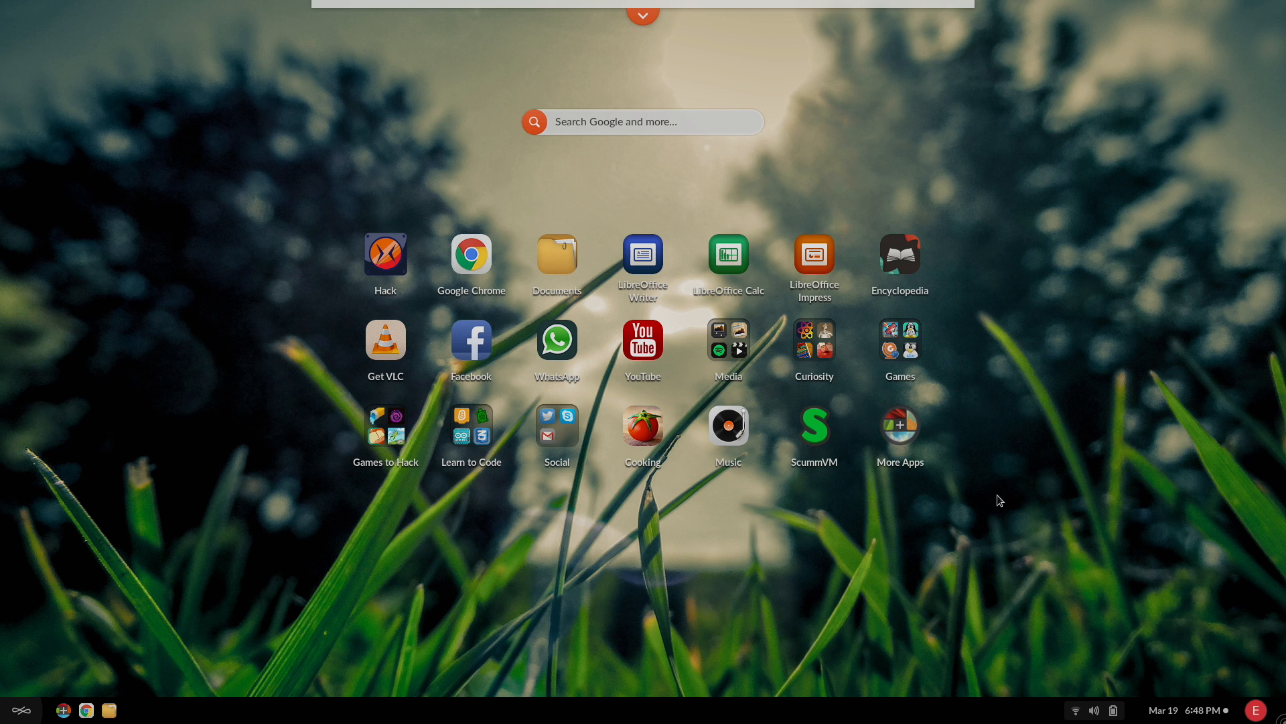
left_click(385, 420)
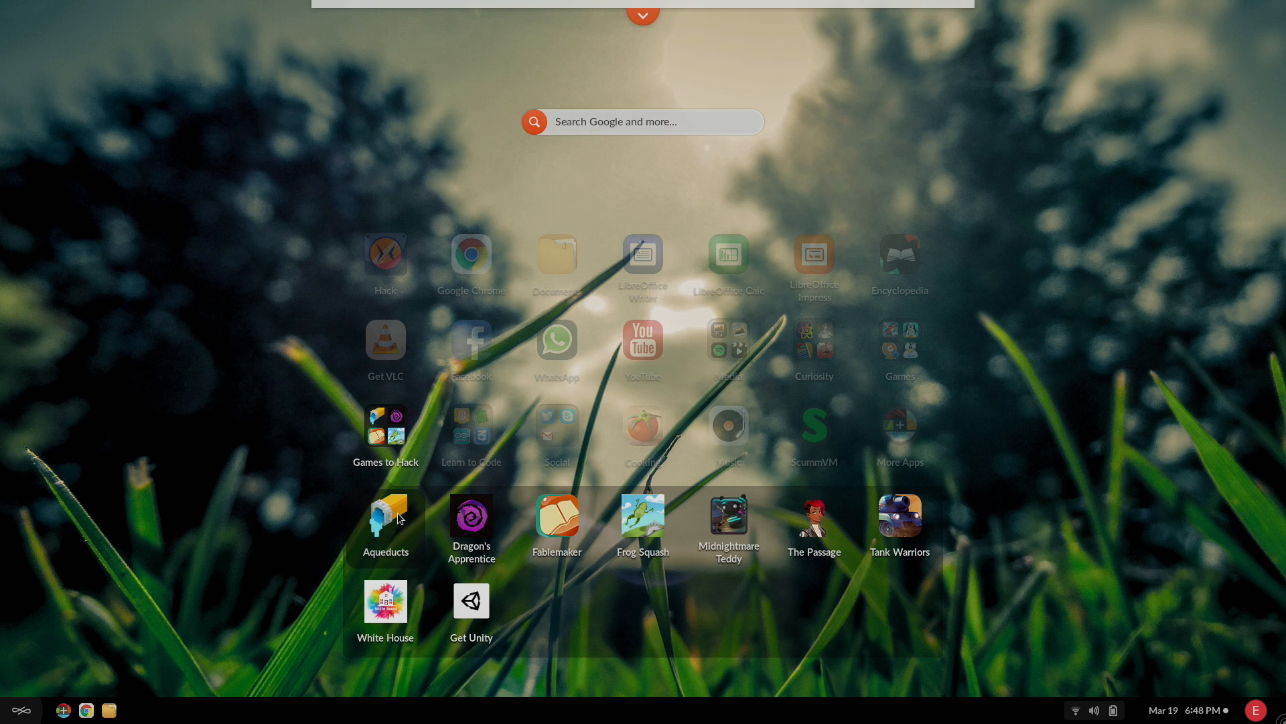
left_click(386, 513)
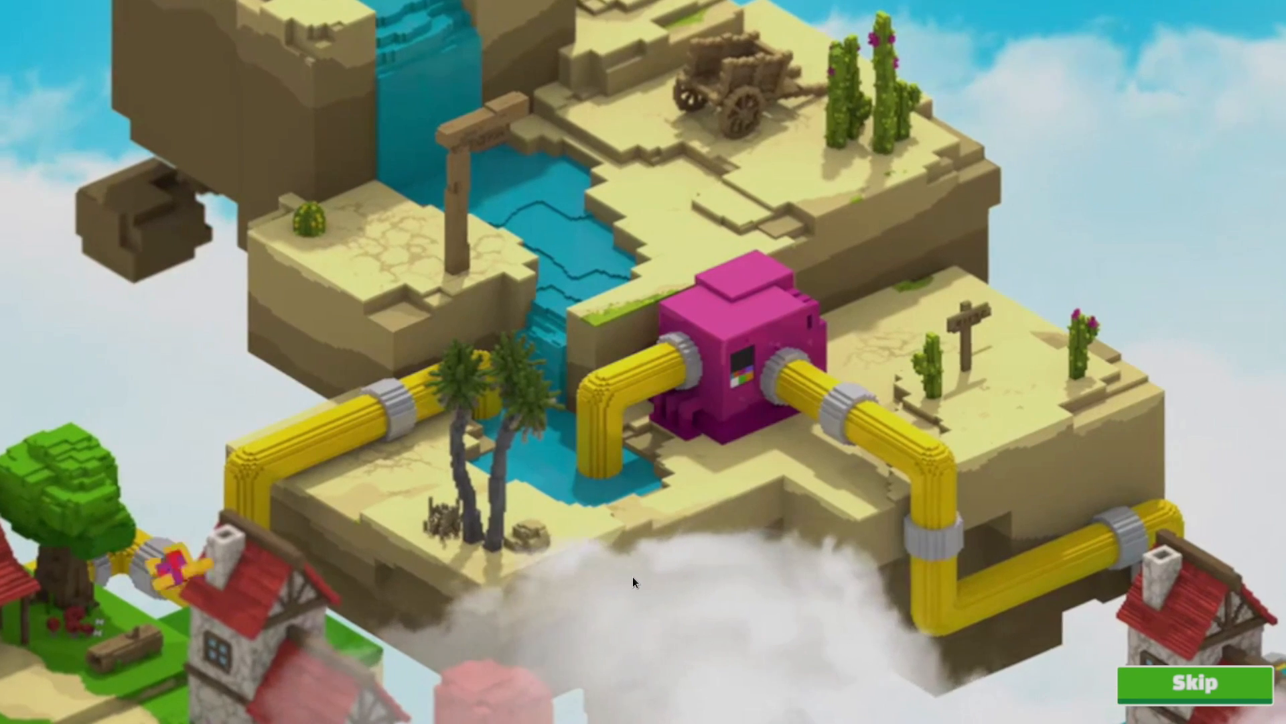
left_click(1194, 682)
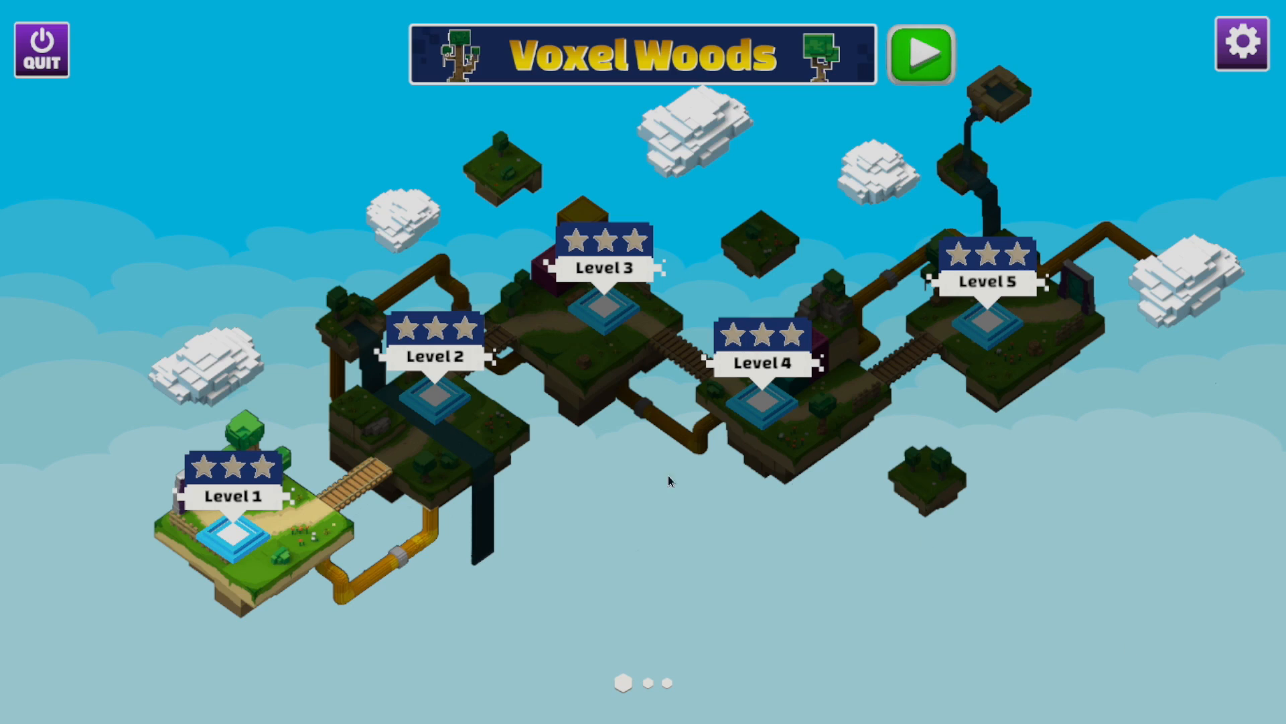
mouse_move(557, 490)
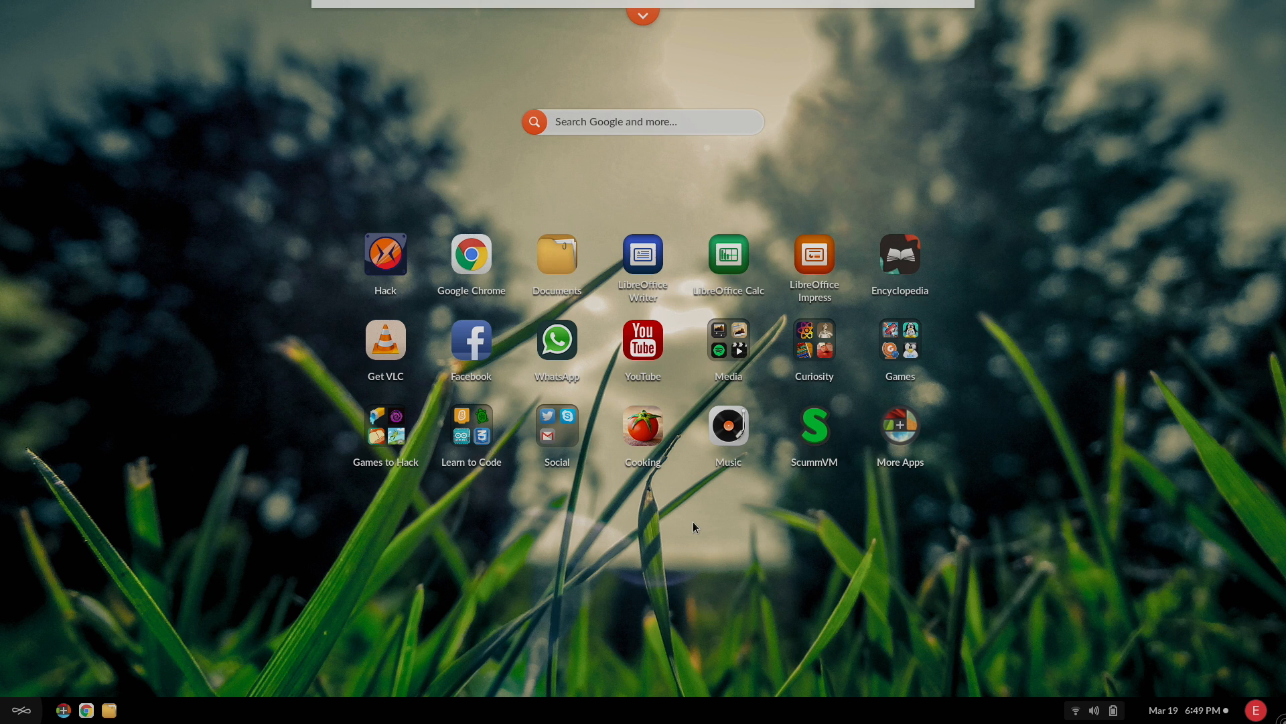
Launch Scratch and stack 'move 10 steps' and 'turn 15 degrees' blocks for the cat sprite.
left_click(470, 426)
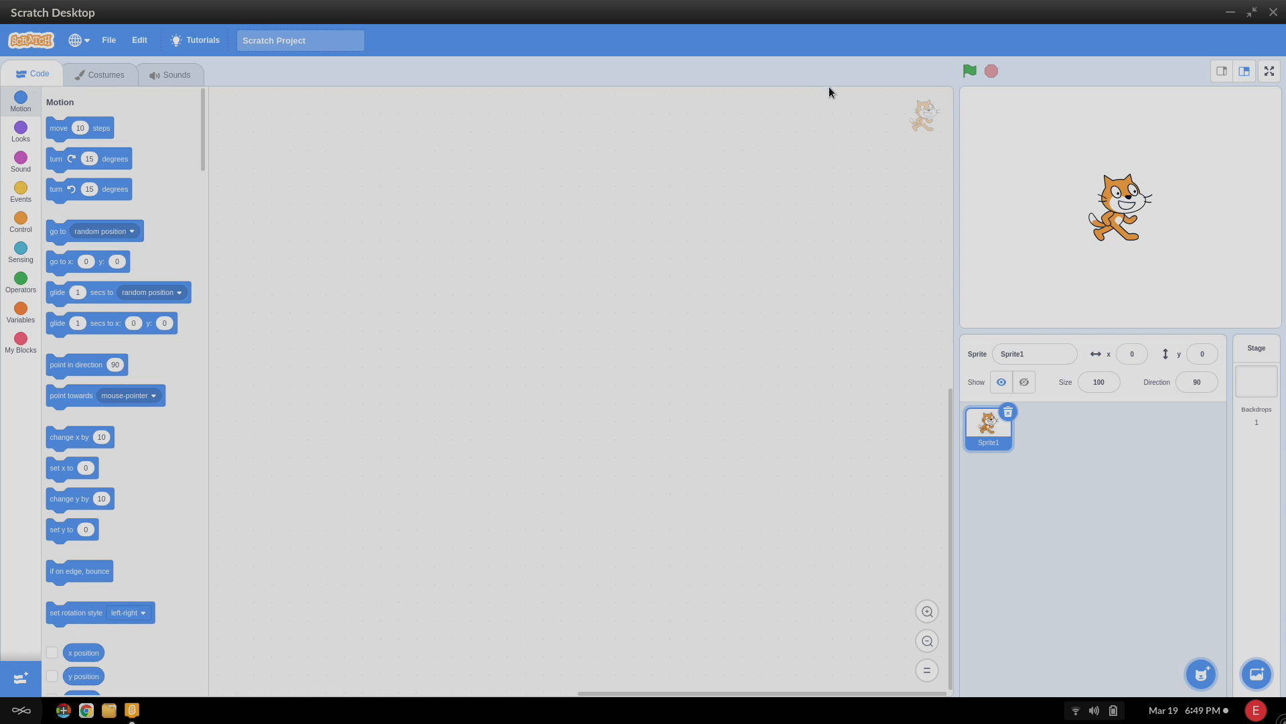
left_click(108, 39)
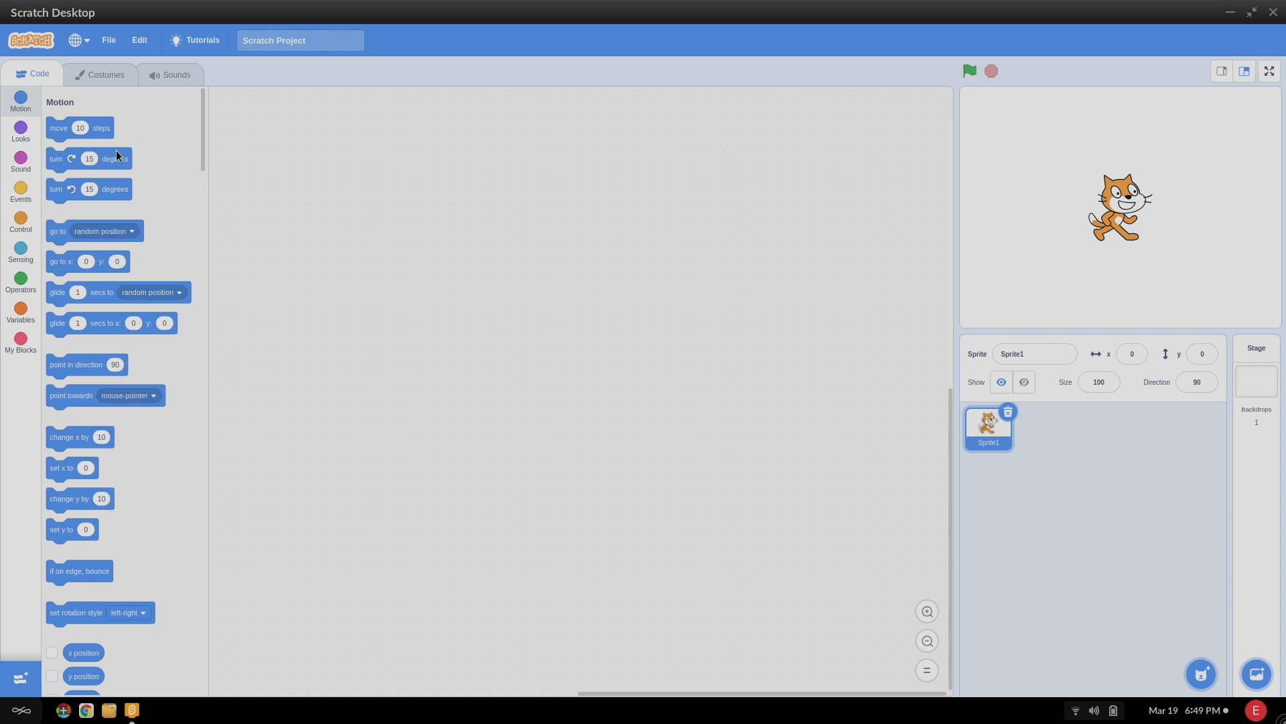
left_click_drag(80, 127, 306, 159)
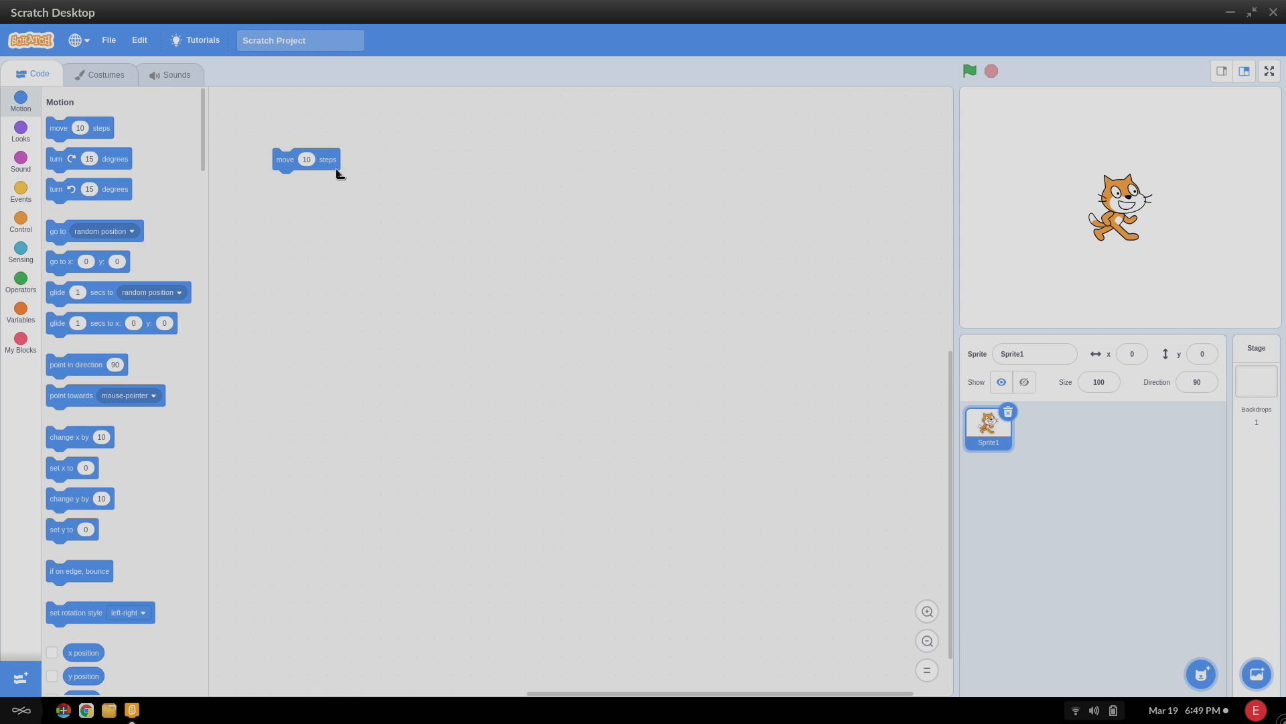
left_click_drag(89, 158, 316, 189)
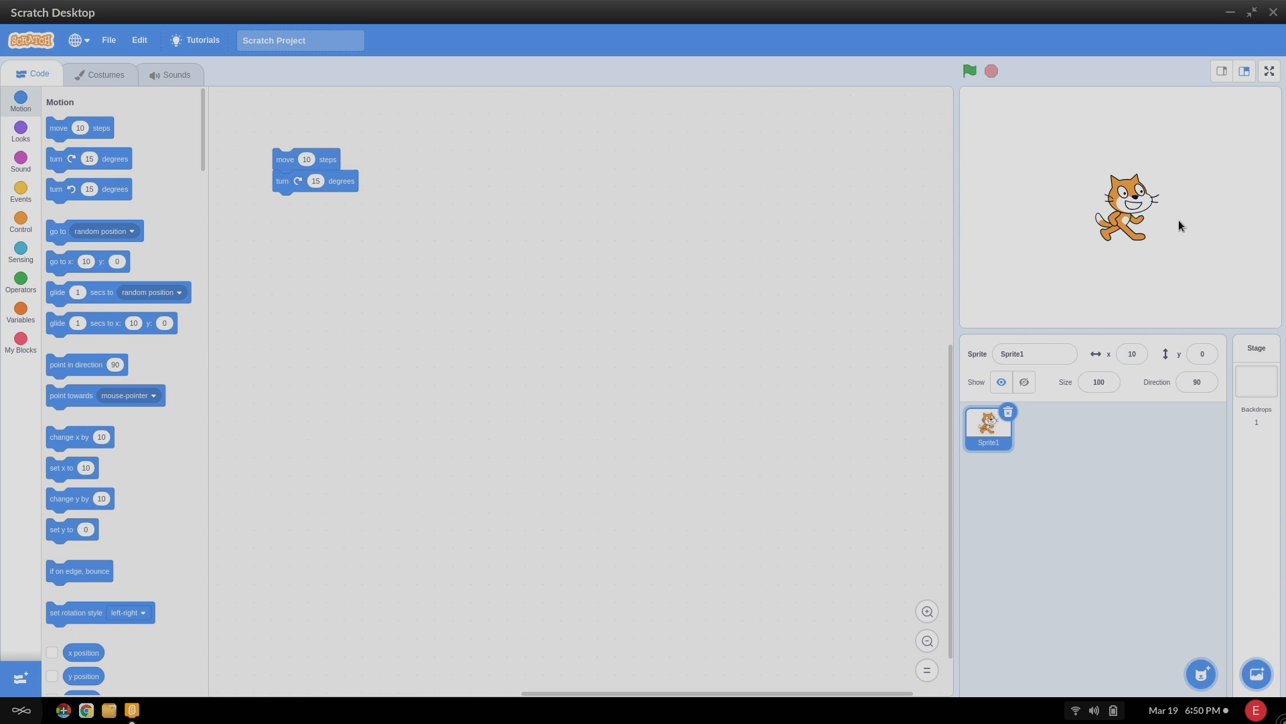
mouse_move(983, 83)
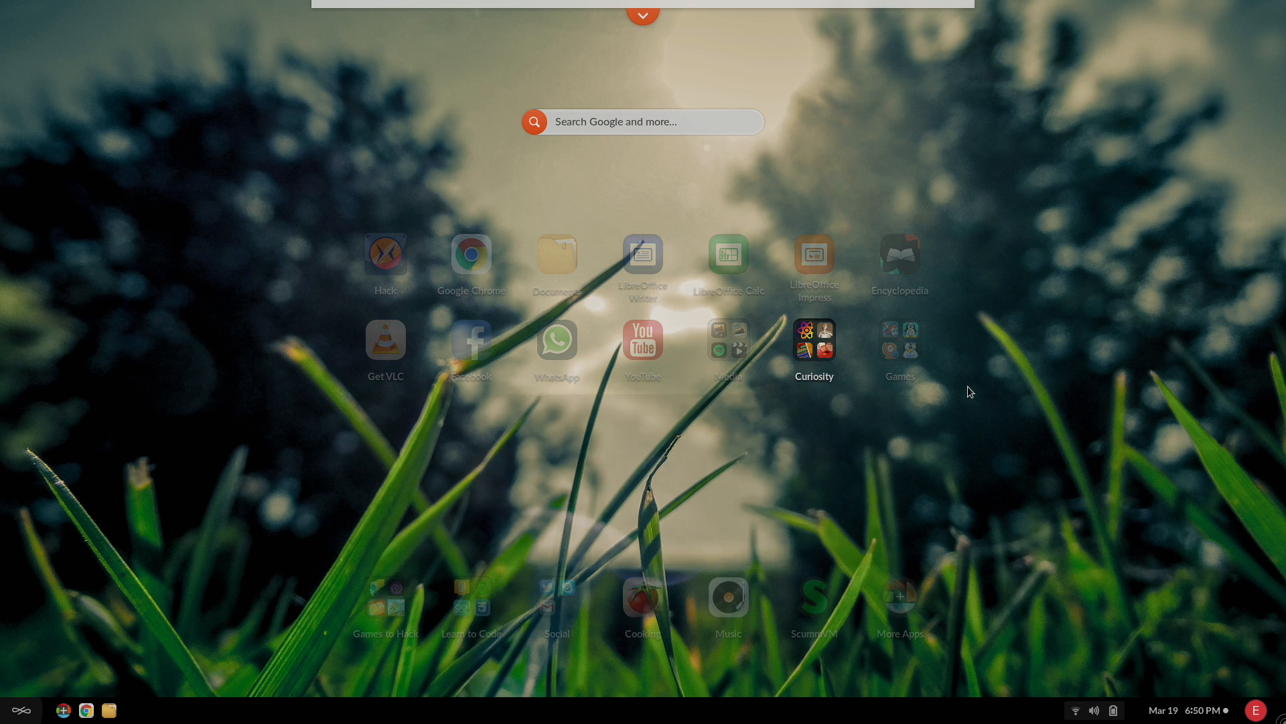
Back on the desktop, expand the Curiosity group of apps.
left_click(813, 339)
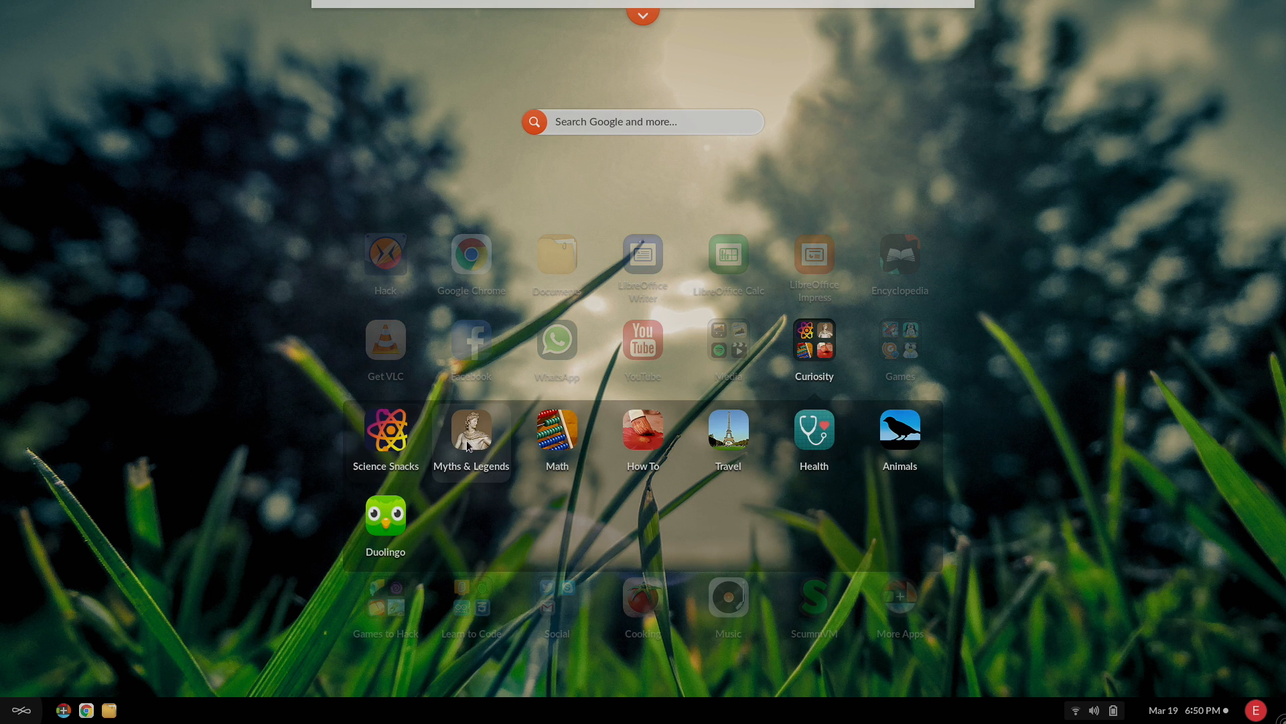